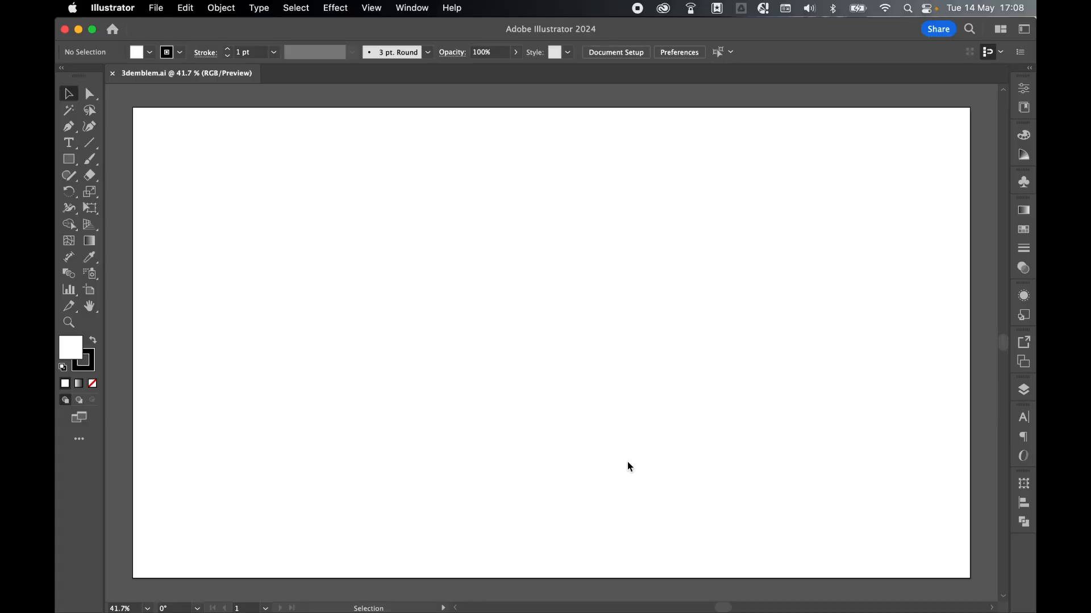
mouse_move(92, 159)
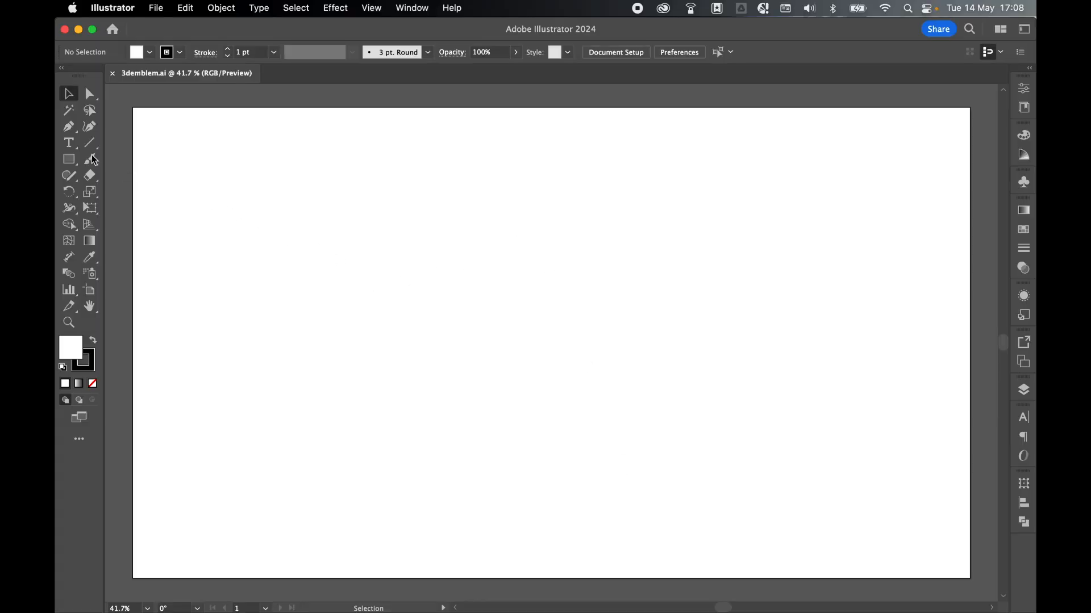
Place a new text line reading DAVID on the artboard and select all of it
left_click(68, 143)
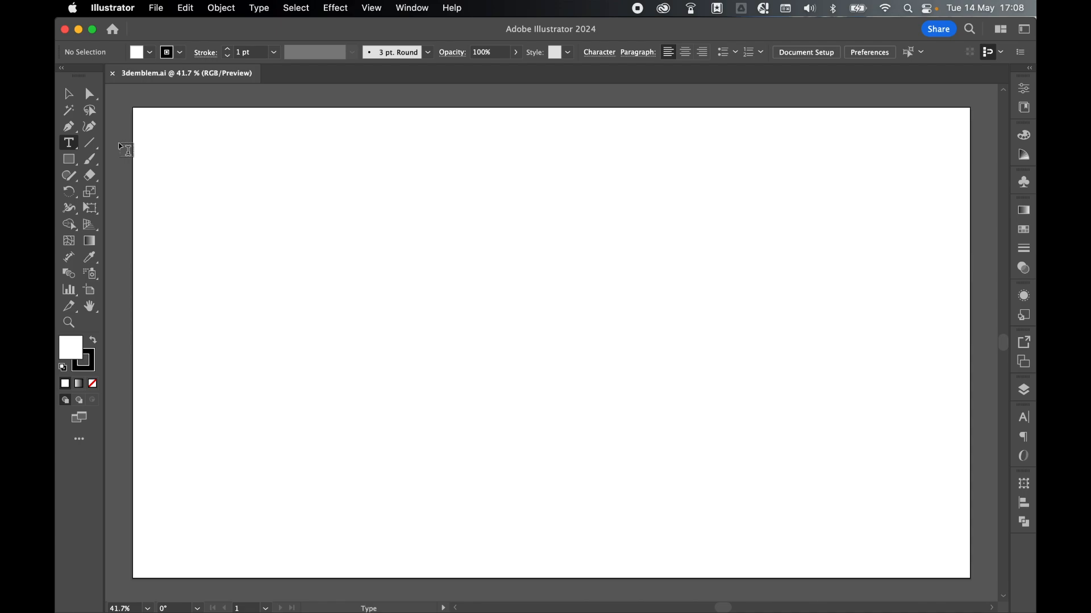
left_click(625, 224)
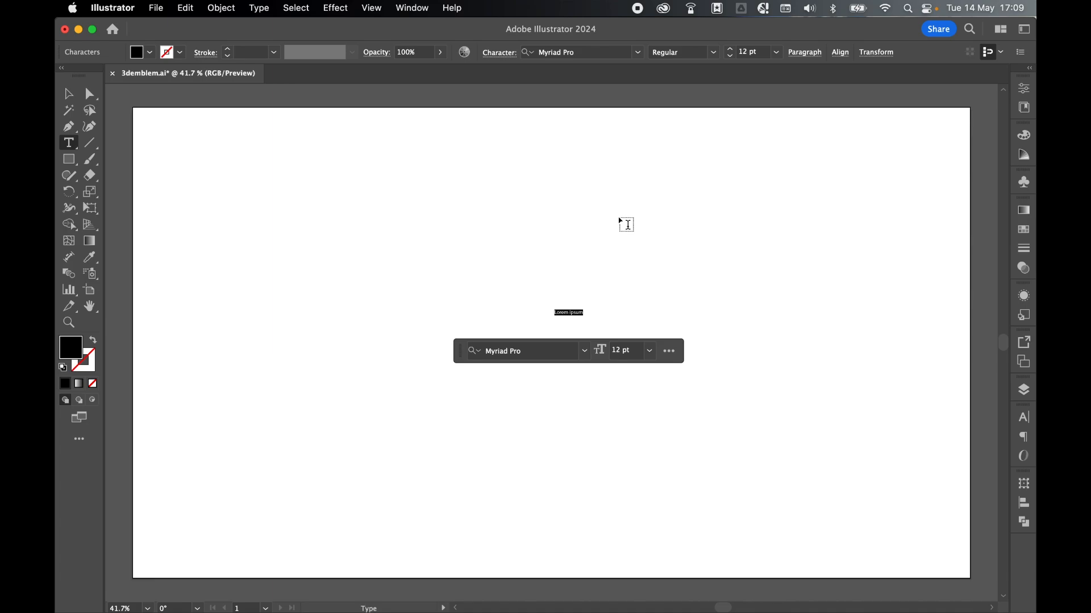
type("DAV")
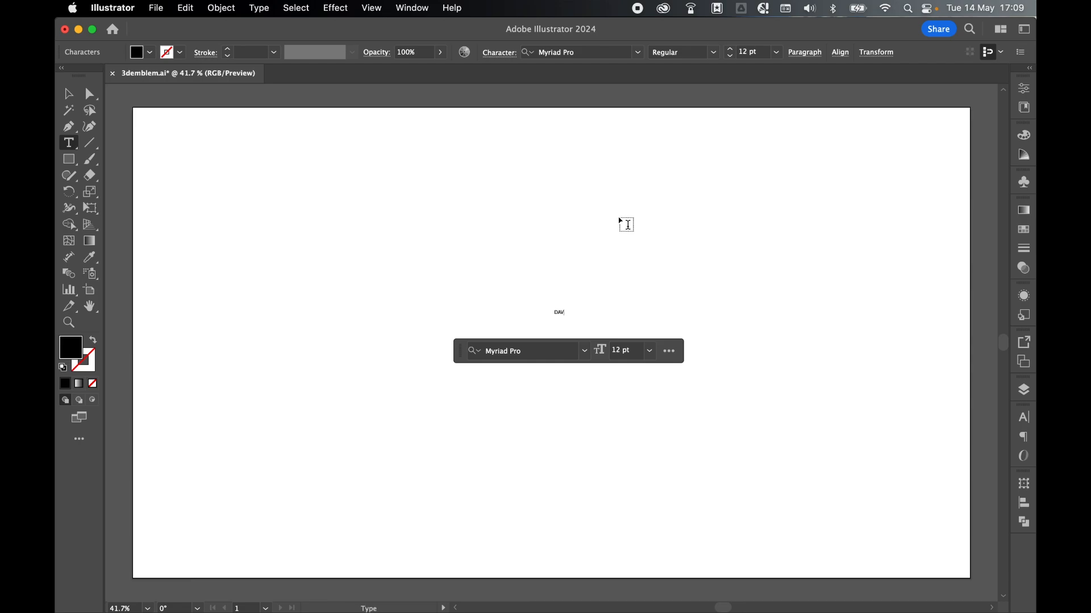
key("cmd+a")
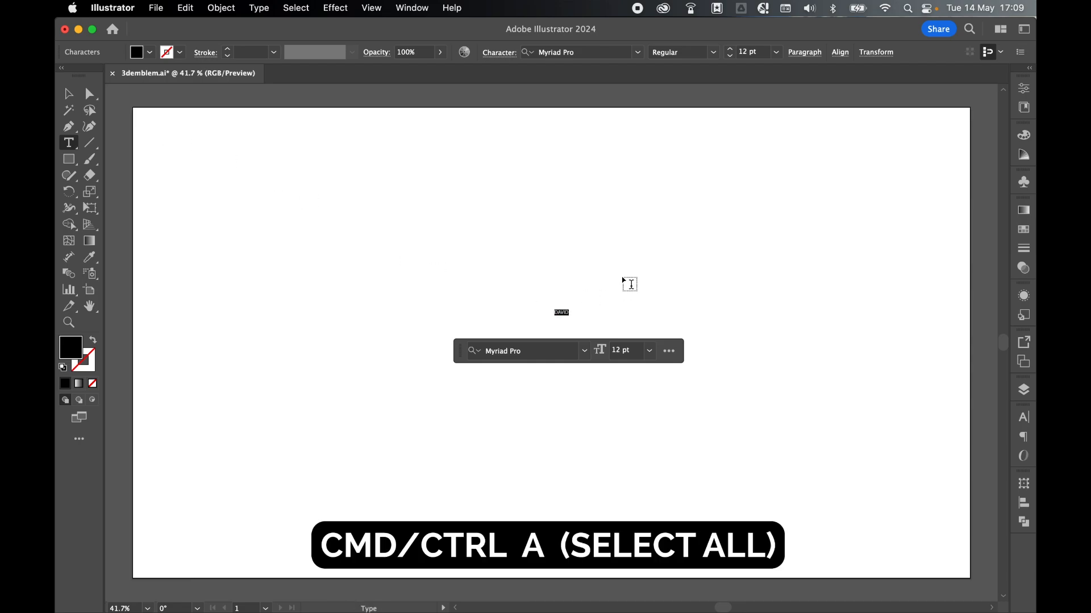
left_click(803, 52)
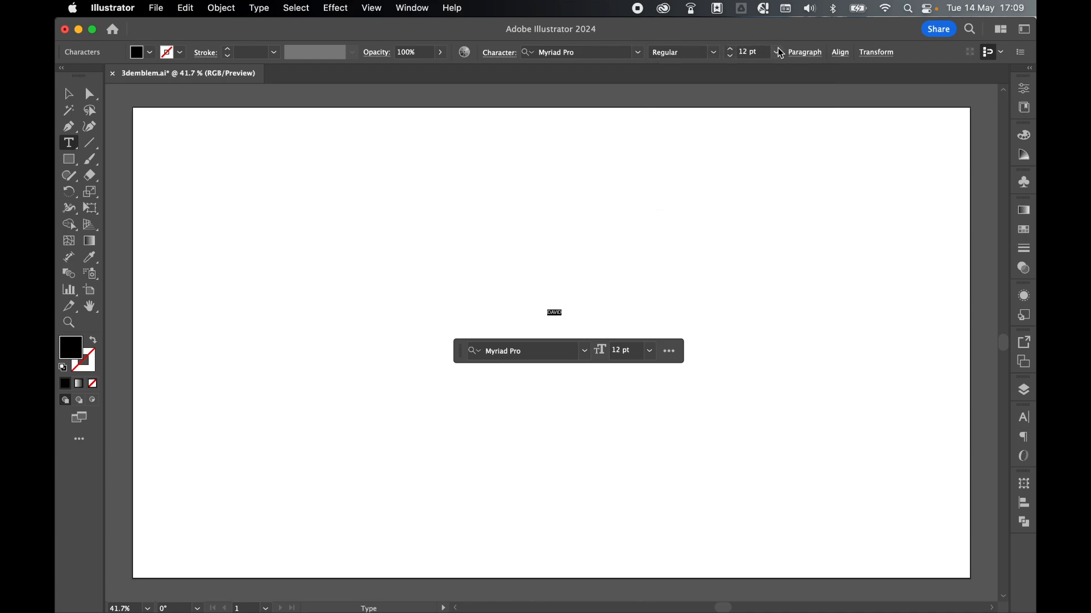
Set the DAVID text to 72 pt in Bebas Neue Bold
left_click(775, 52)
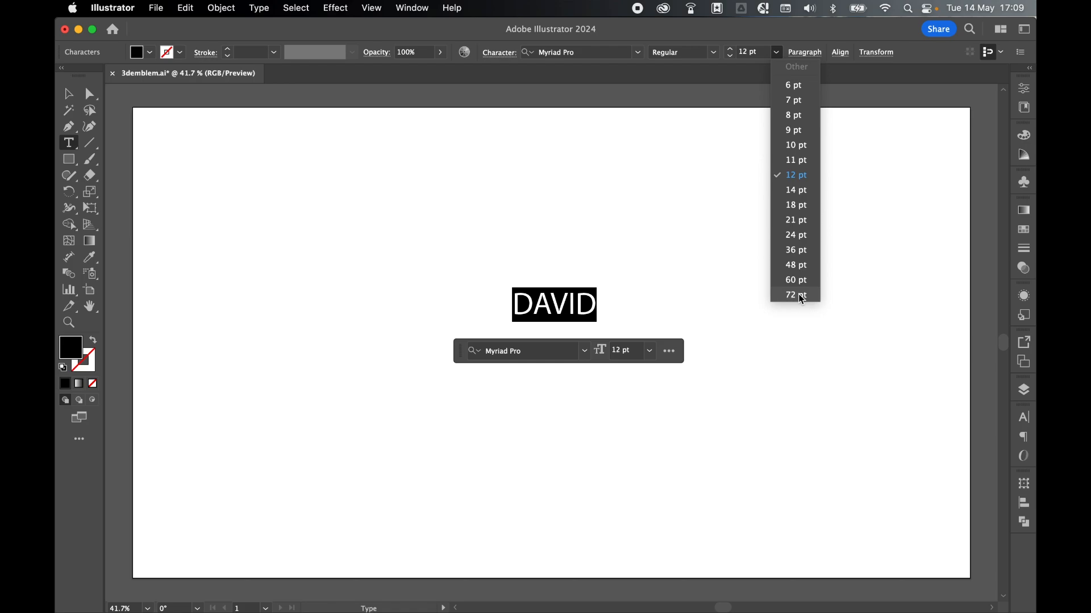
left_click(795, 296)
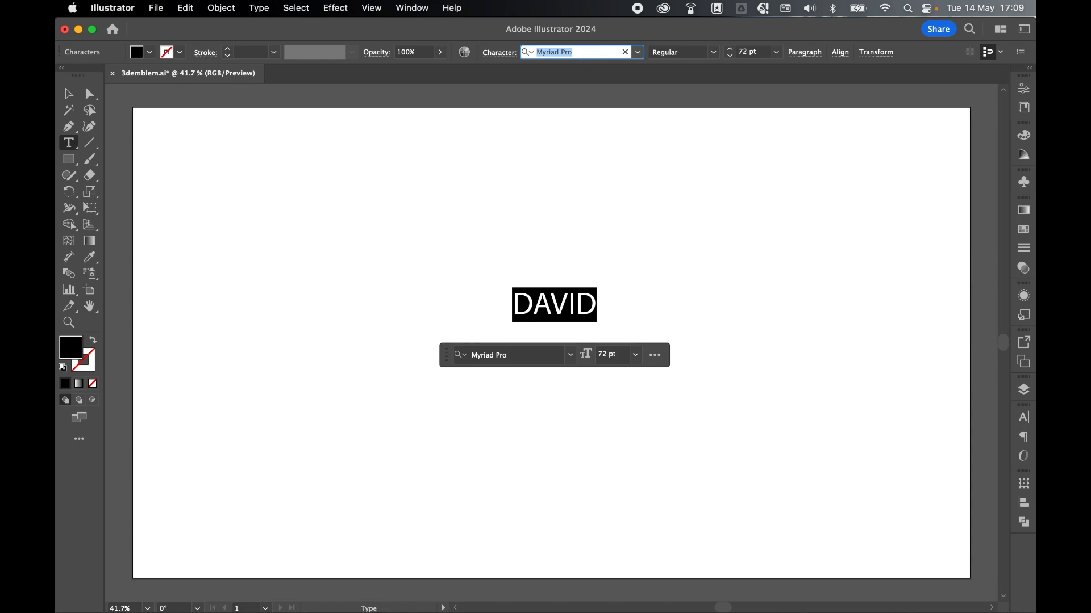
type("BEB")
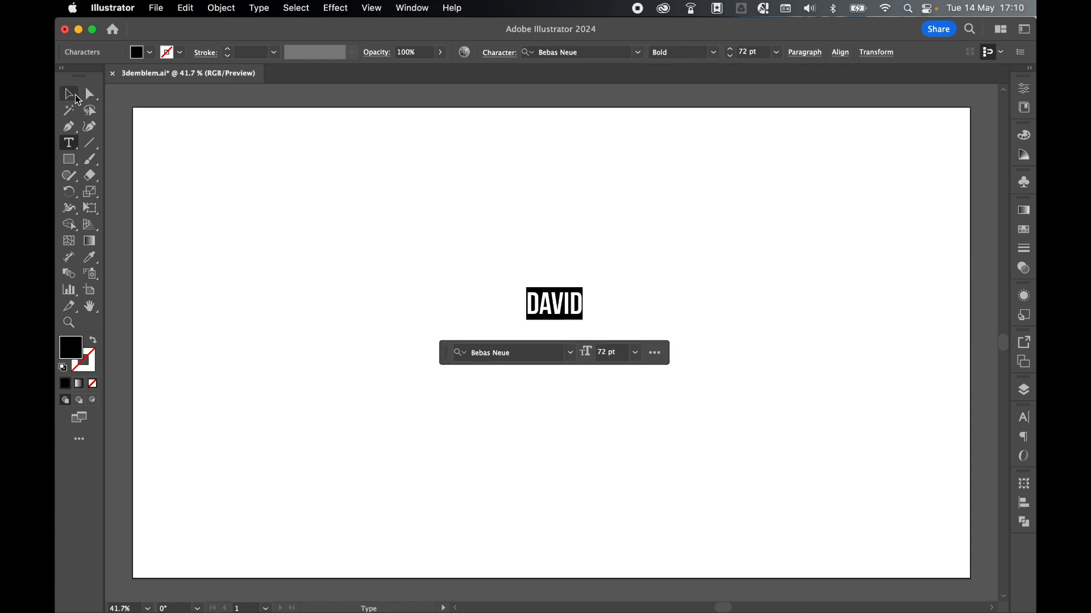
Centre the DAVID text object horizontally and vertically on the artboard
left_click(68, 94)
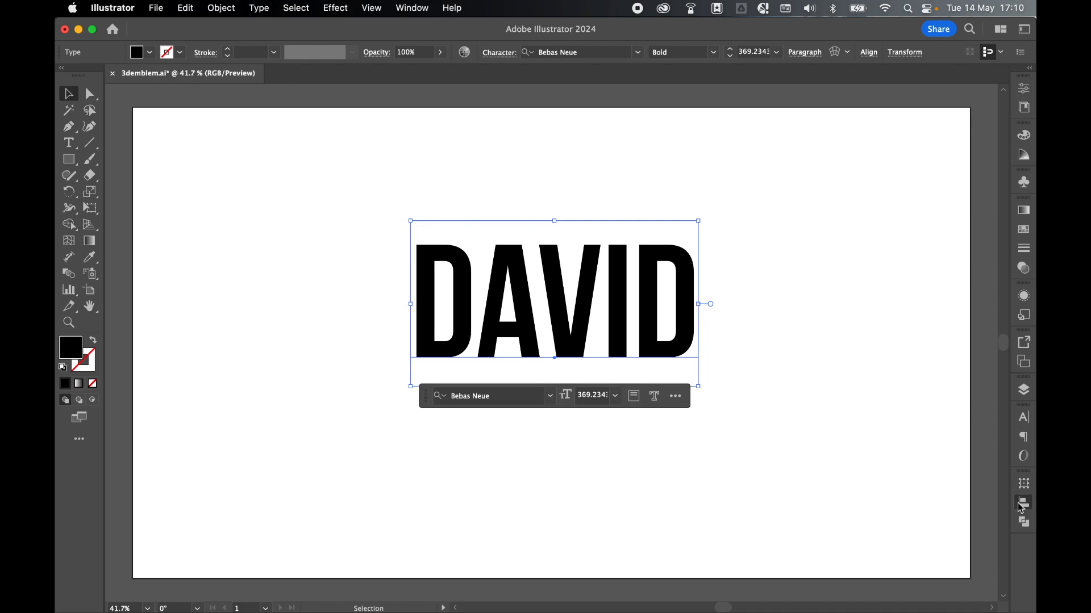
left_click(1022, 504)
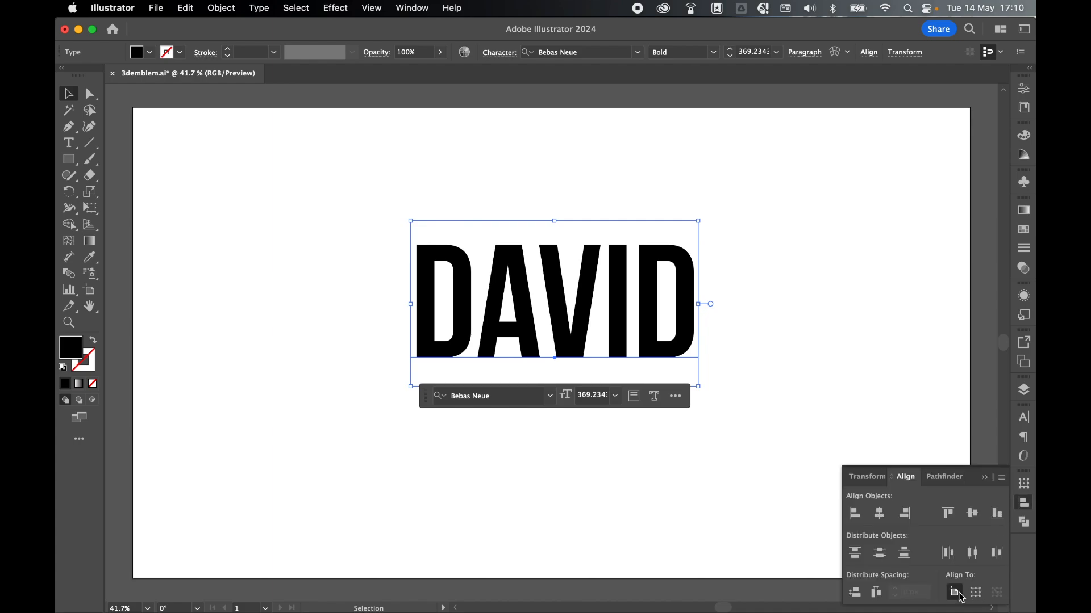
left_click(971, 514)
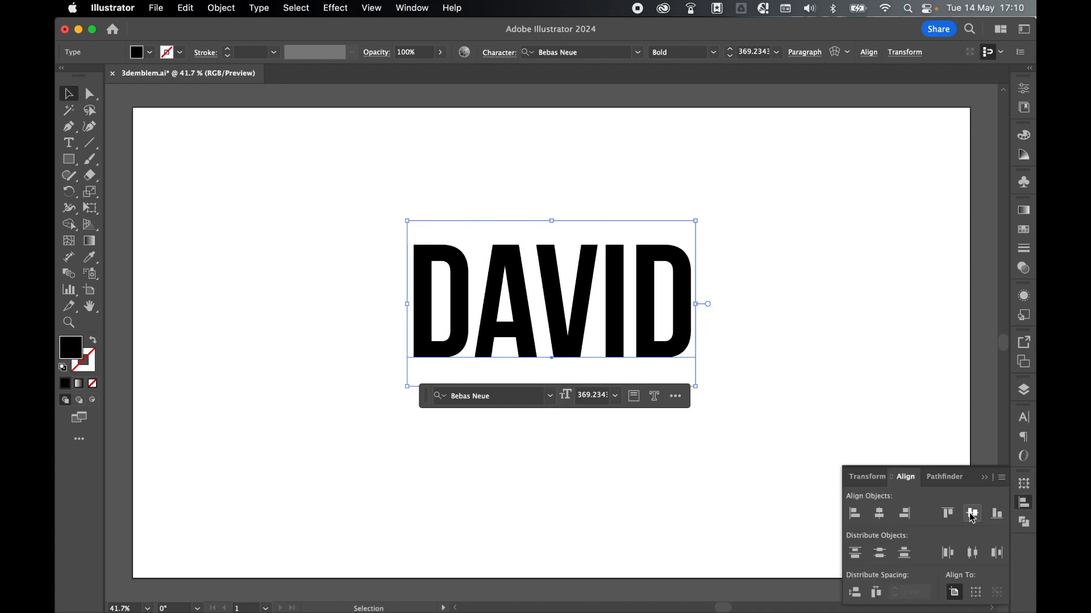
left_click(972, 513)
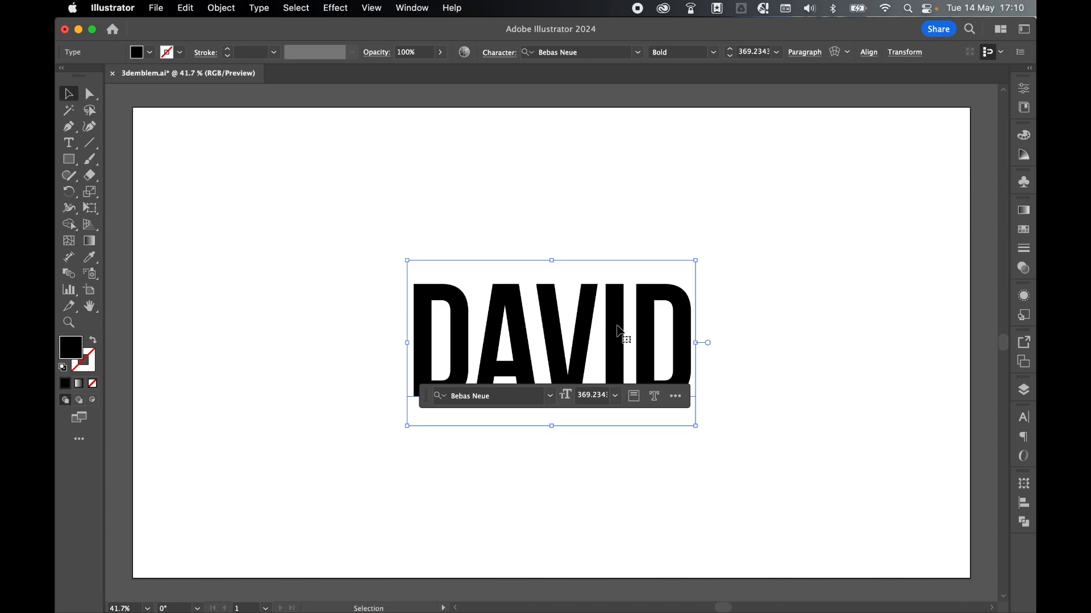
Target the Type object's appearance, add a fill and duplicate it into a second fill layer
left_click(1023, 295)
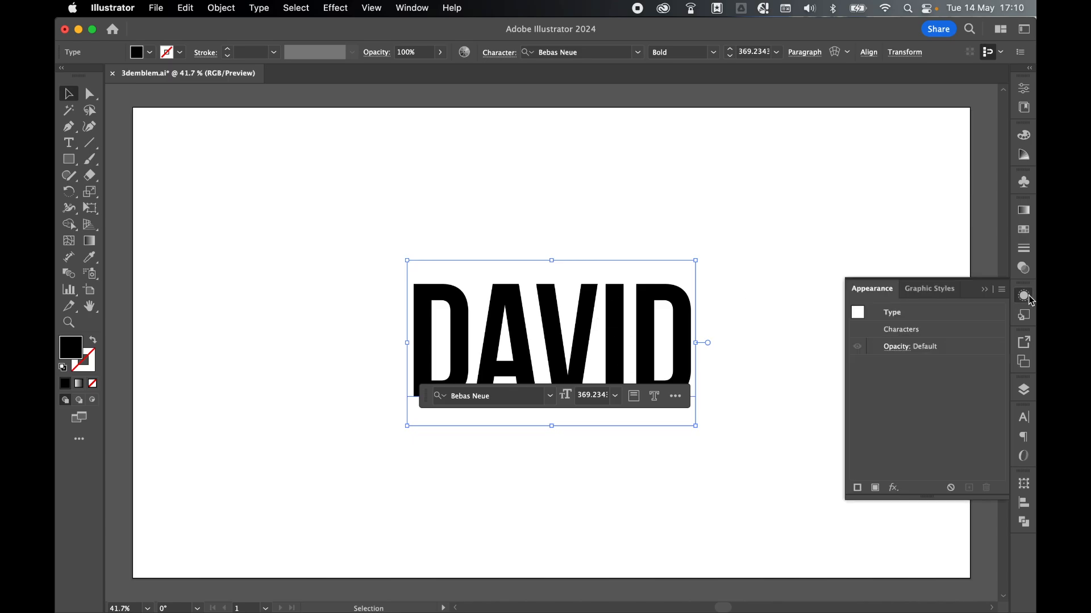
left_click(412, 8)
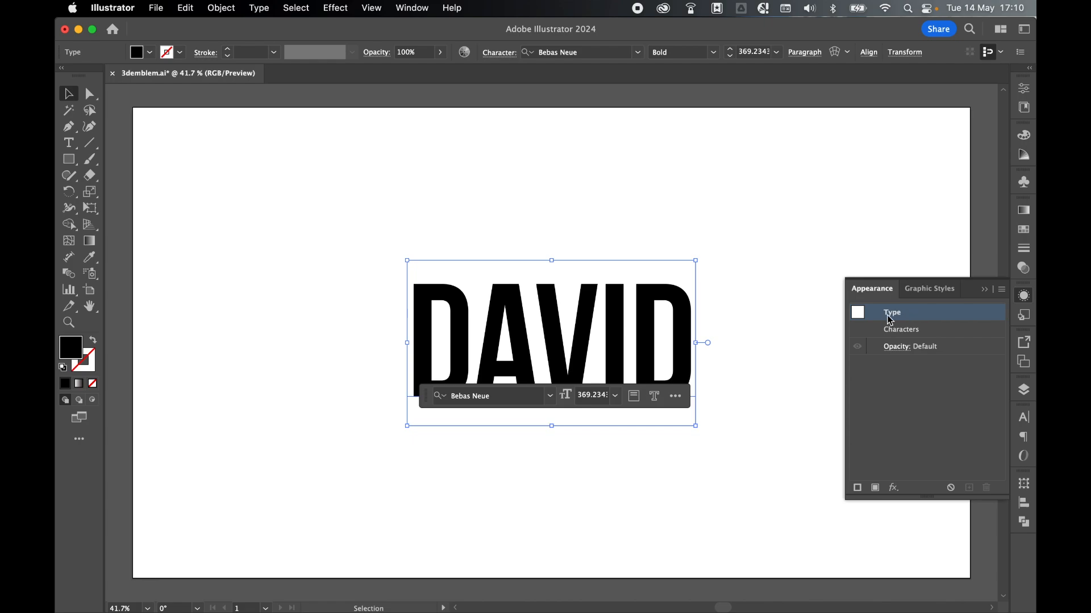
mouse_move(875, 488)
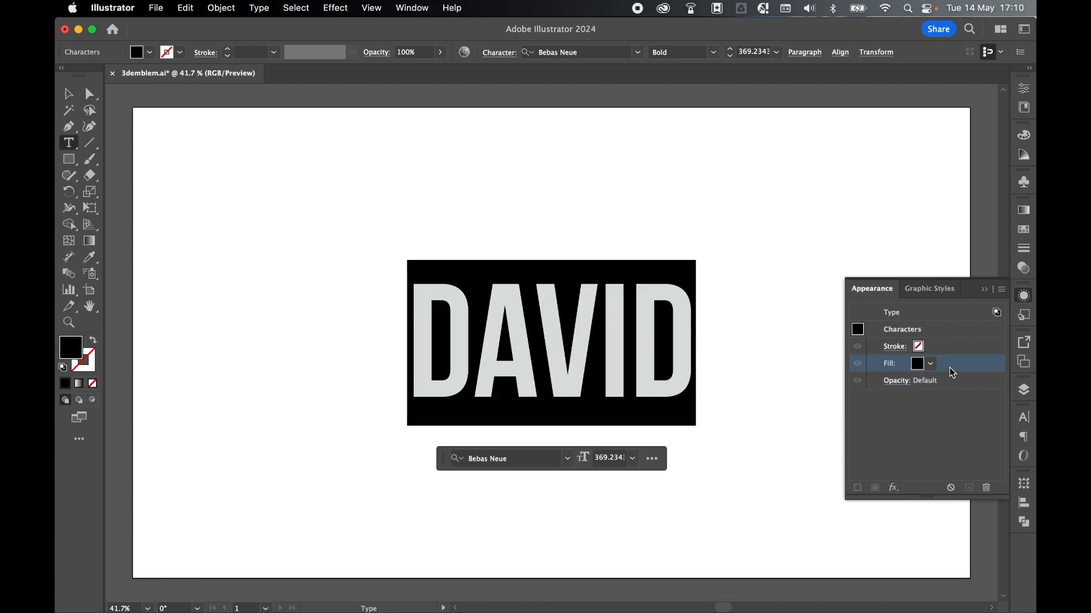
left_click(986, 487)
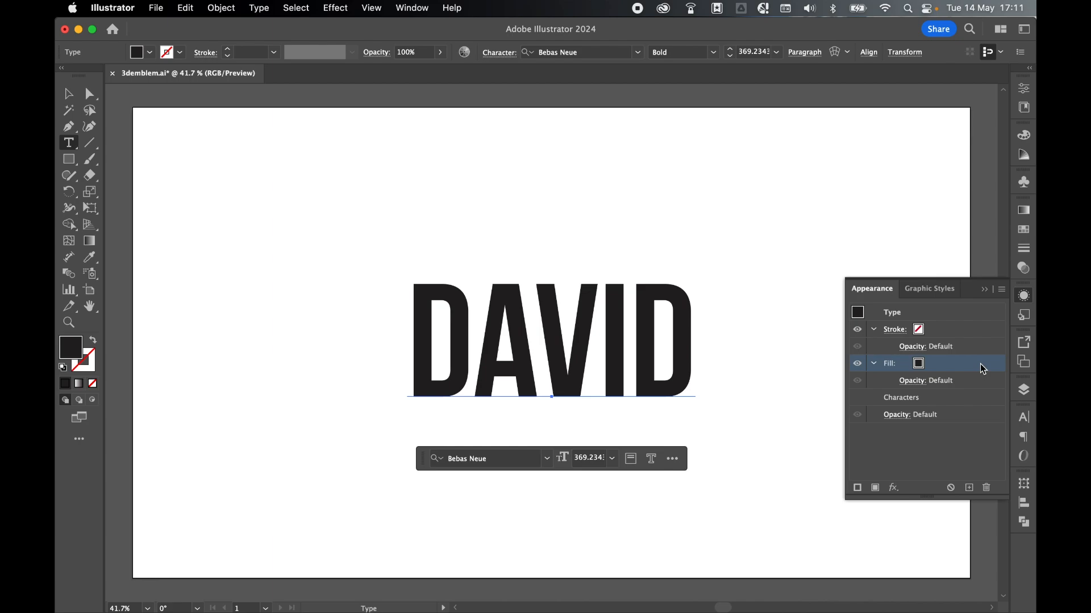
mouse_move(977, 368)
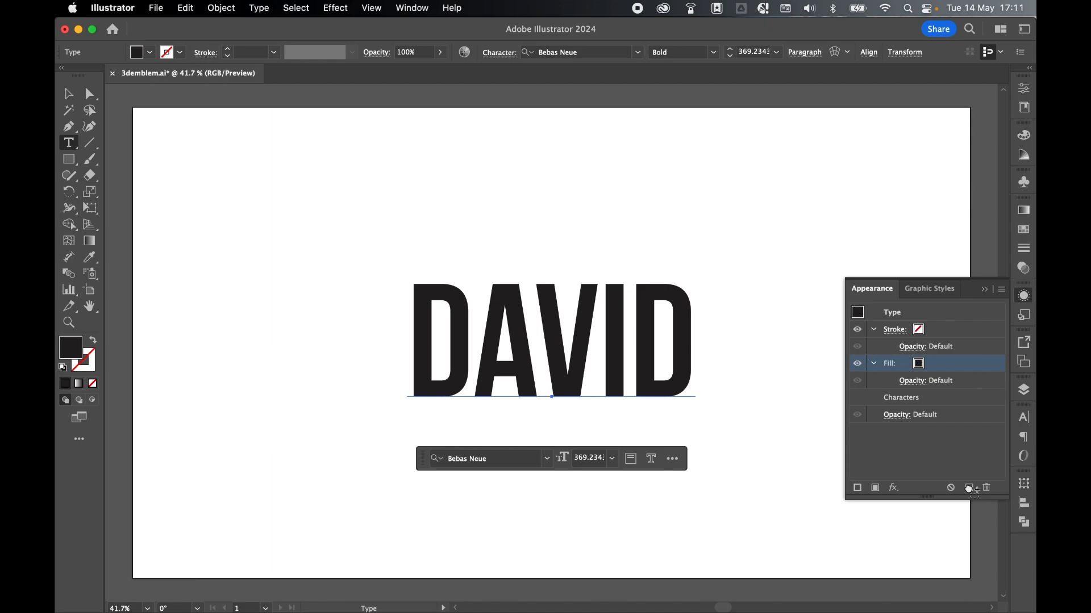
left_click(968, 487)
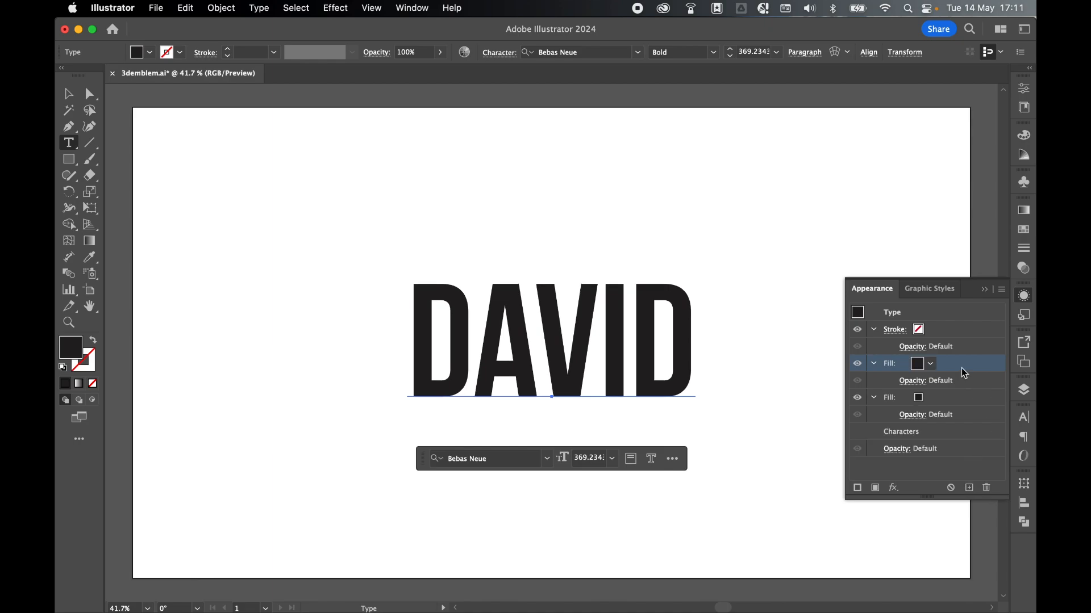
left_click(925, 380)
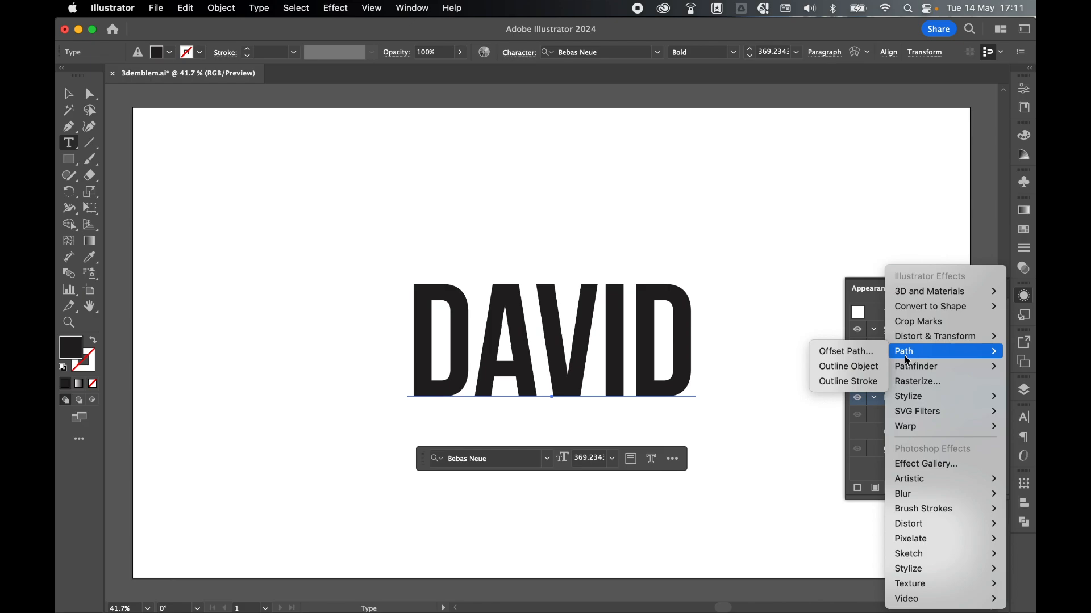
Apply a 32 px Offset Path effect to the lower black fill behind the letters
left_click(845, 351)
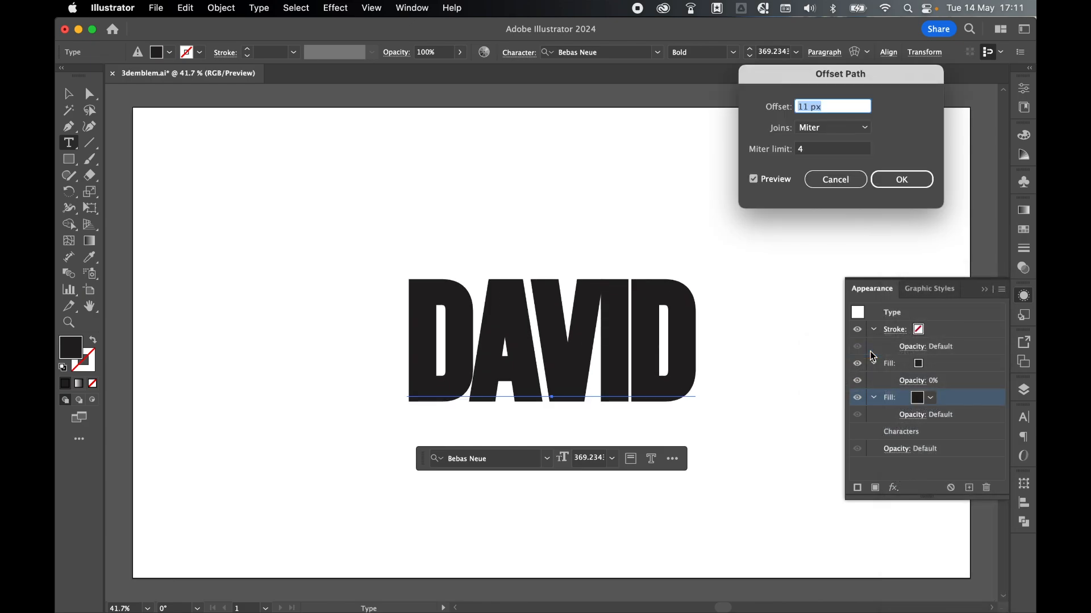
type("32")
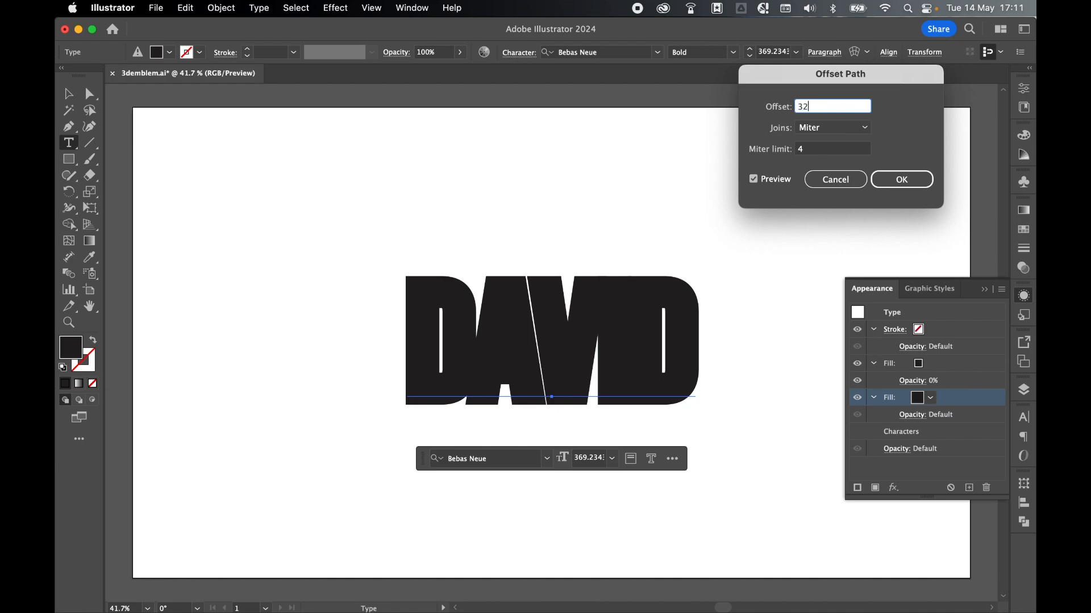
left_click(752, 179)
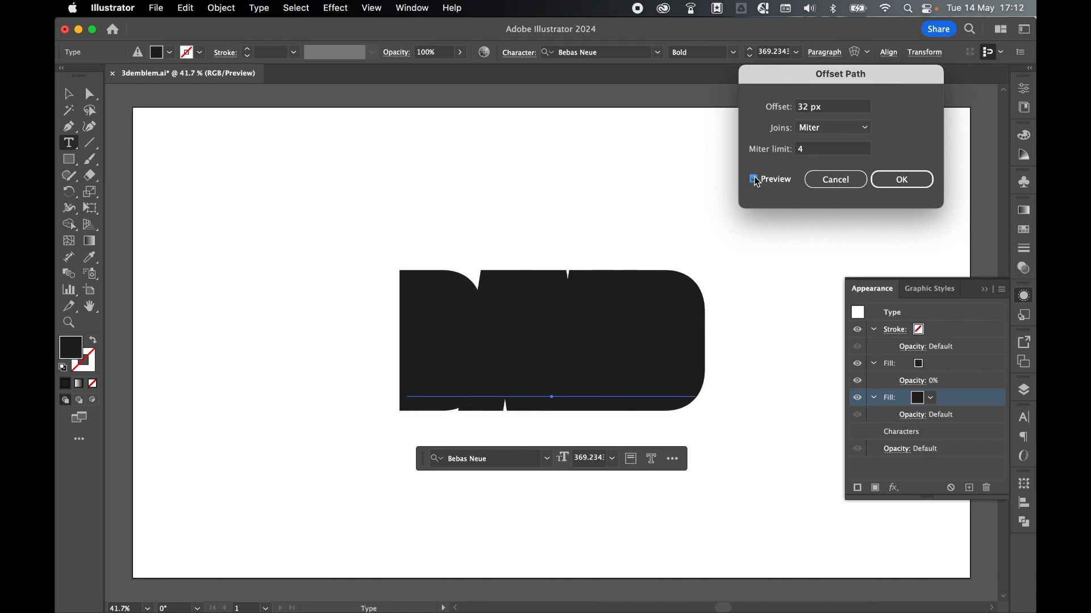
left_click(900, 179)
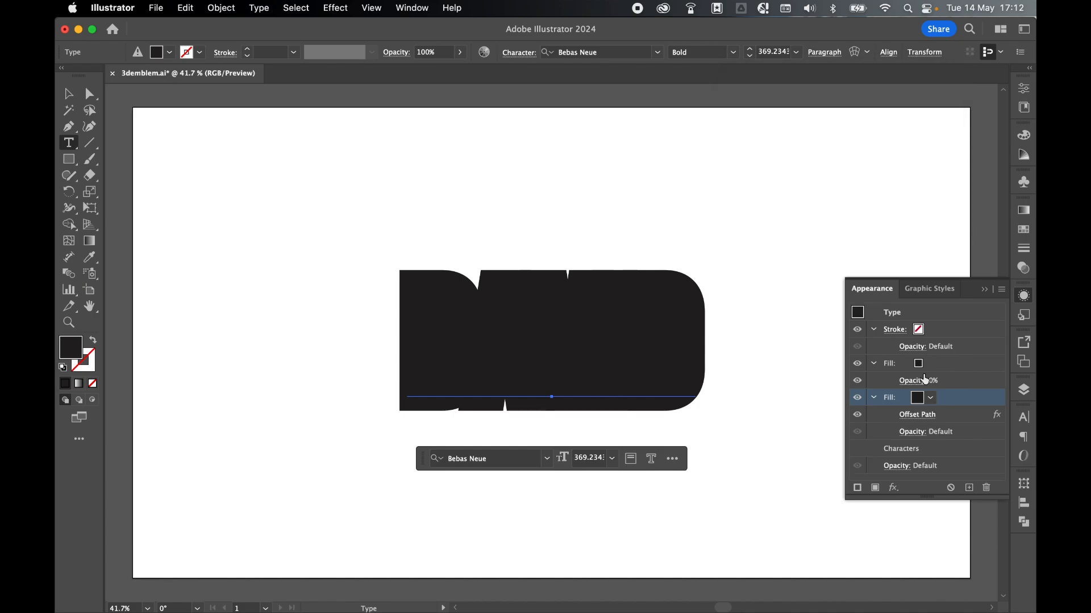
mouse_move(959, 385)
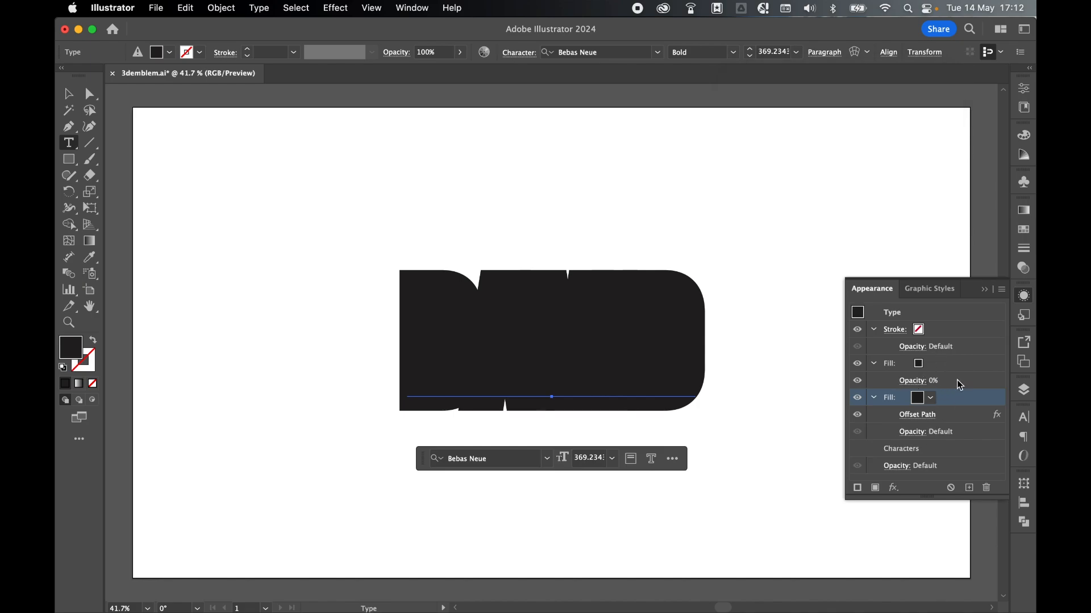
mouse_move(935, 445)
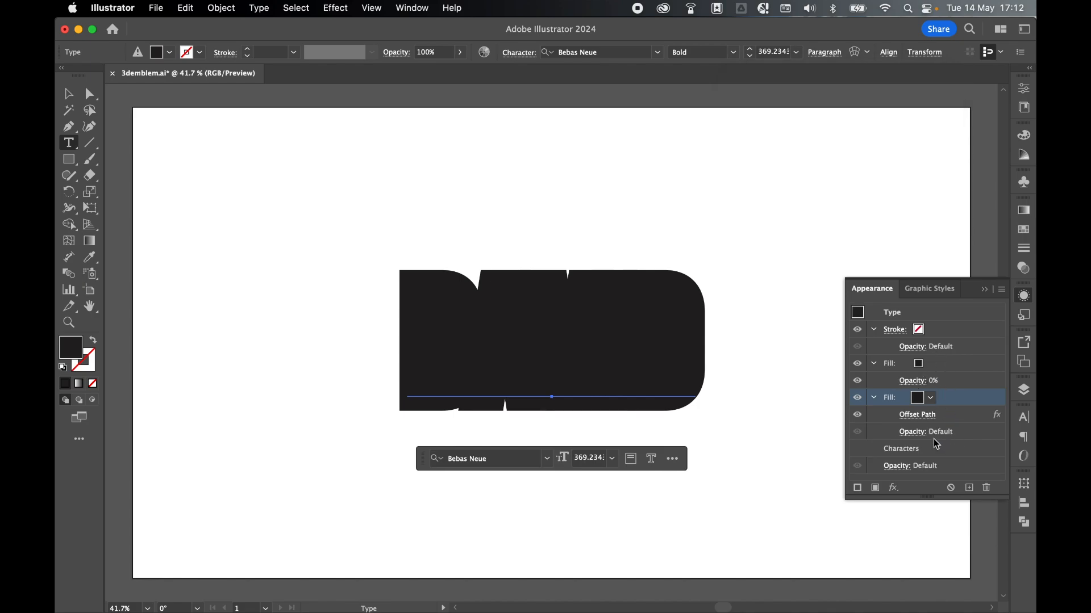
mouse_move(899, 454)
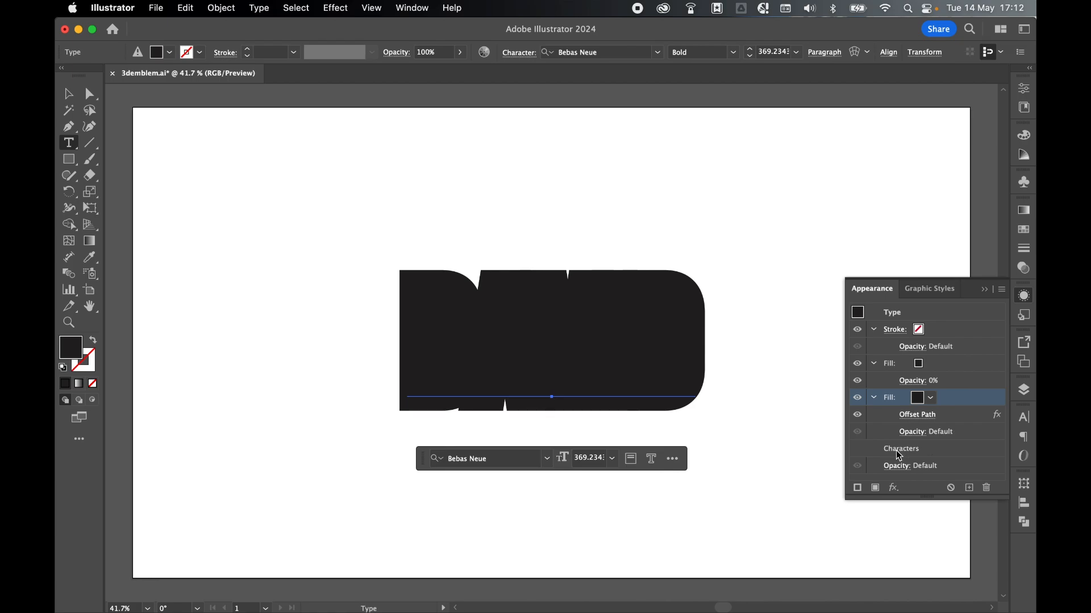
mouse_move(895, 472)
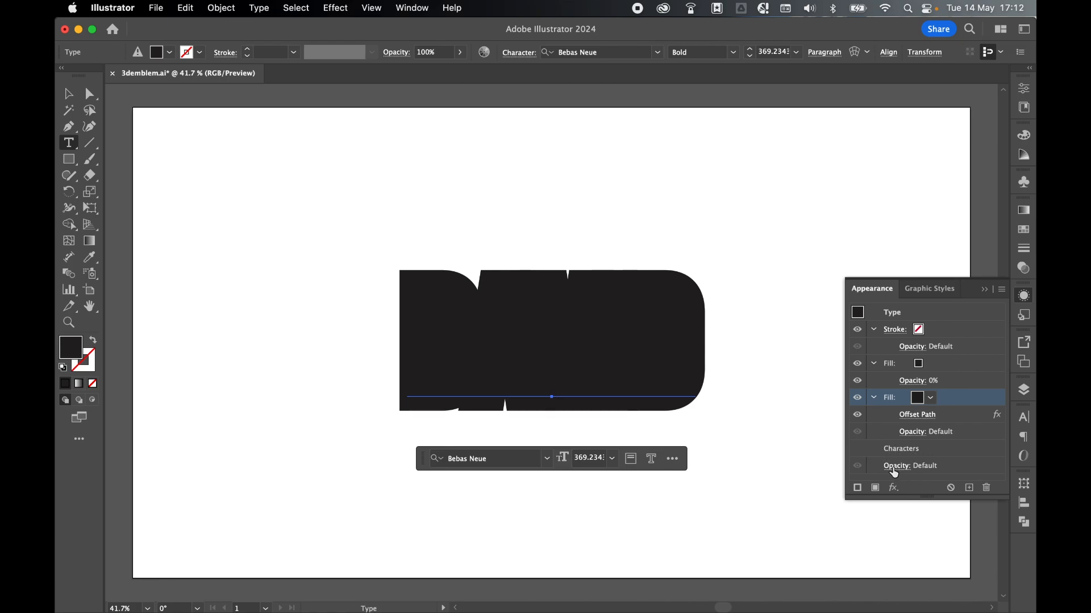
Enable Knockout Group on the characters' opacity, then test the name as SAMANTHA and back to DAVID
left_click(909, 466)
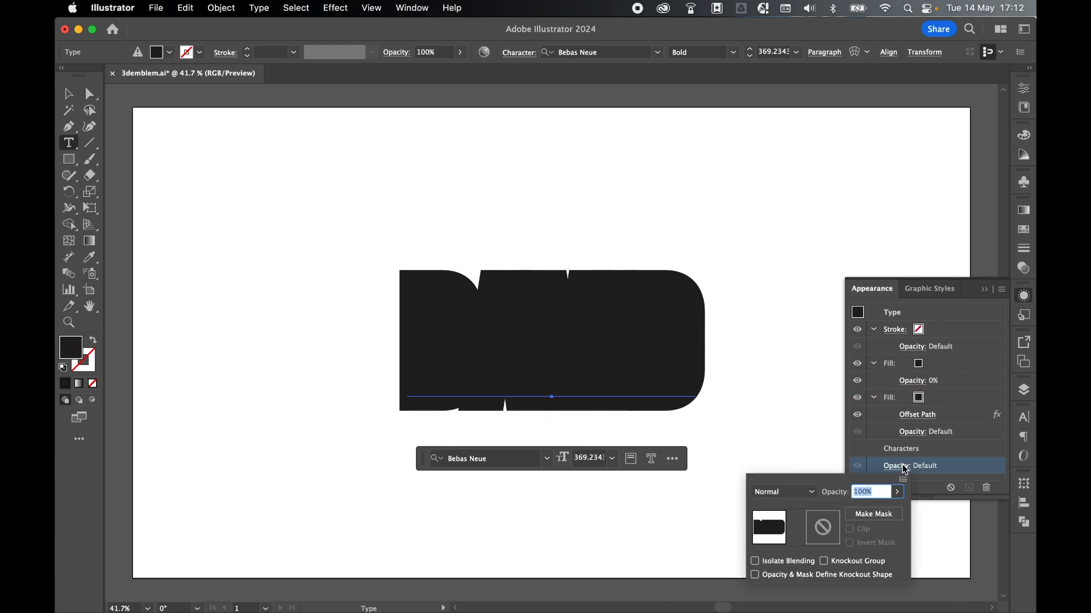
left_click(824, 561)
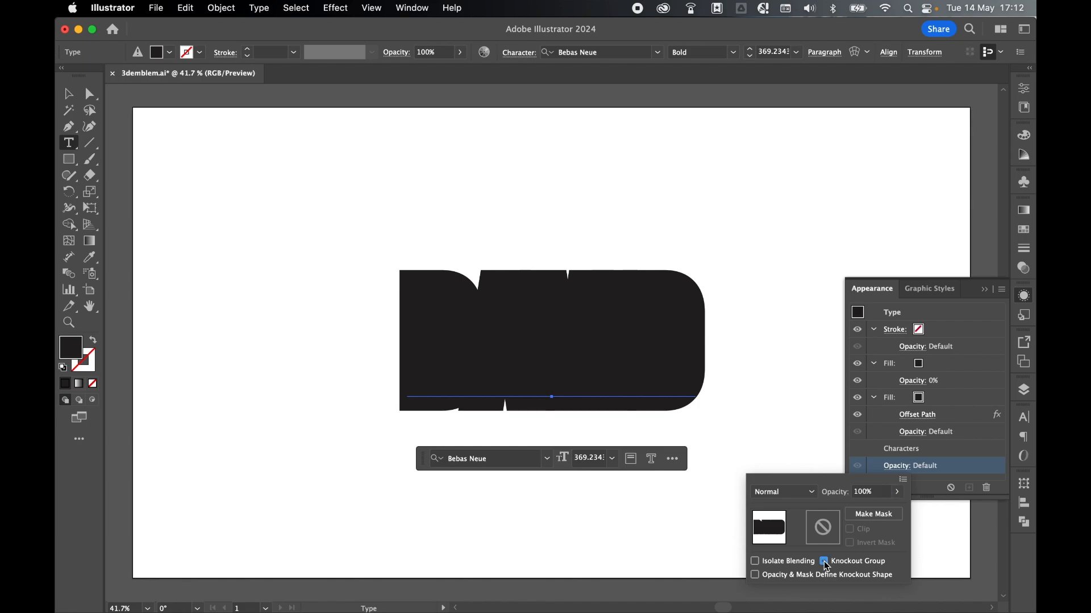
left_click(823, 561)
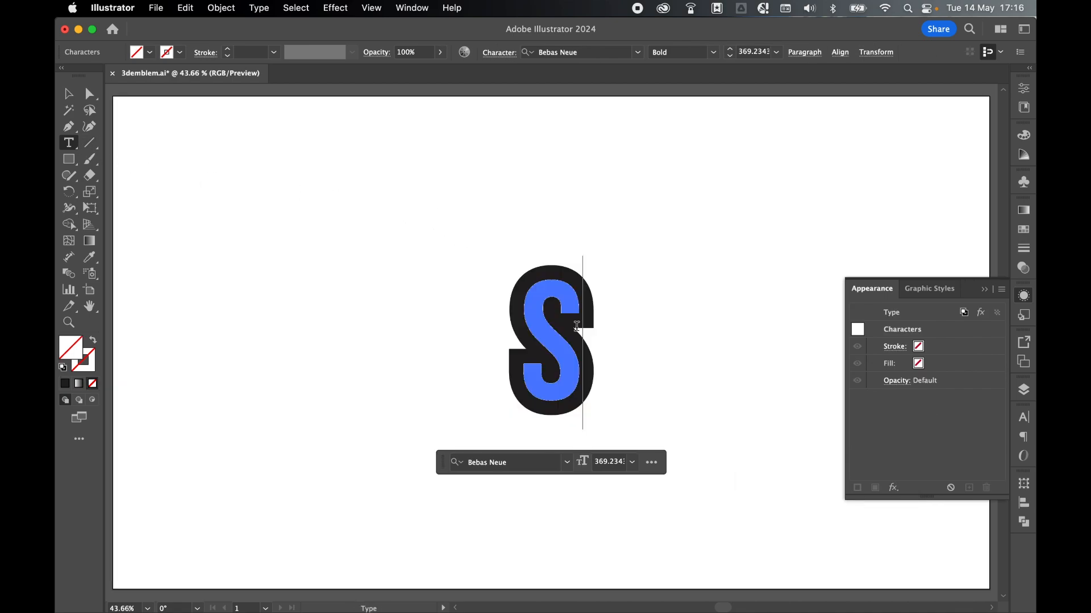
type("SAMANTHA")
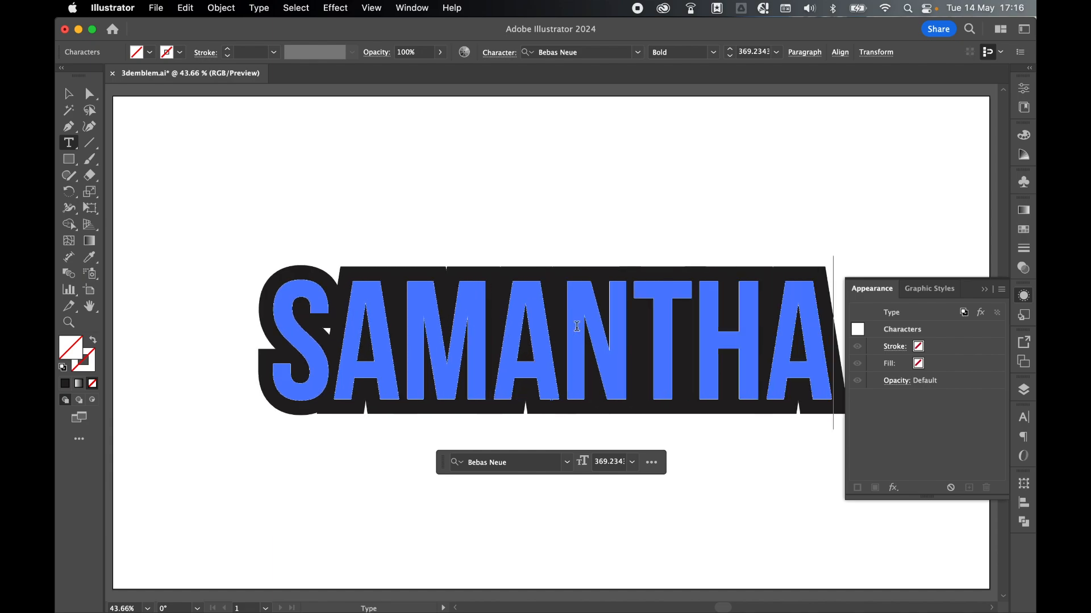
type("DAVID")
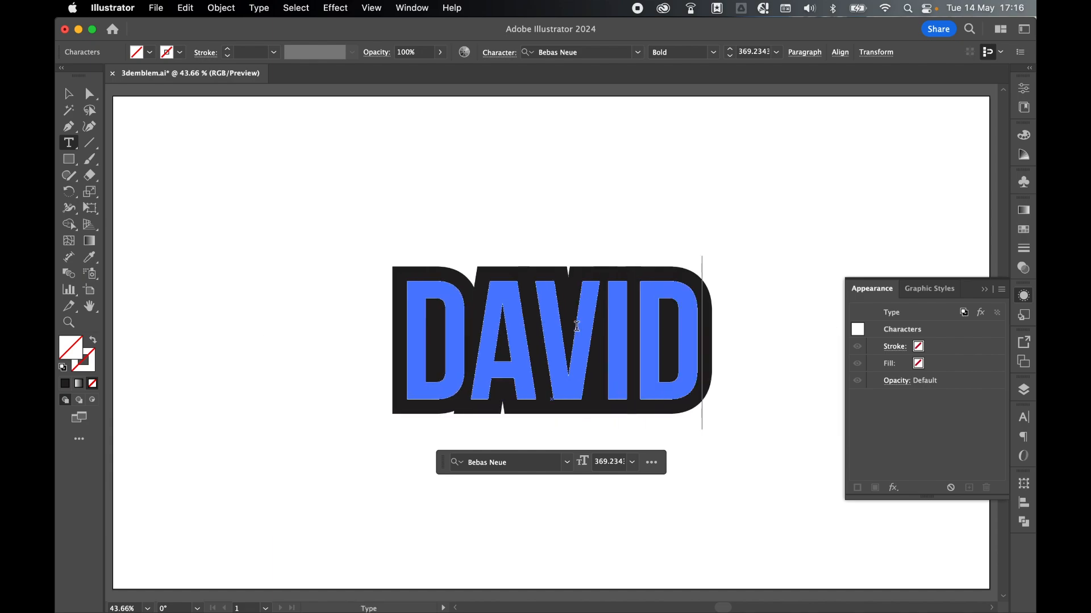
Select the DAVID object and target its offset-path backing fill for a new effect
left_click(67, 94)
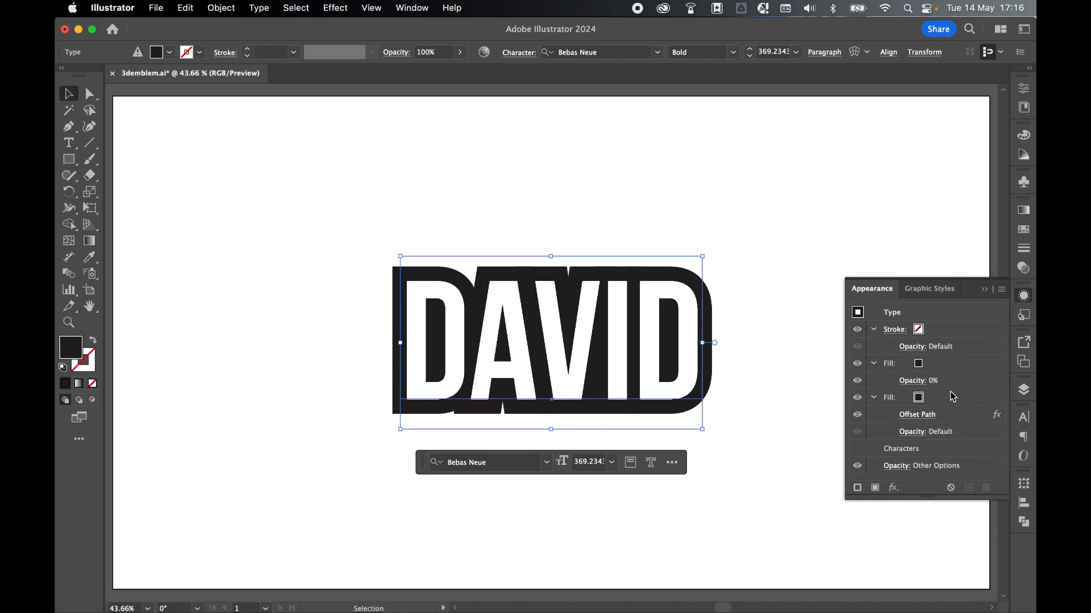
left_click(889, 398)
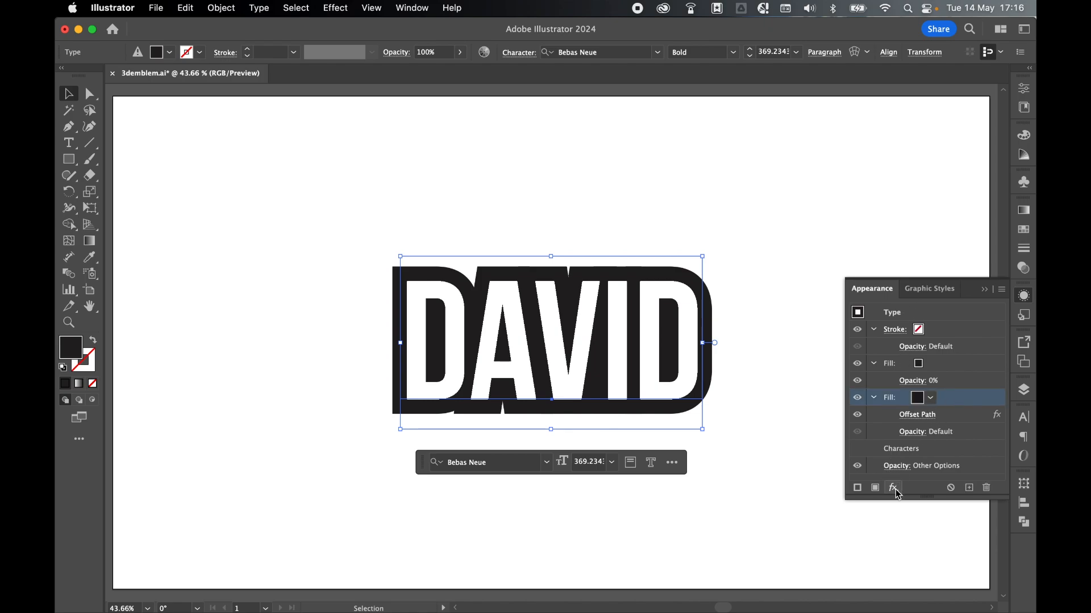
left_click(893, 487)
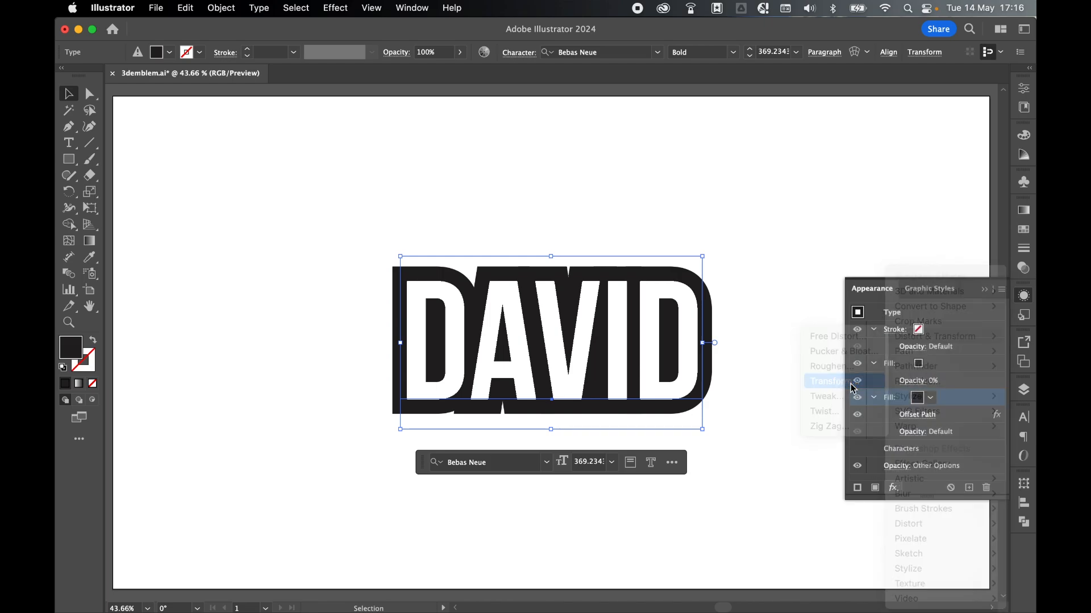
Add a Transform effect to the backing: 99% horizontal scale, 1 px down, 50 copies
left_click(827, 381)
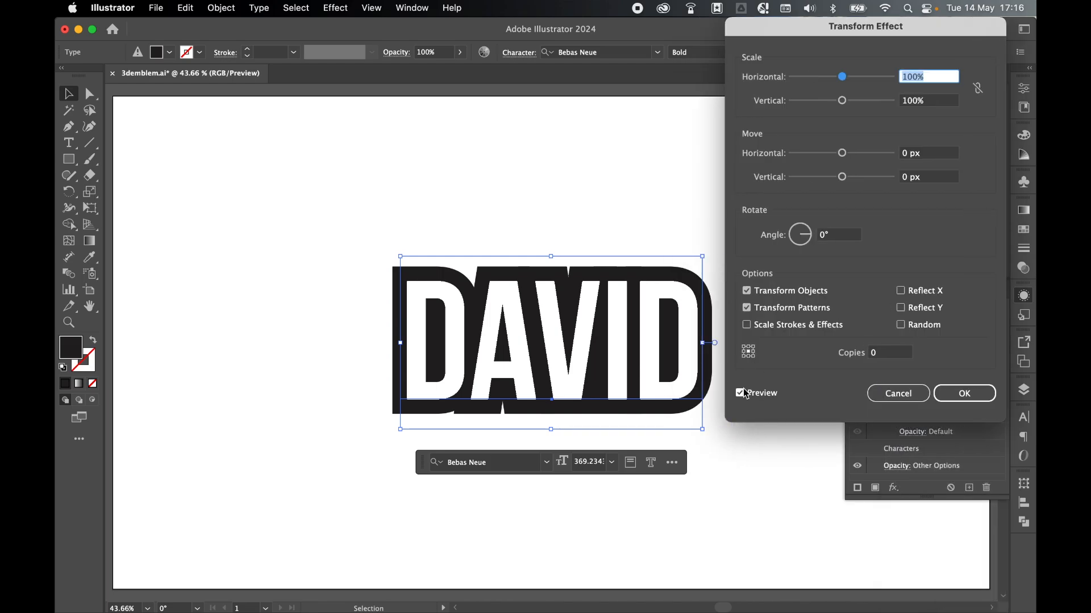
mouse_move(784, 76)
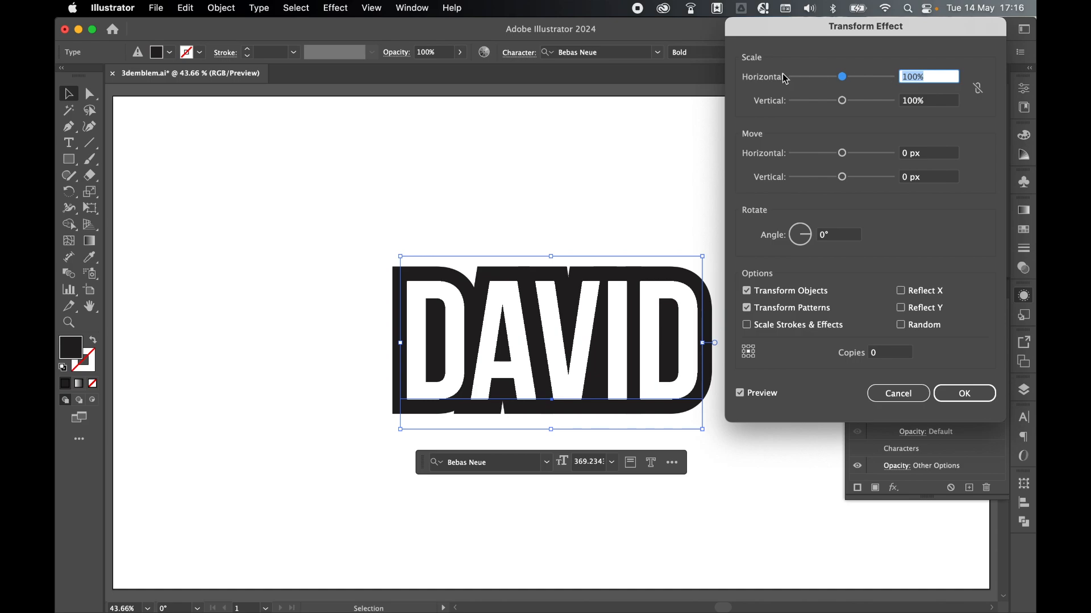
type("99")
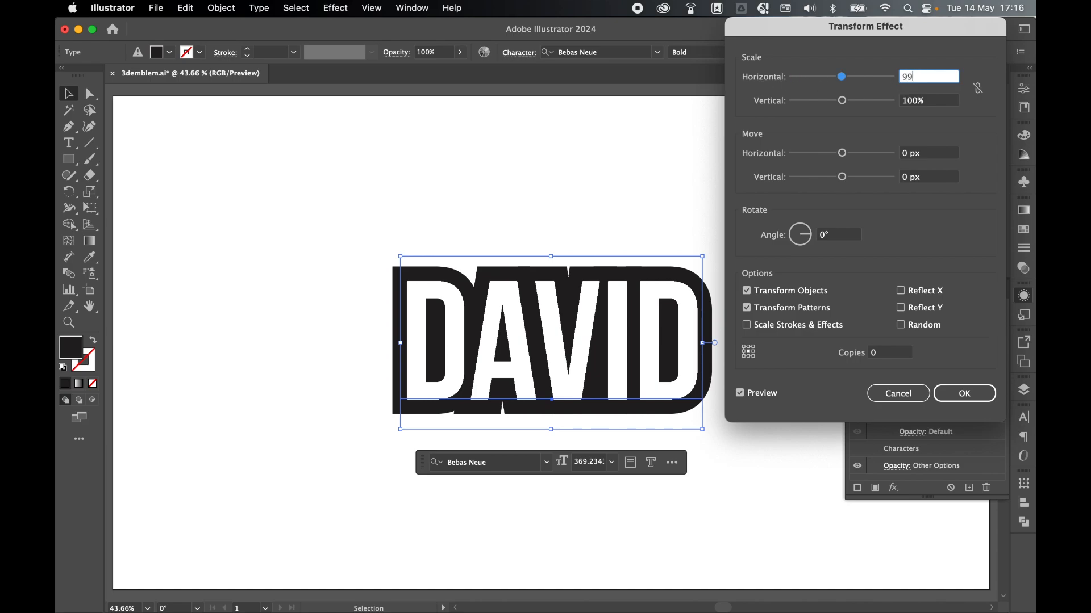
mouse_move(914, 178)
type("1")
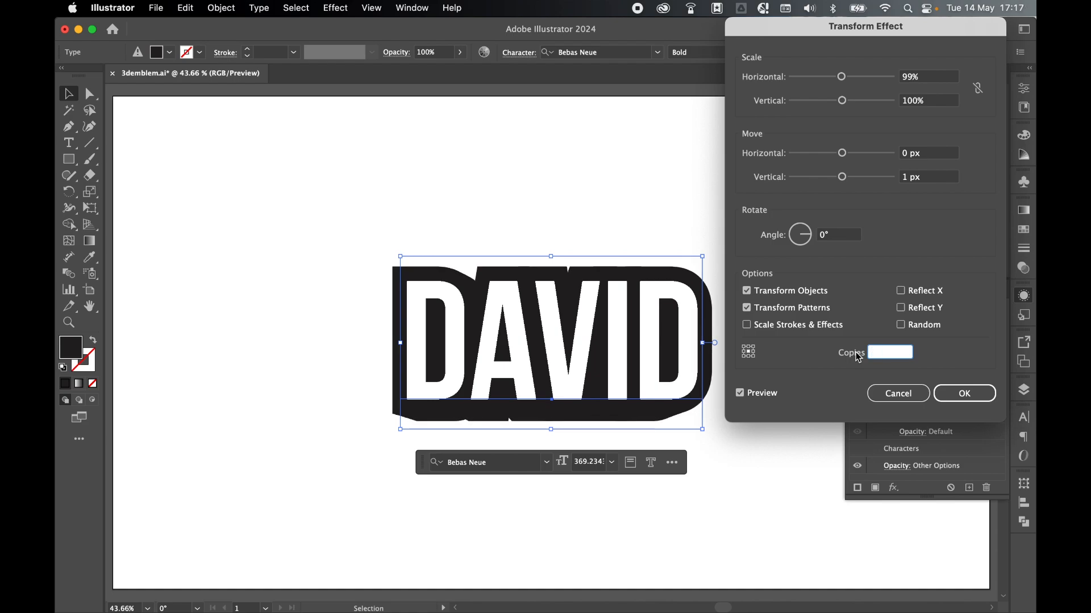
type("36")
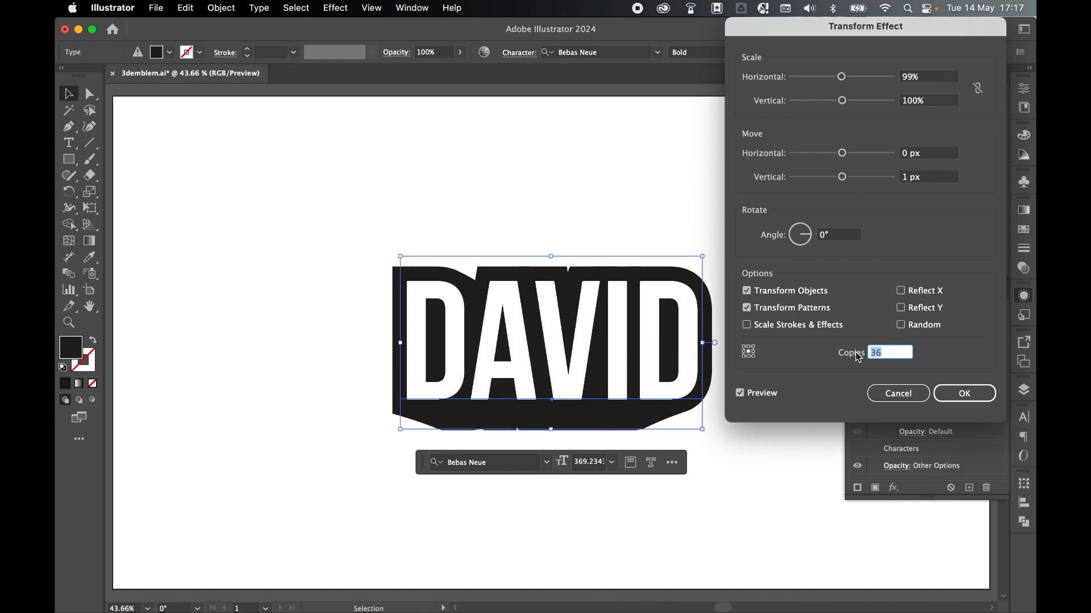
type("50")
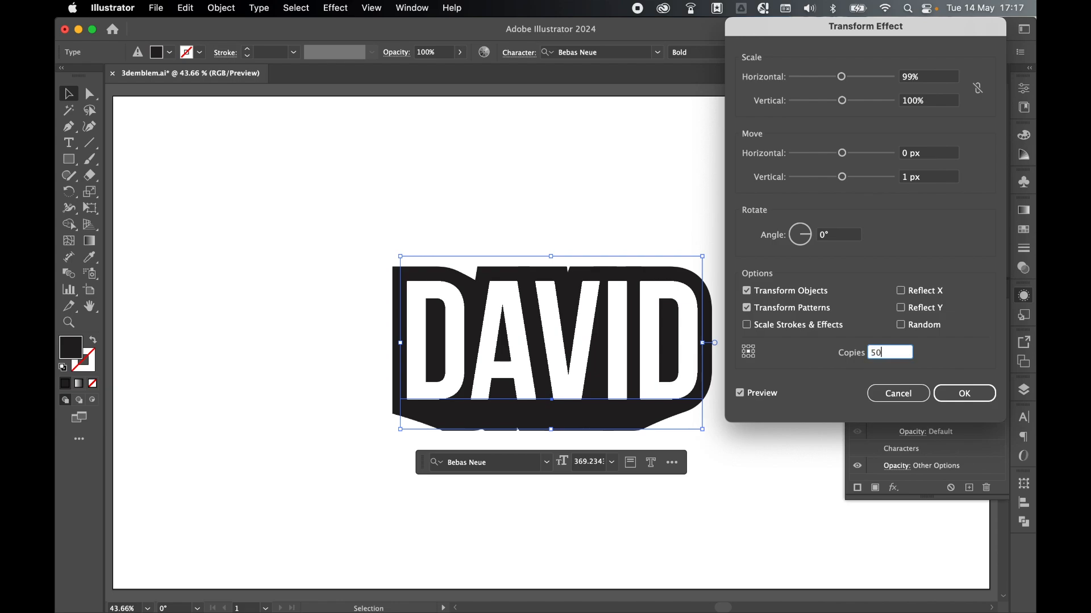
mouse_move(937, 356)
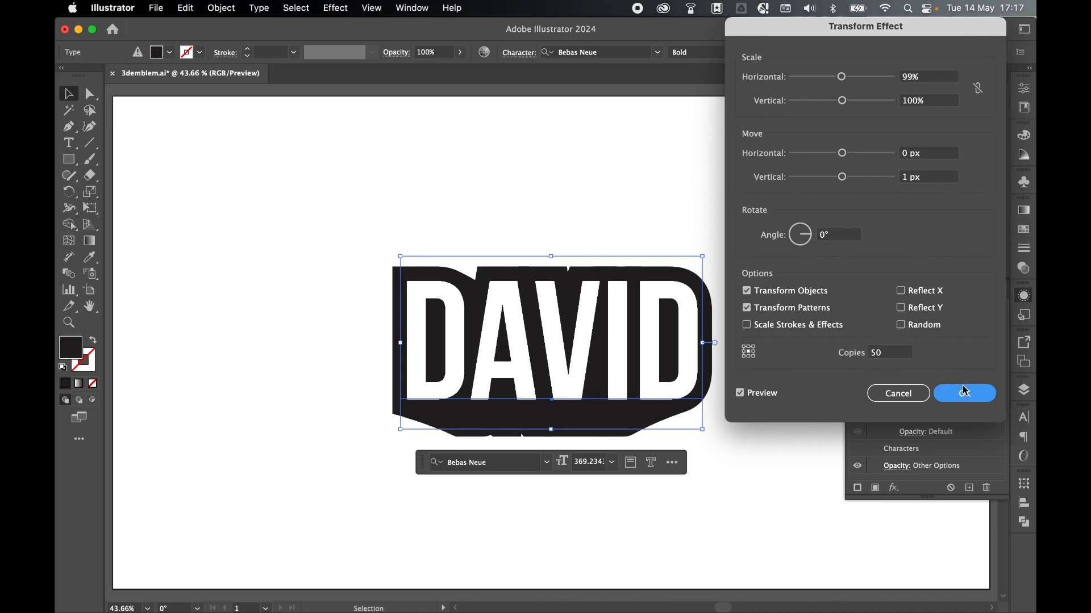
Confirm the extrusion and wrap the emblem in an Arch warp envelope with 20% bend, 8% vertical
left_click(963, 393)
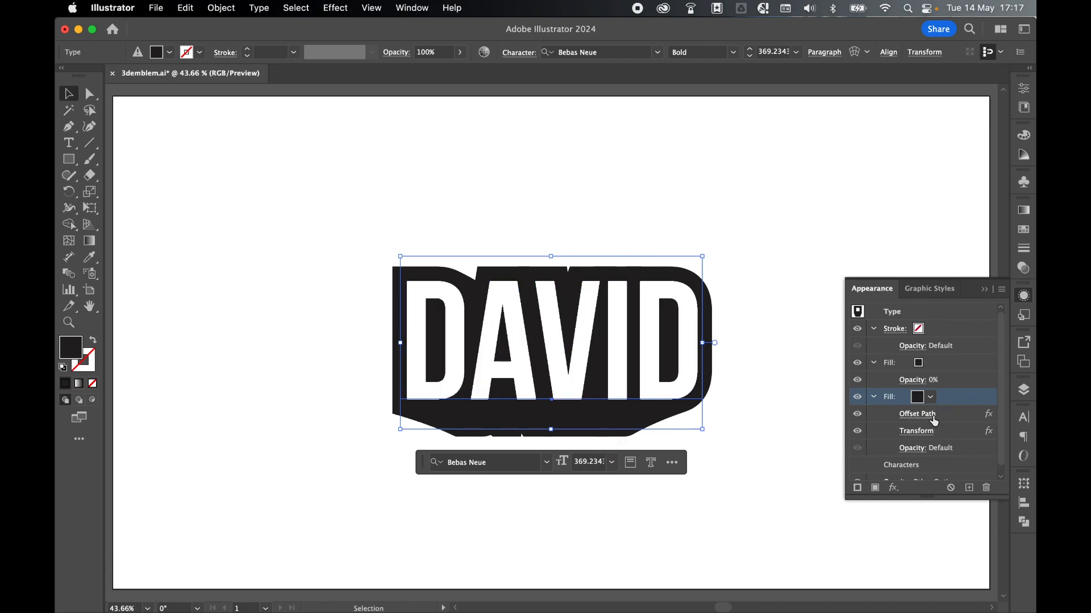
mouse_move(731, 221)
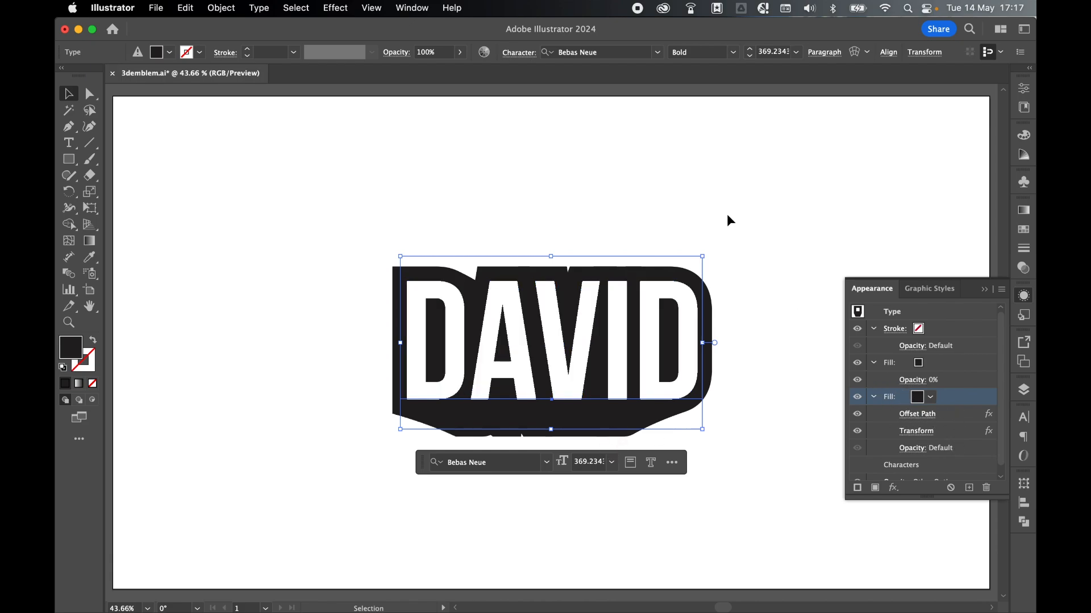
mouse_move(69, 91)
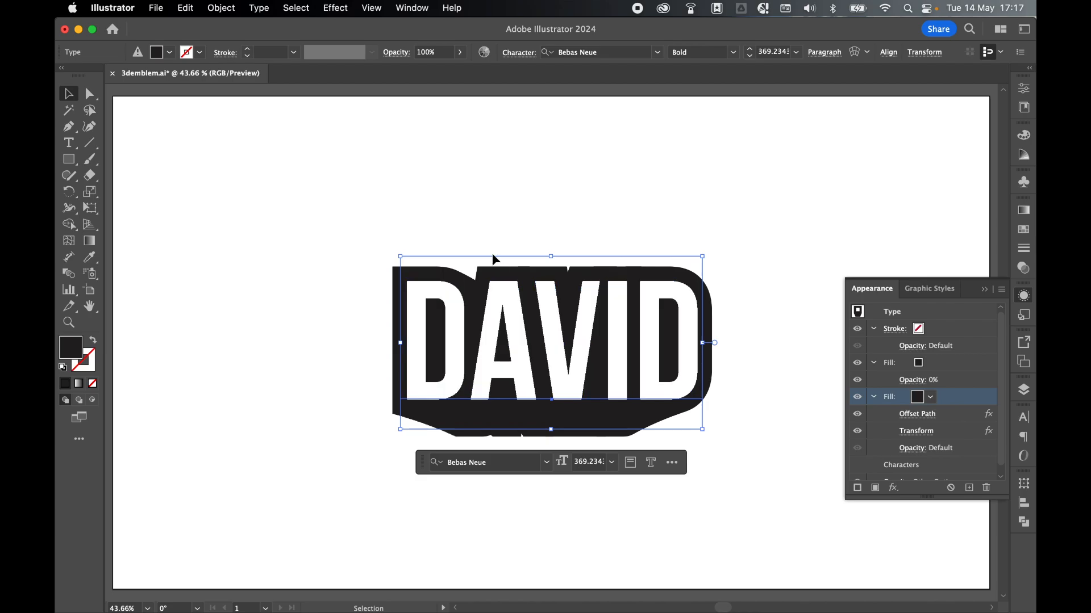
left_click(220, 8)
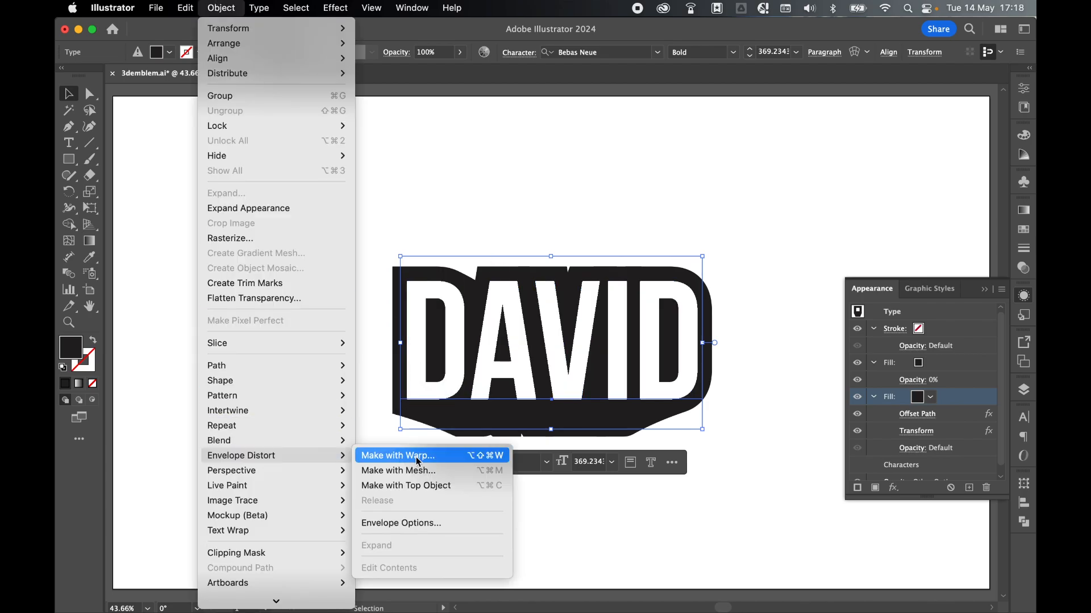
left_click(399, 455)
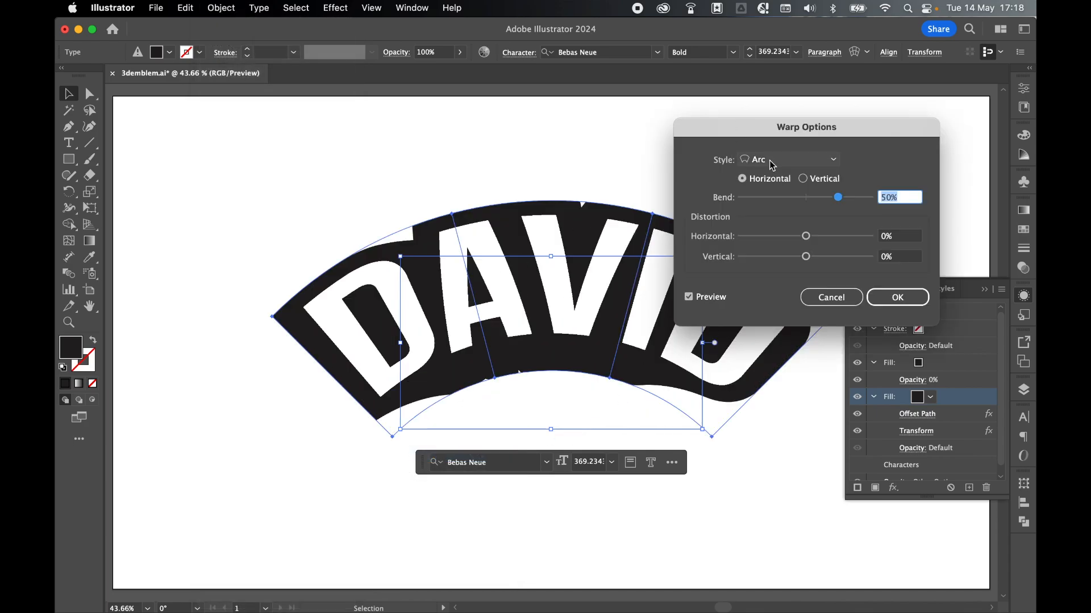
left_click(789, 159)
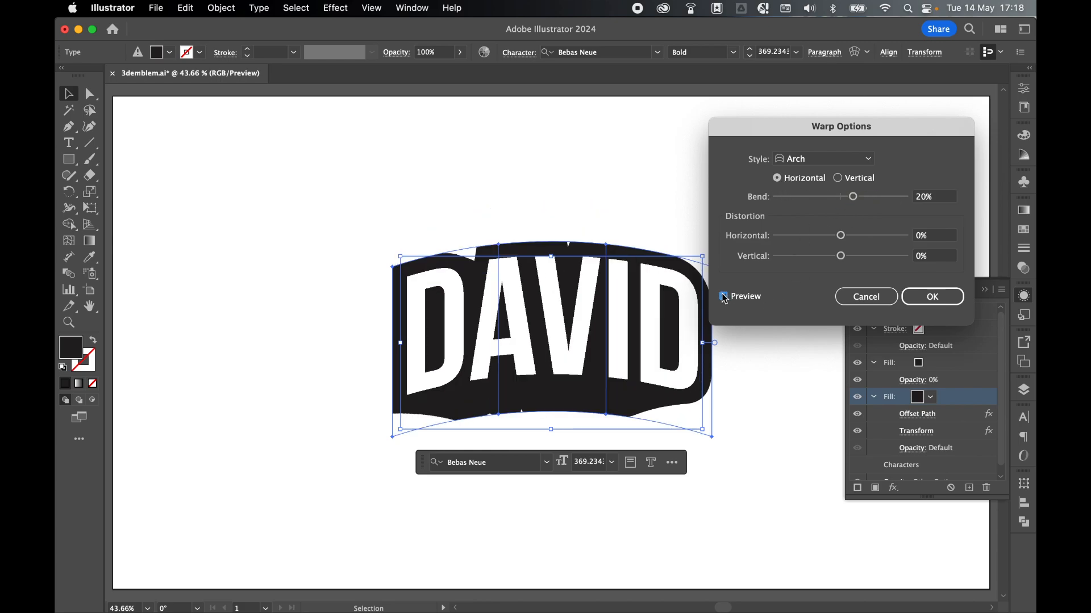
left_click(723, 295)
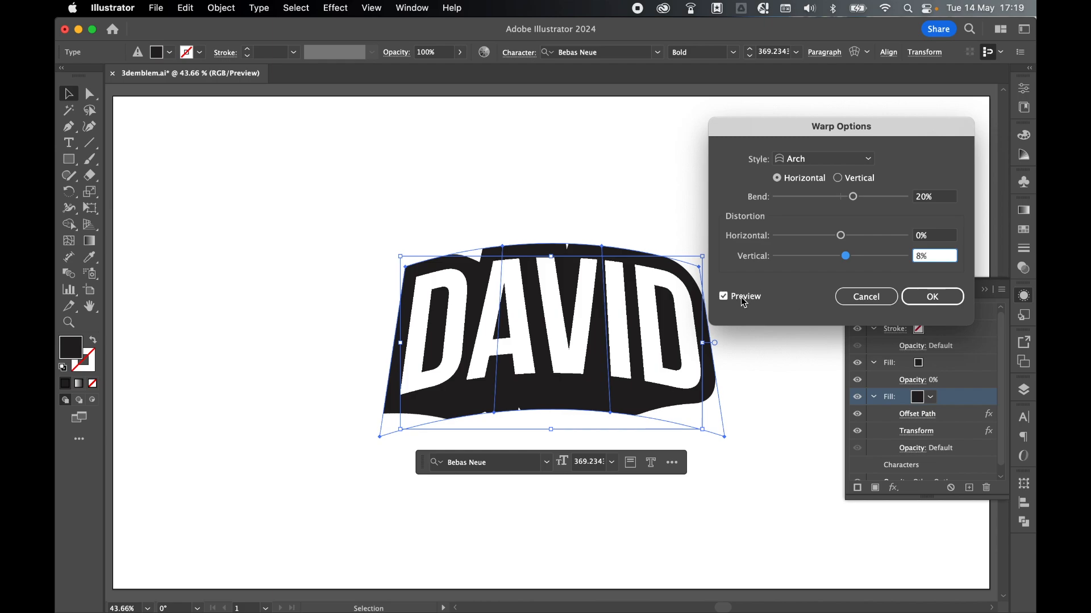
mouse_move(791, 271)
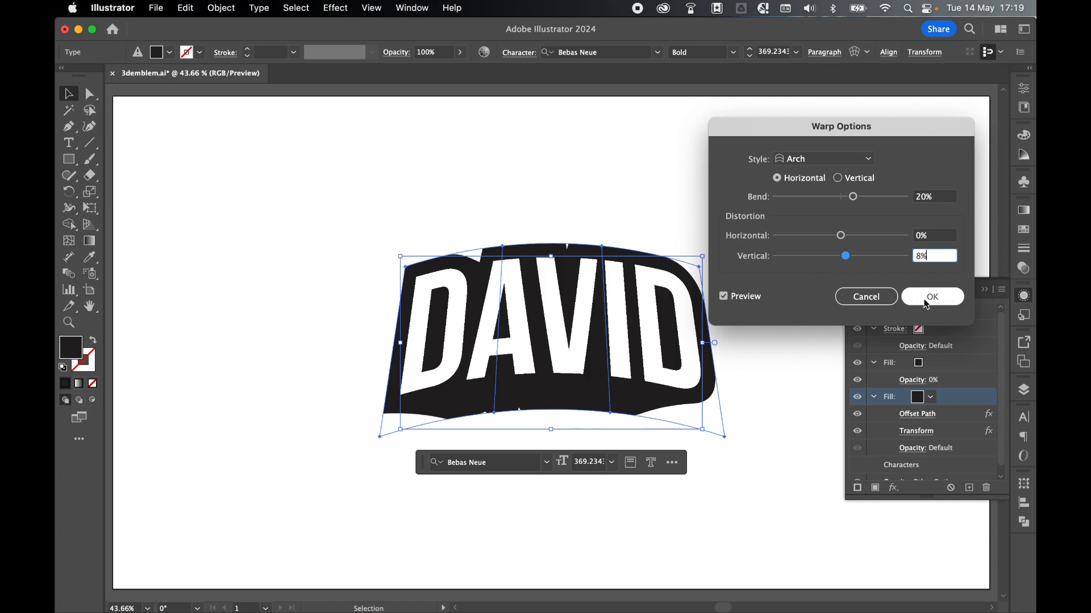
left_click(932, 297)
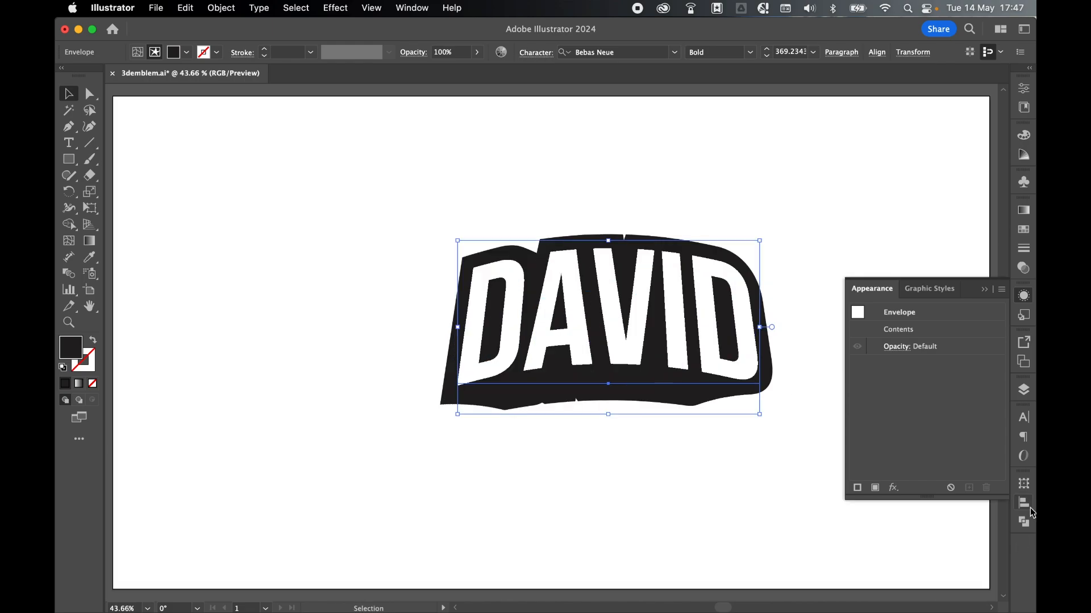
Edit the envelope's contents and expose the text's Offset Path and Transform effects in Appearance
left_click(1024, 503)
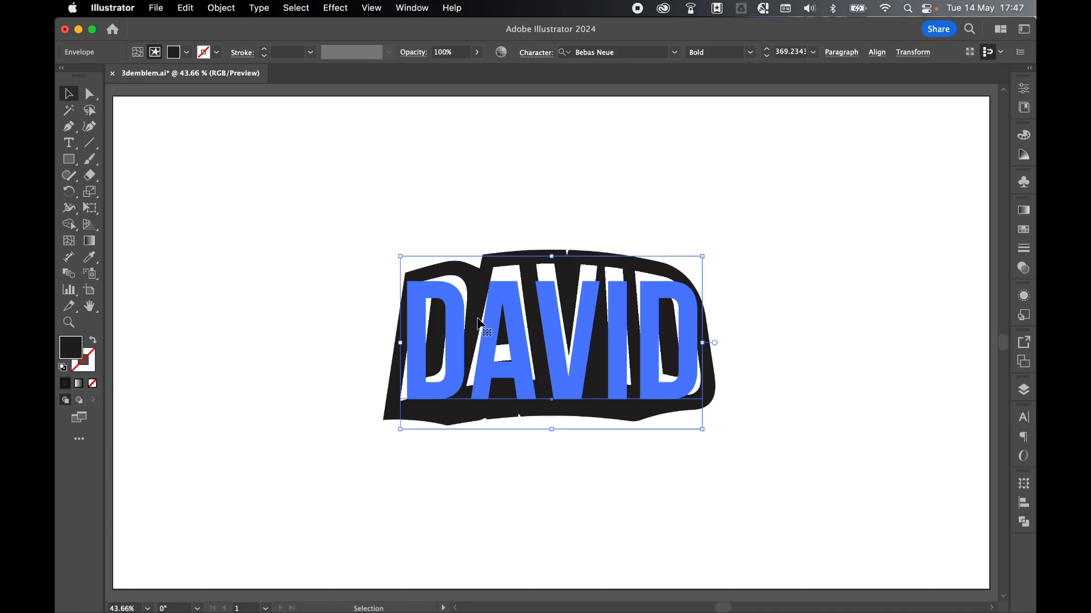
left_click(1023, 296)
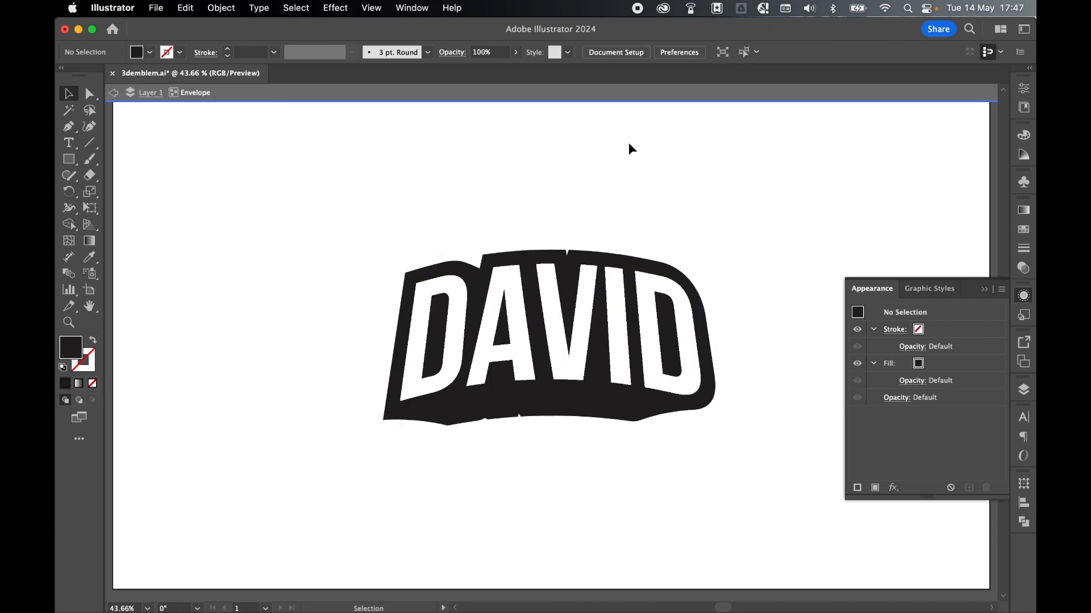
left_click(550, 313)
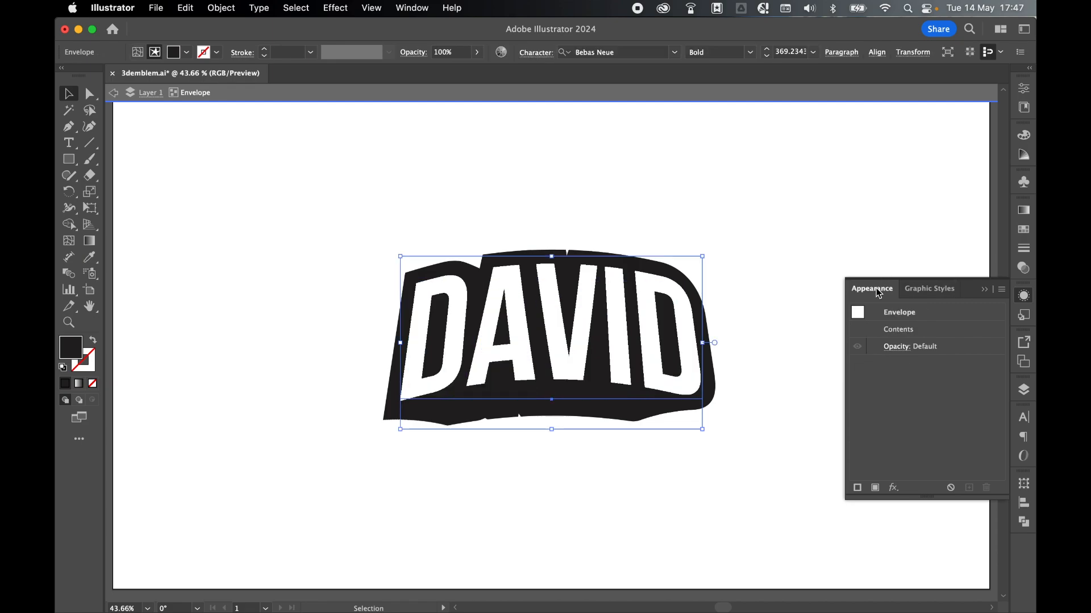
mouse_move(912, 329)
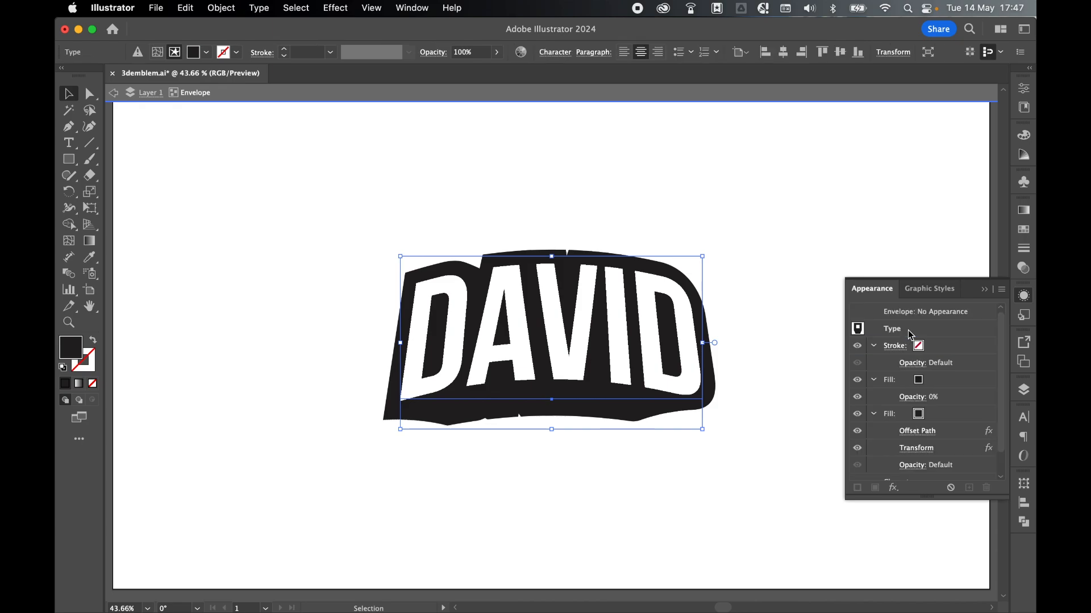
mouse_move(897, 346)
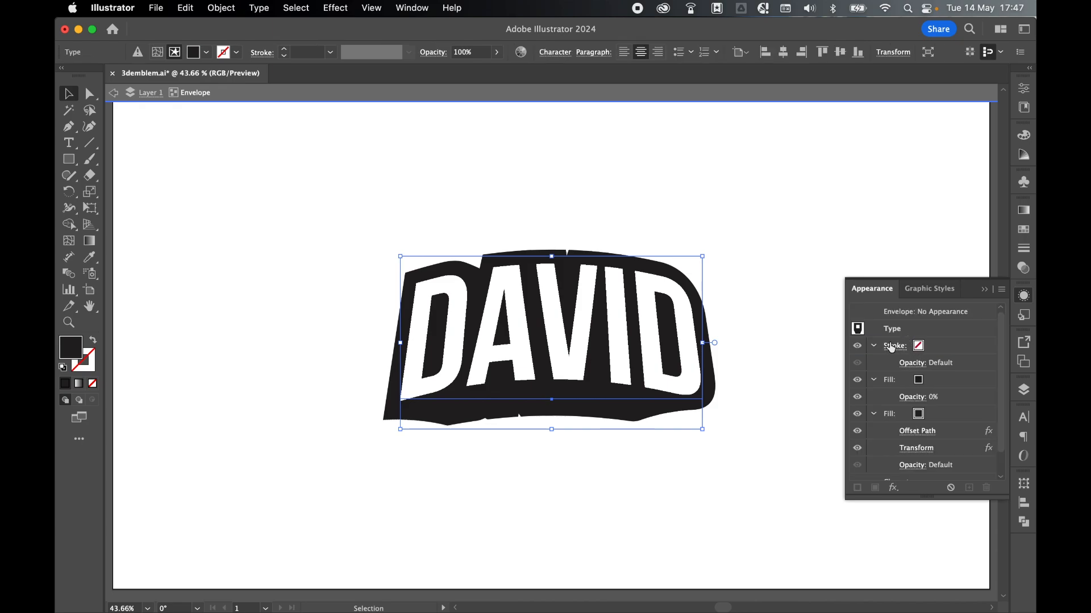
scroll("down", 3)
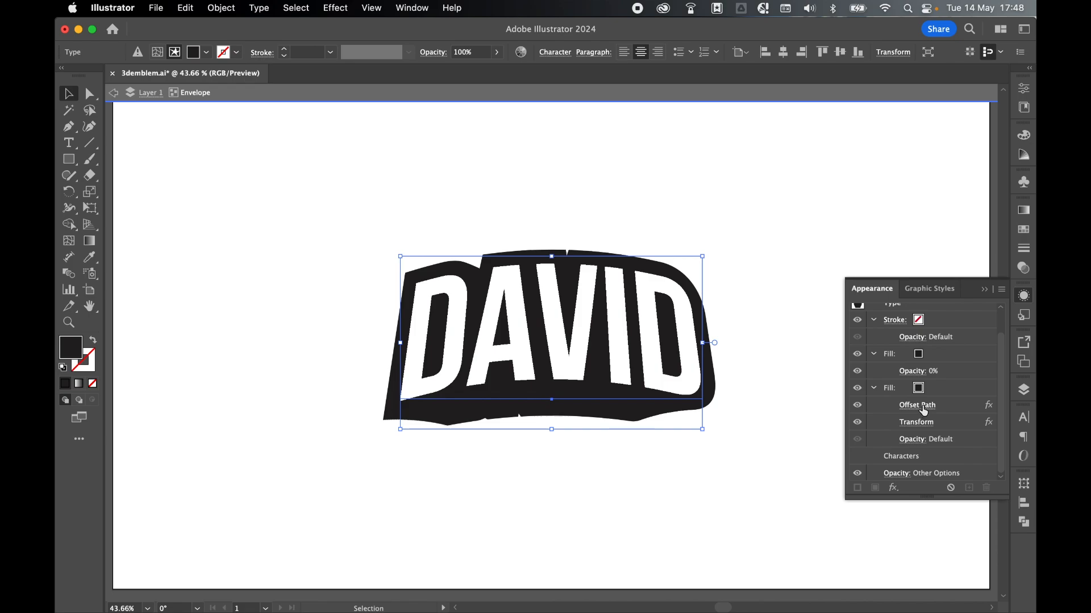
mouse_move(918, 423)
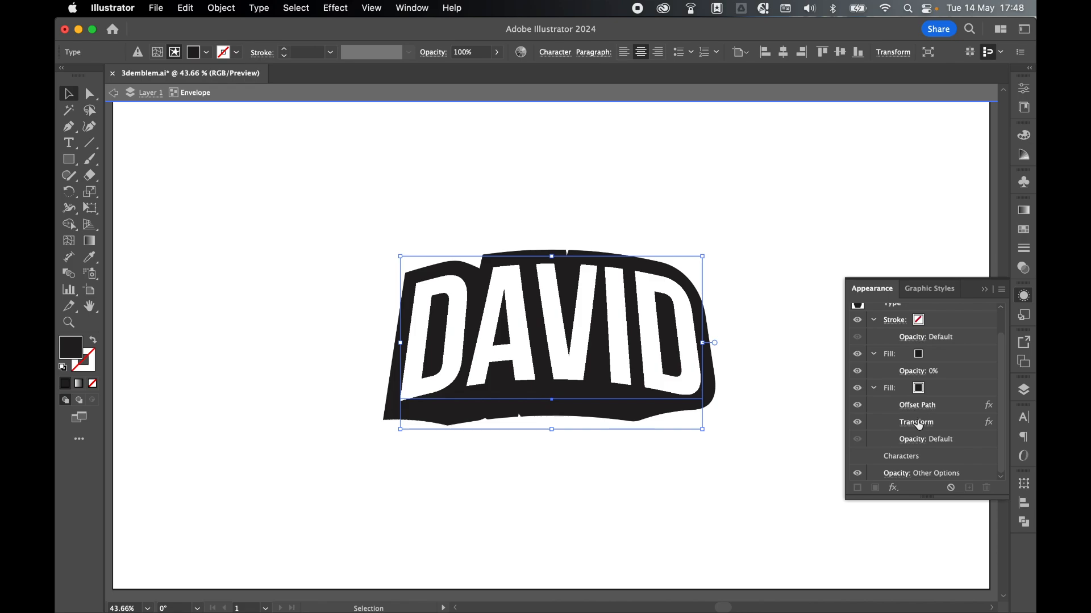
mouse_move(892, 477)
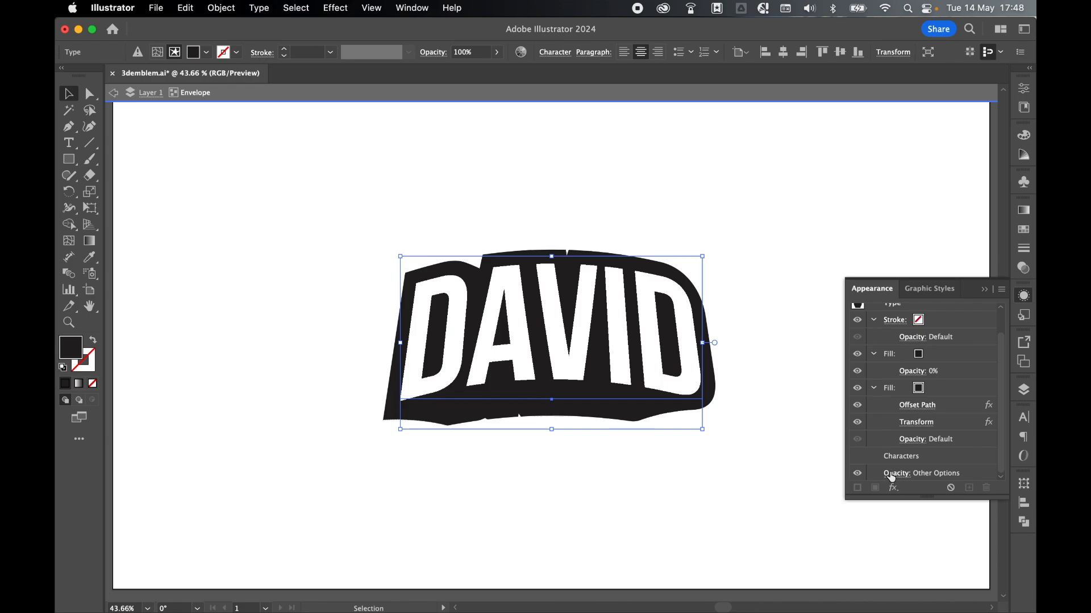
mouse_move(856, 419)
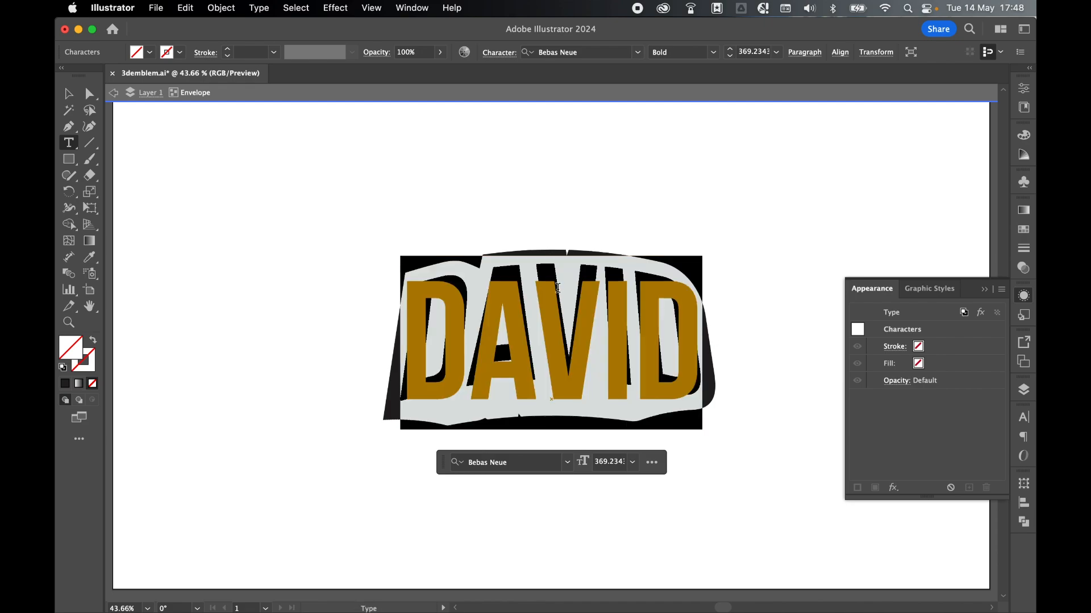
Retype the warped emblem text as SAMANTHA
type("S")
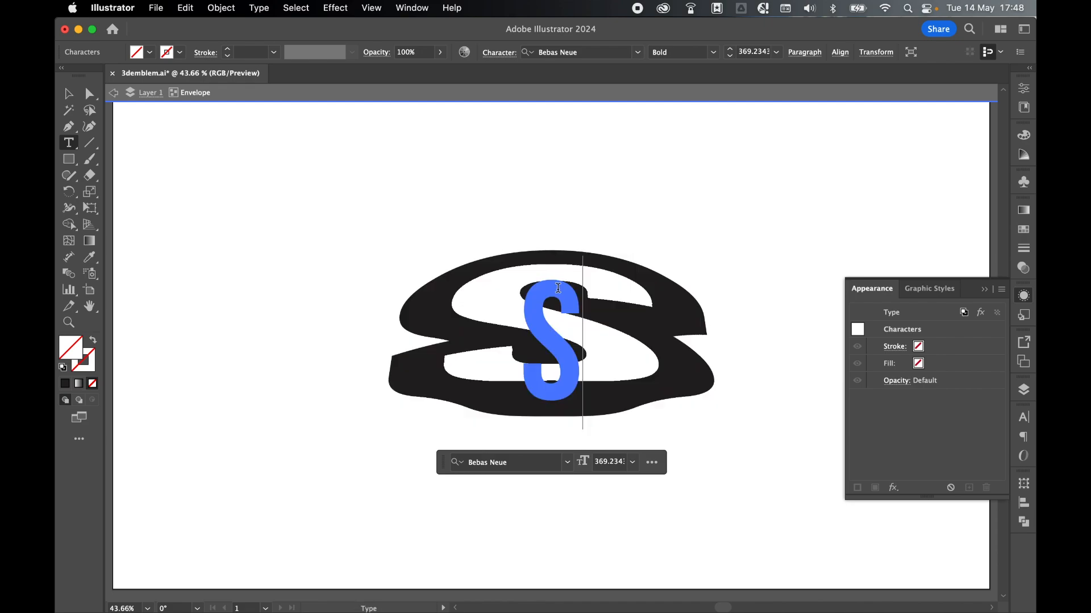
type("AMANTHA")
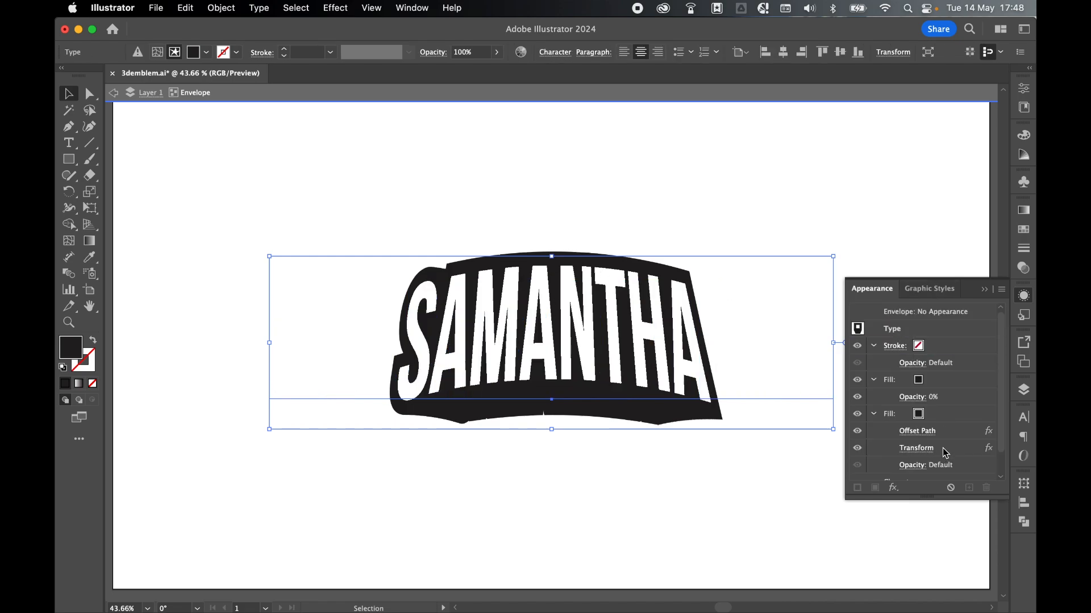
mouse_move(925, 431)
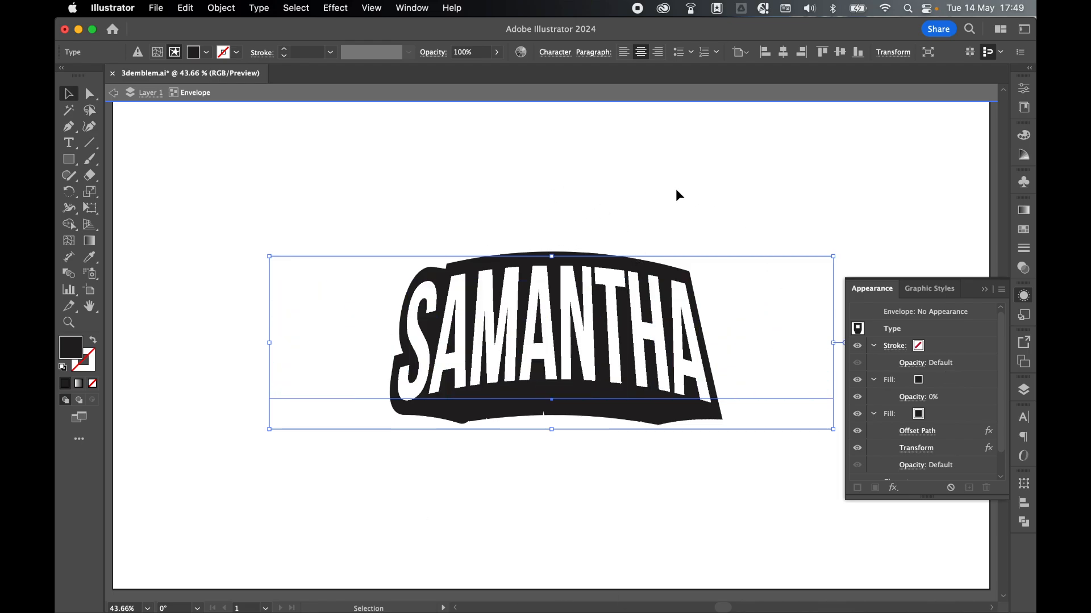
mouse_move(367, 188)
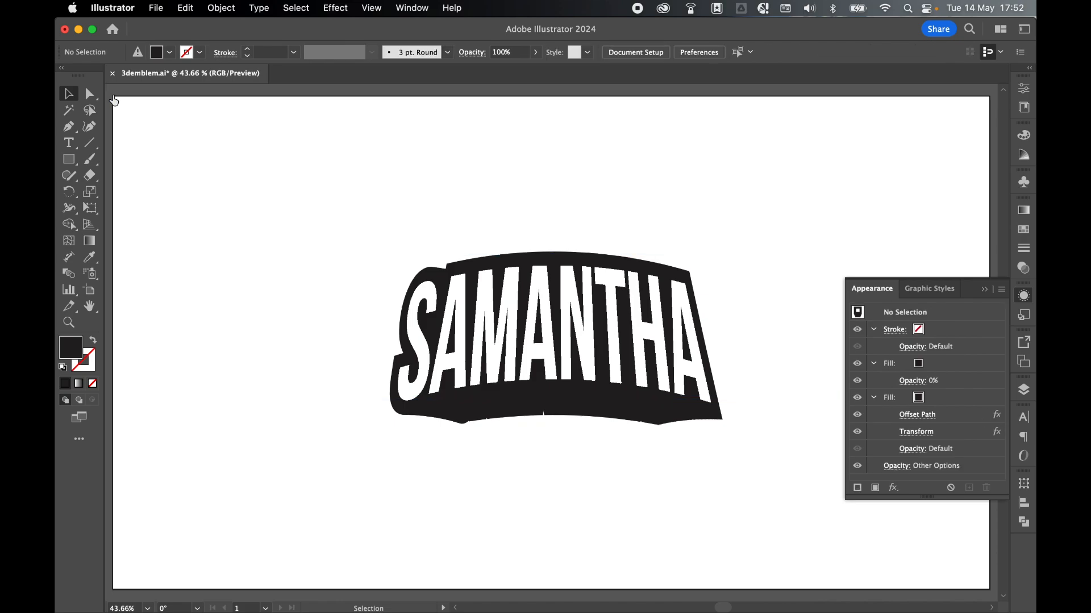
mouse_move(418, 247)
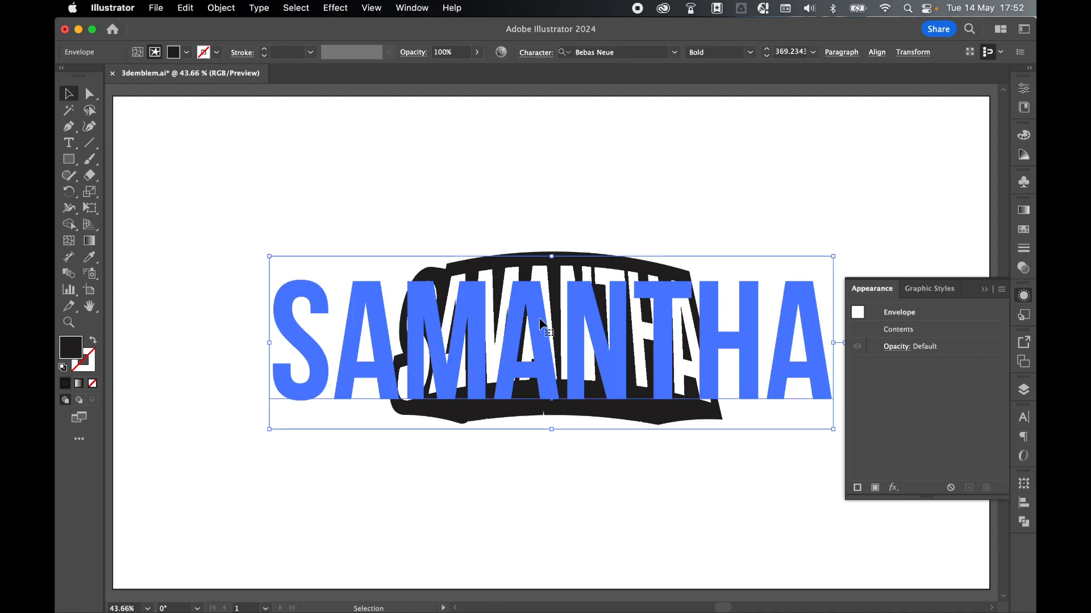
Edit the SAMANTHA emblem's Arch envelope, stretching it wider while keeping Bend at 20%
left_click(137, 51)
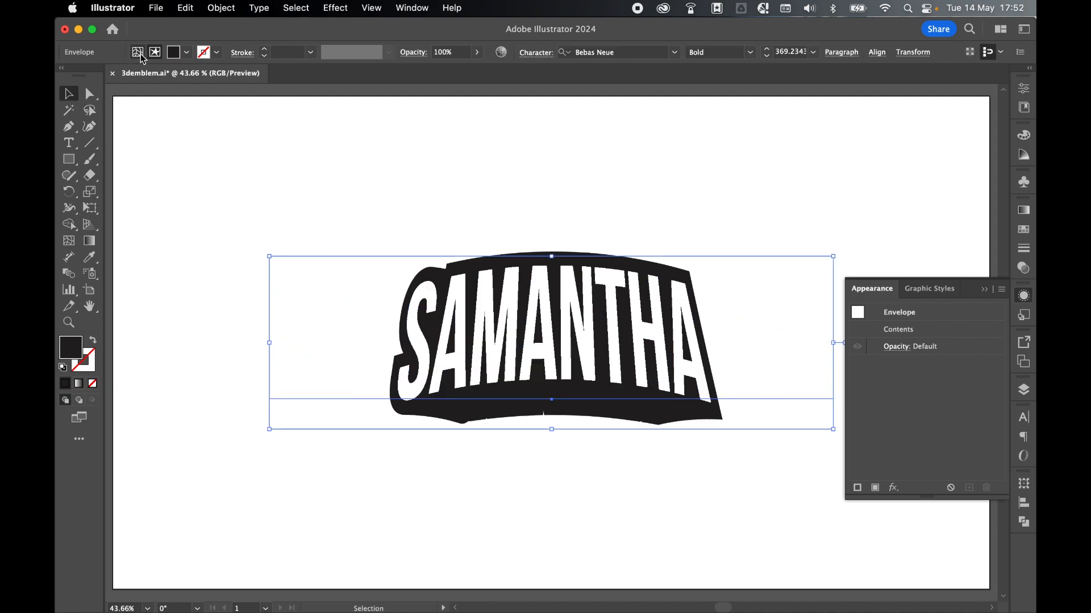
left_click(138, 51)
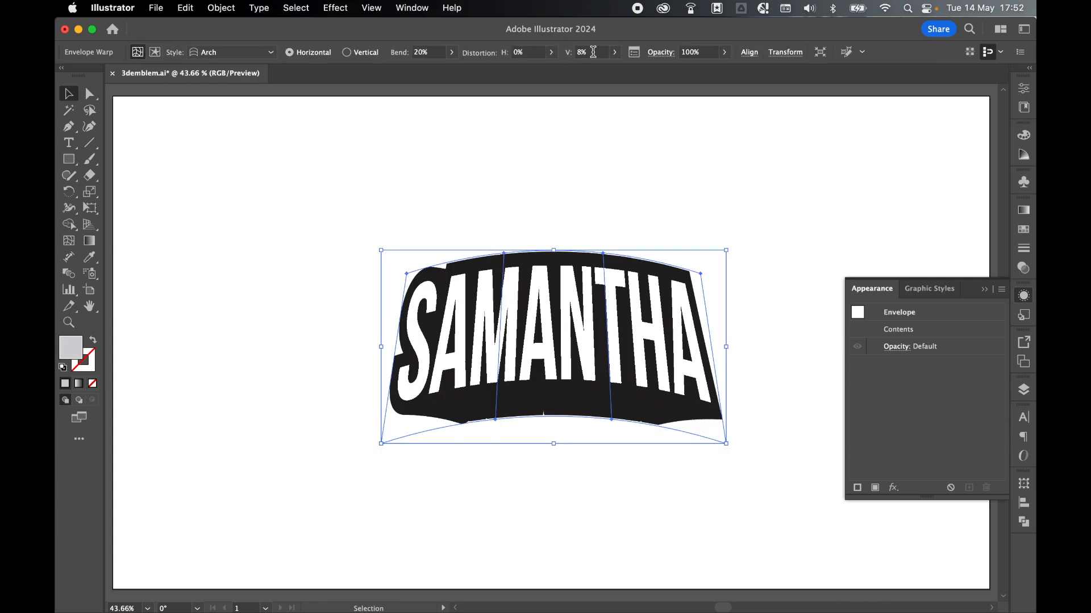
triple_click(430, 52)
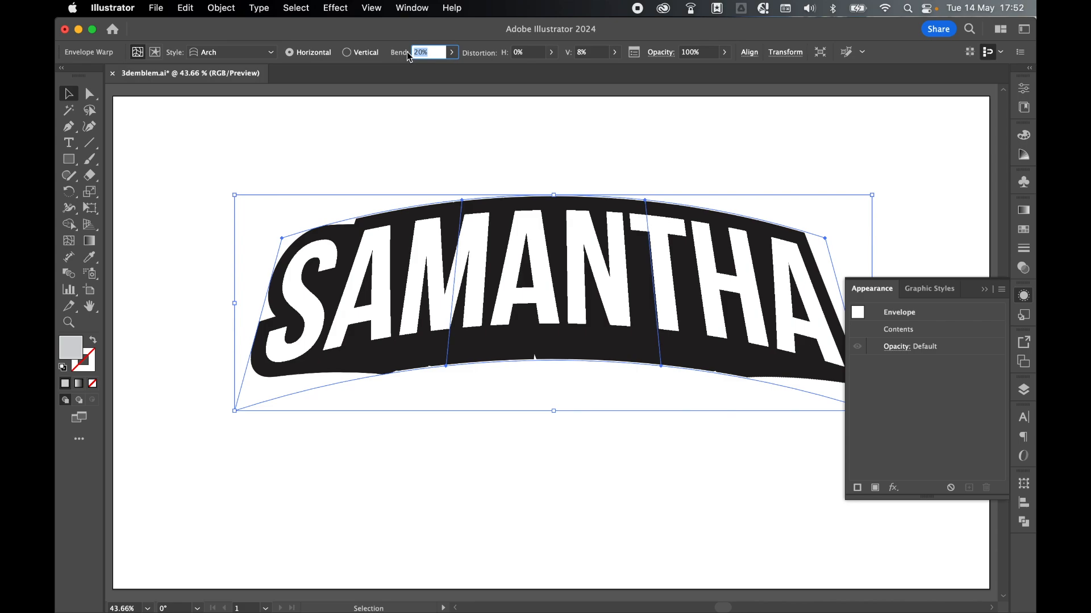
mouse_move(437, 67)
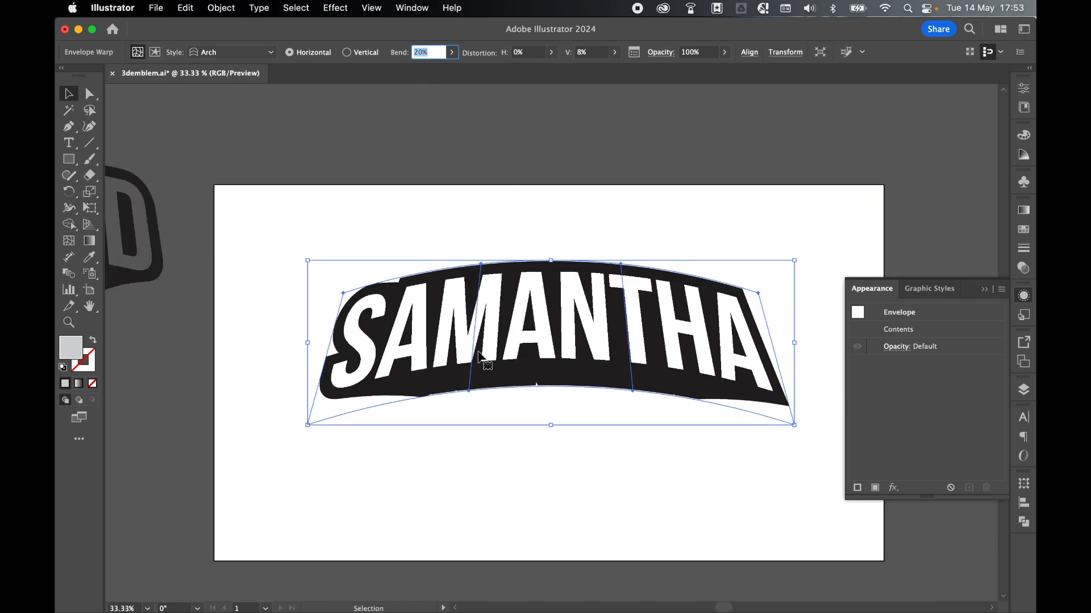
mouse_move(652, 309)
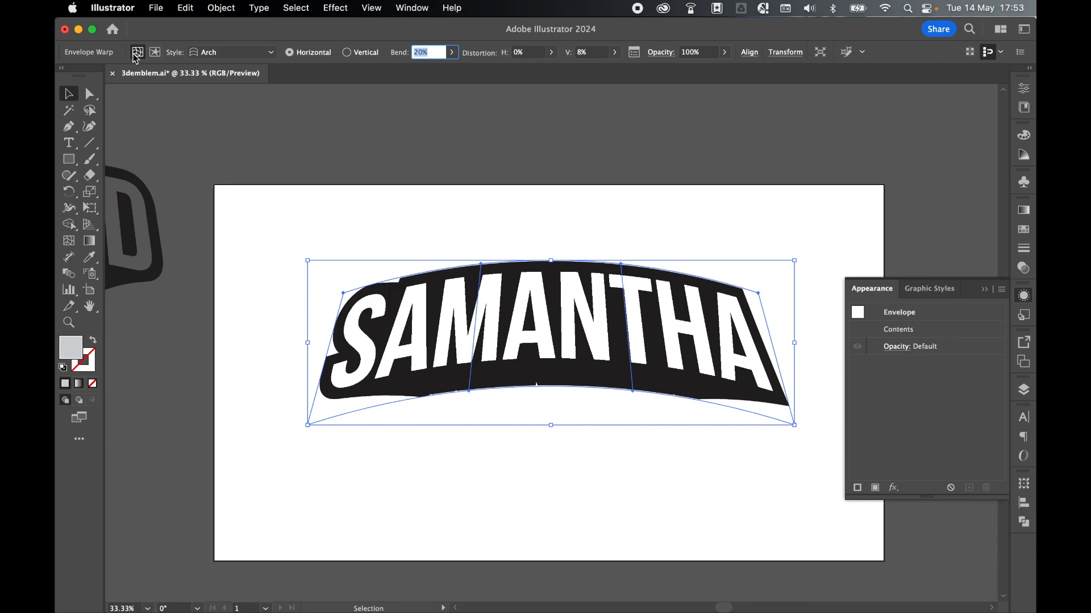
Adjust and confirm the Transform effect on SAMANTHA's text contents, then exit isolation mode
left_click(428, 51)
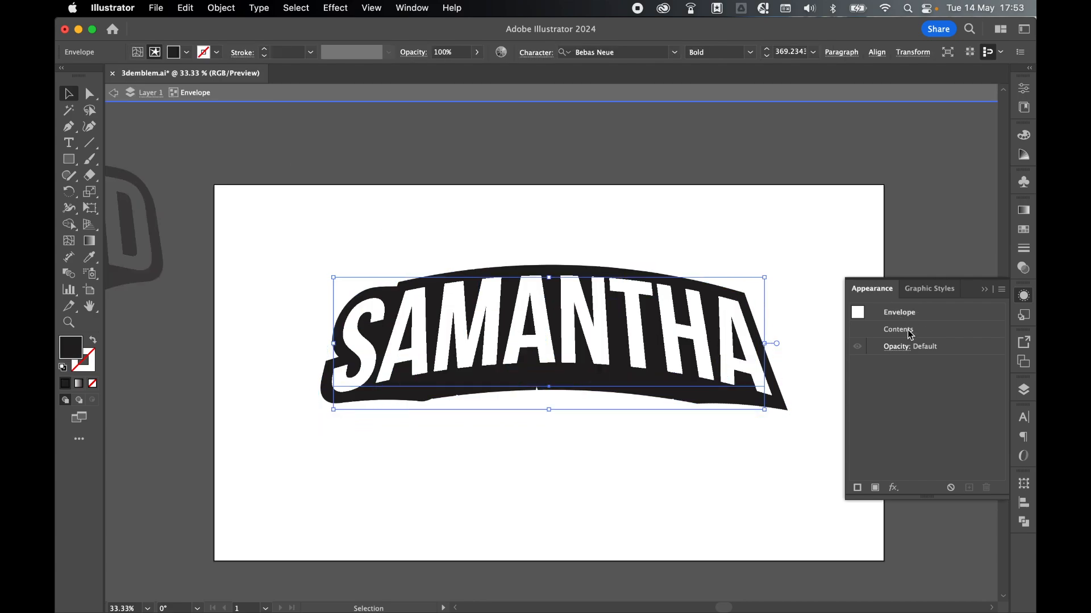
left_click(897, 330)
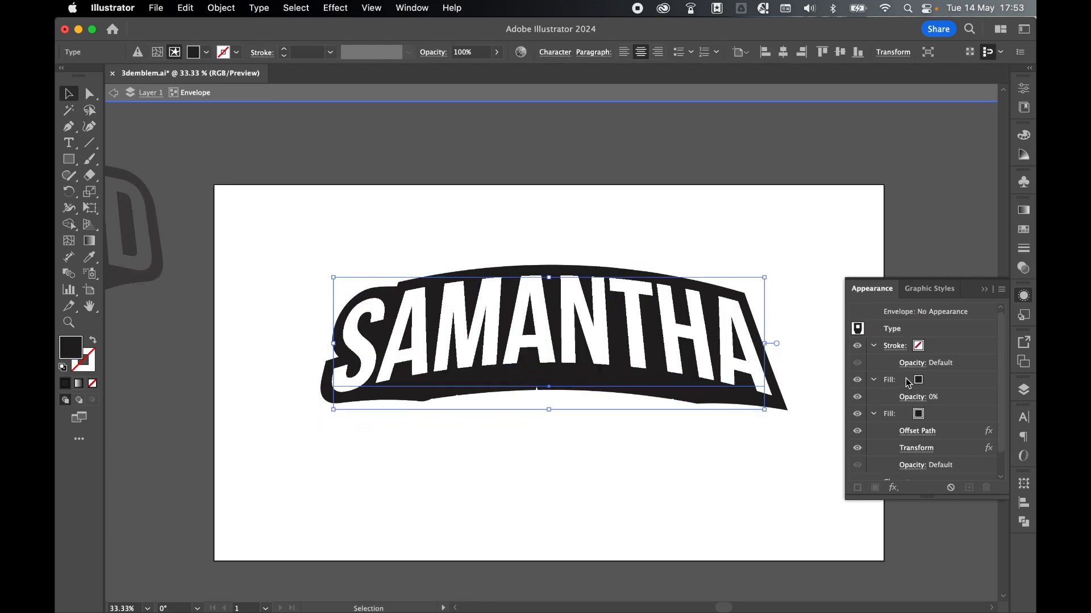
scroll("down", 3)
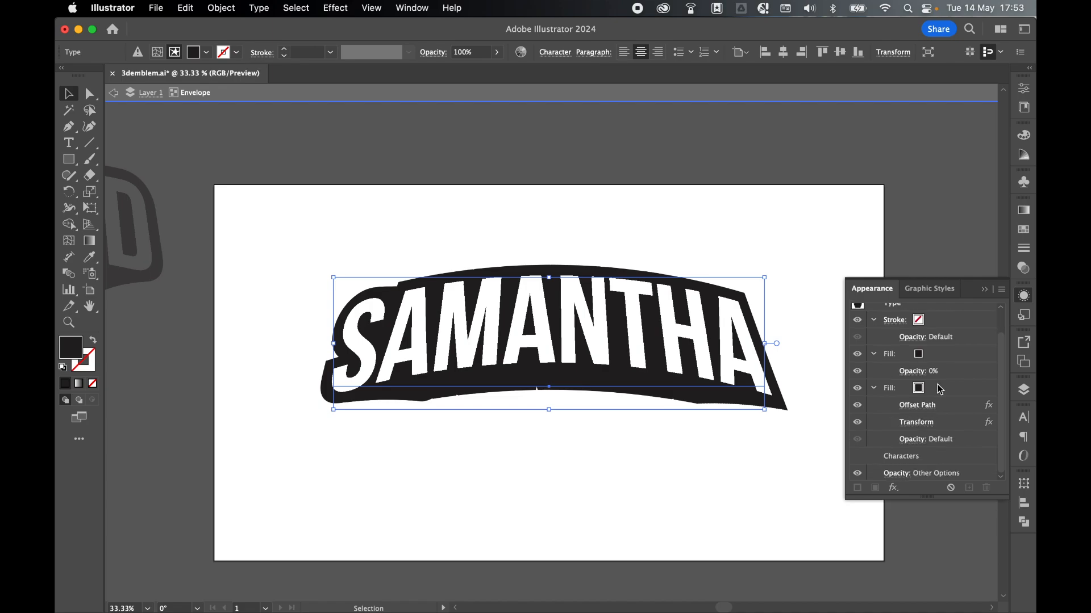
mouse_move(925, 405)
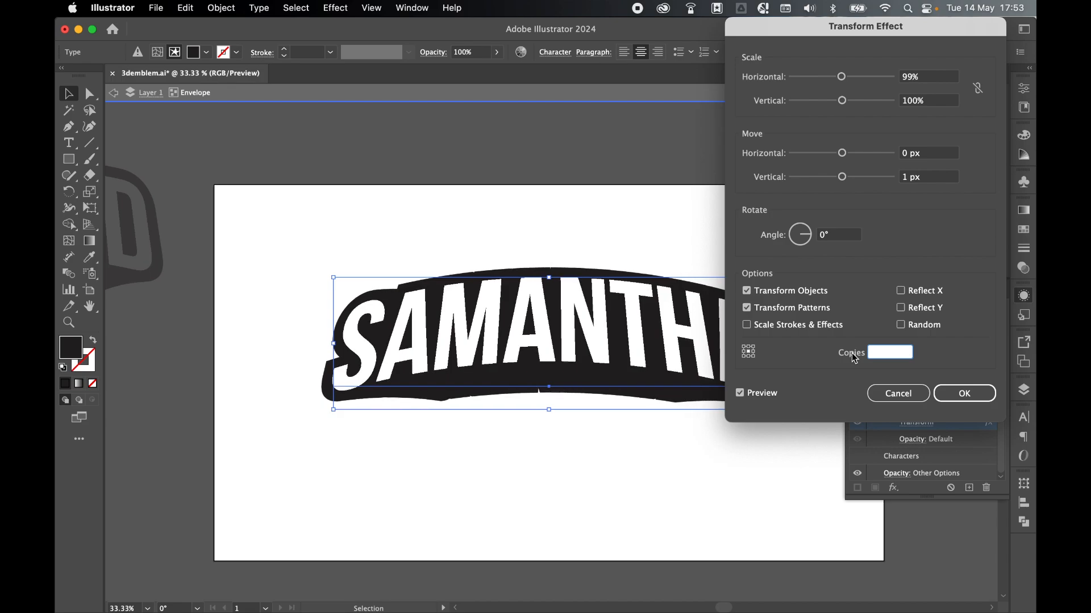
left_click(963, 393)
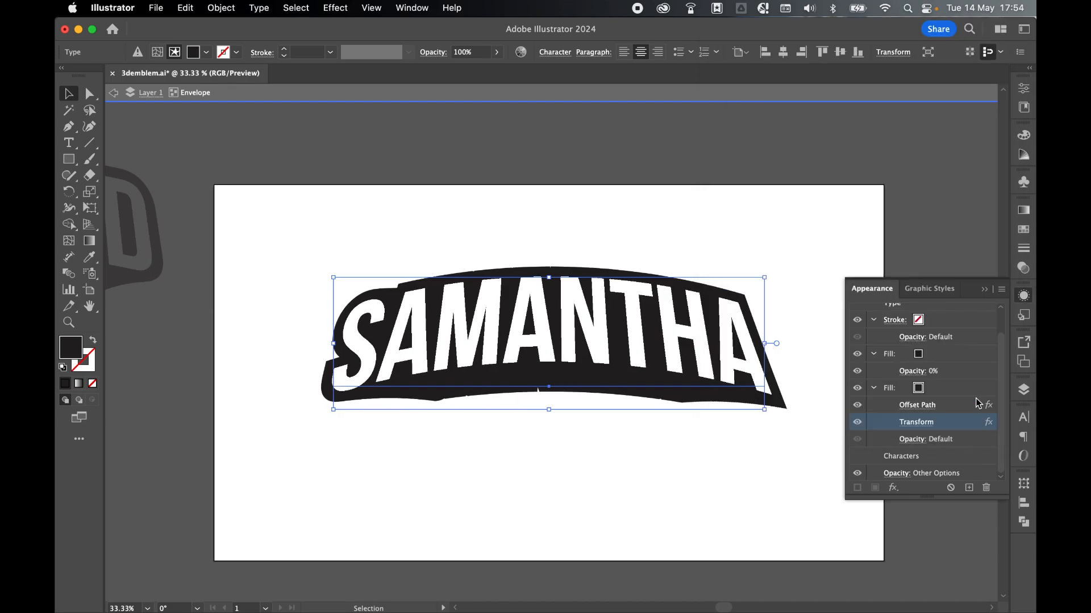
mouse_move(825, 272)
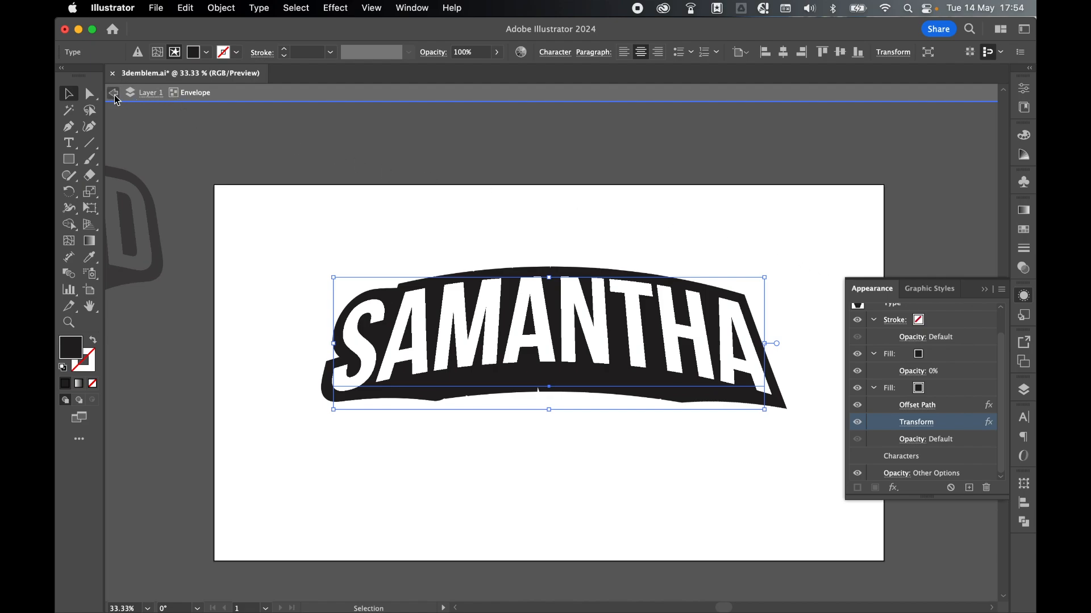
left_click(652, 236)
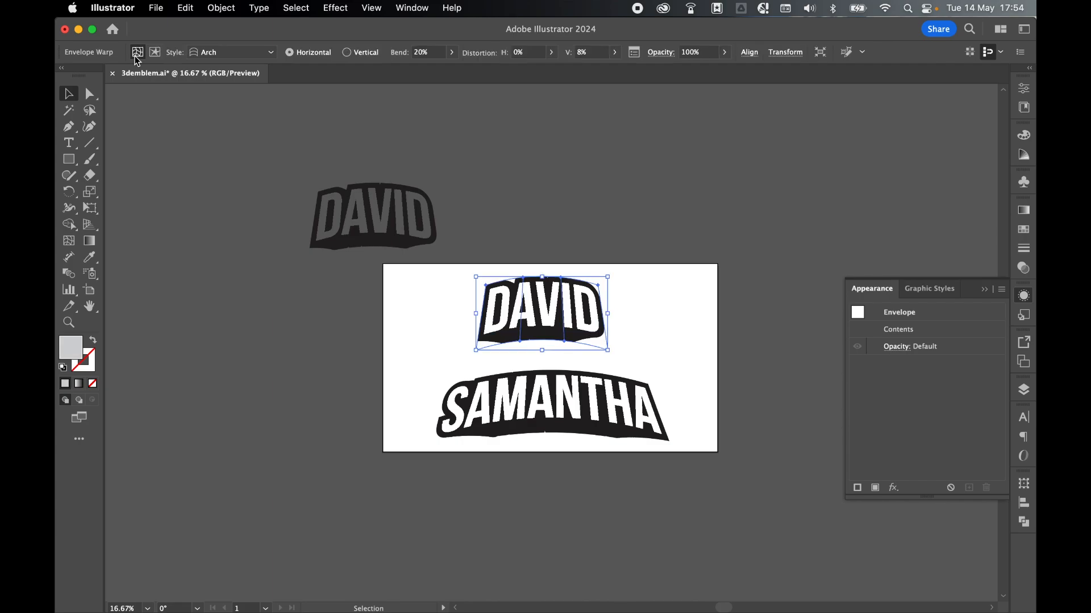
mouse_move(652, 302)
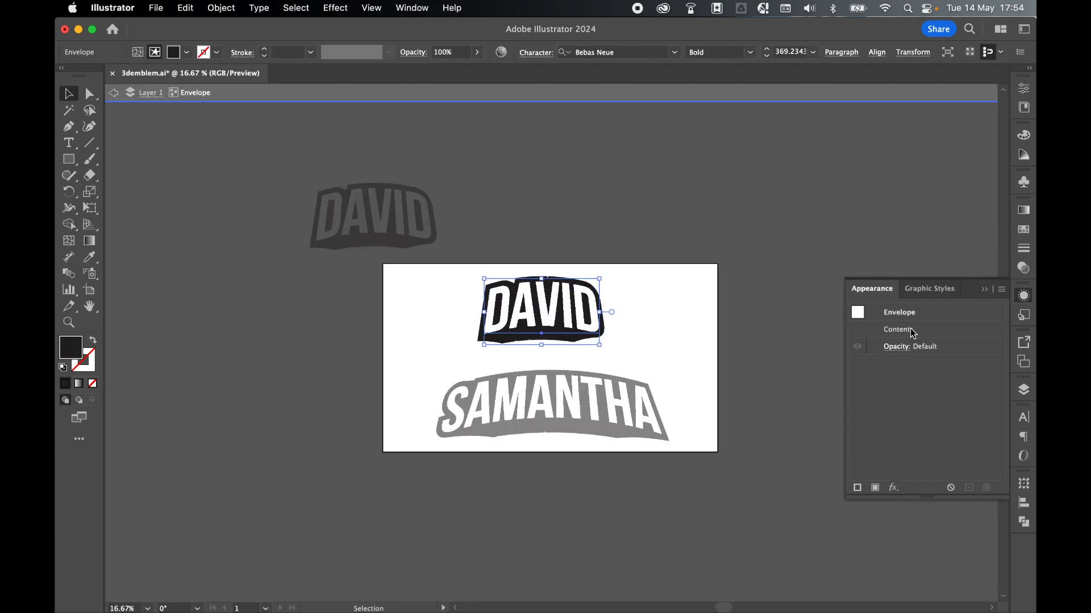
Review DAVID's applied effects while positioning the four emblems in two rows
left_click(897, 329)
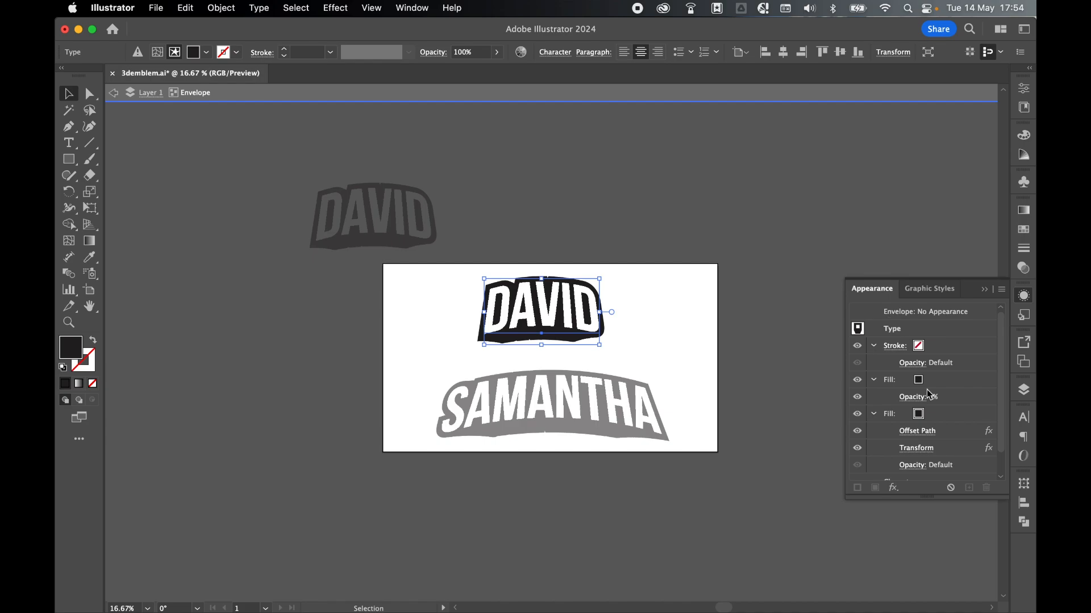
left_click(672, 328)
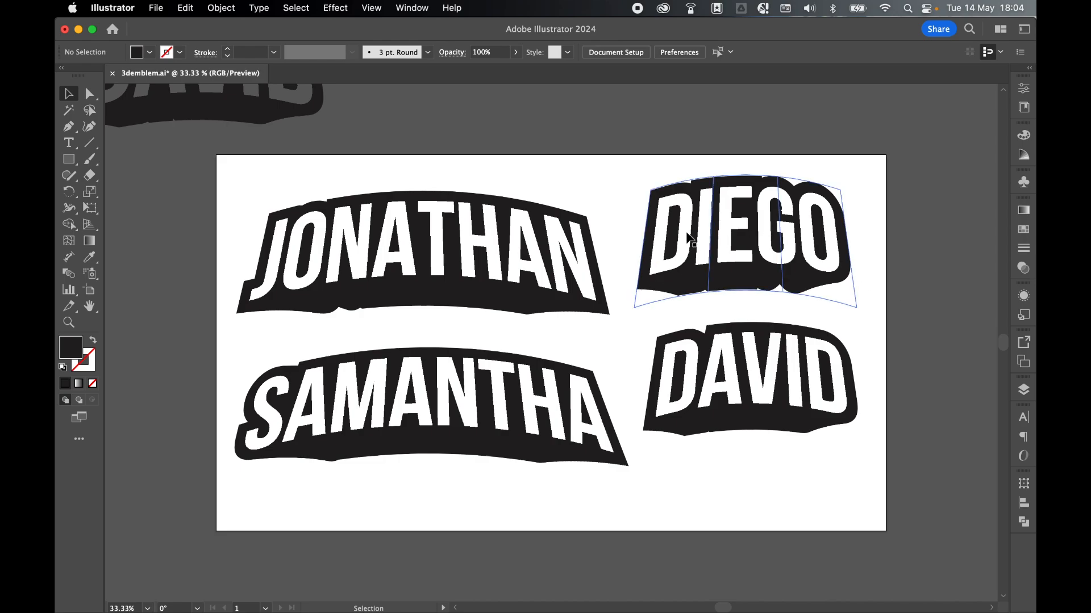
Select all four emblems together to copy spare duplicates onto the left pasteboard
left_click(890, 207)
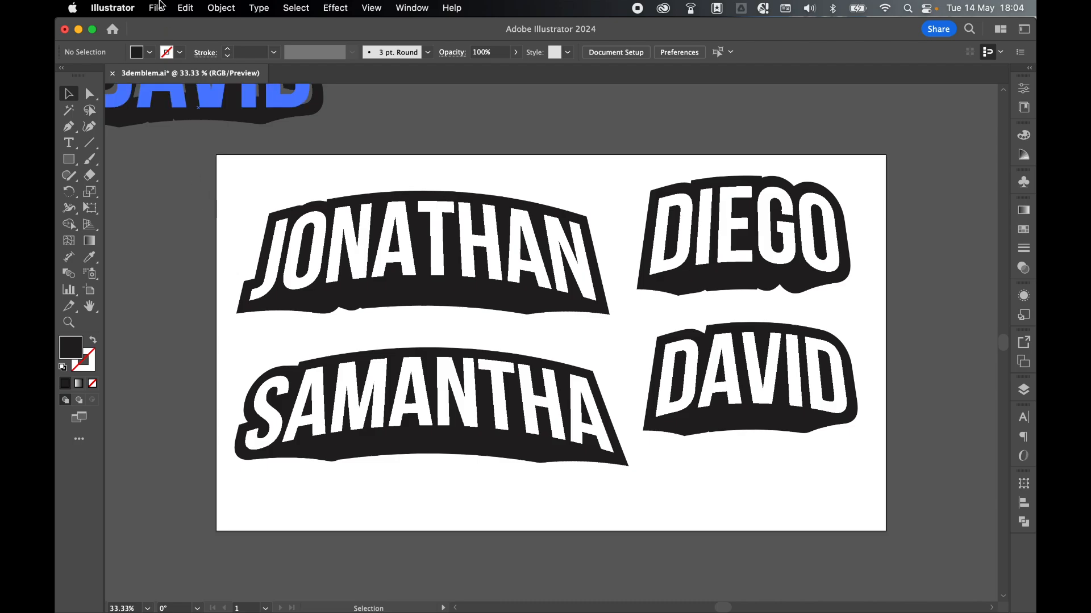
left_click(155, 8)
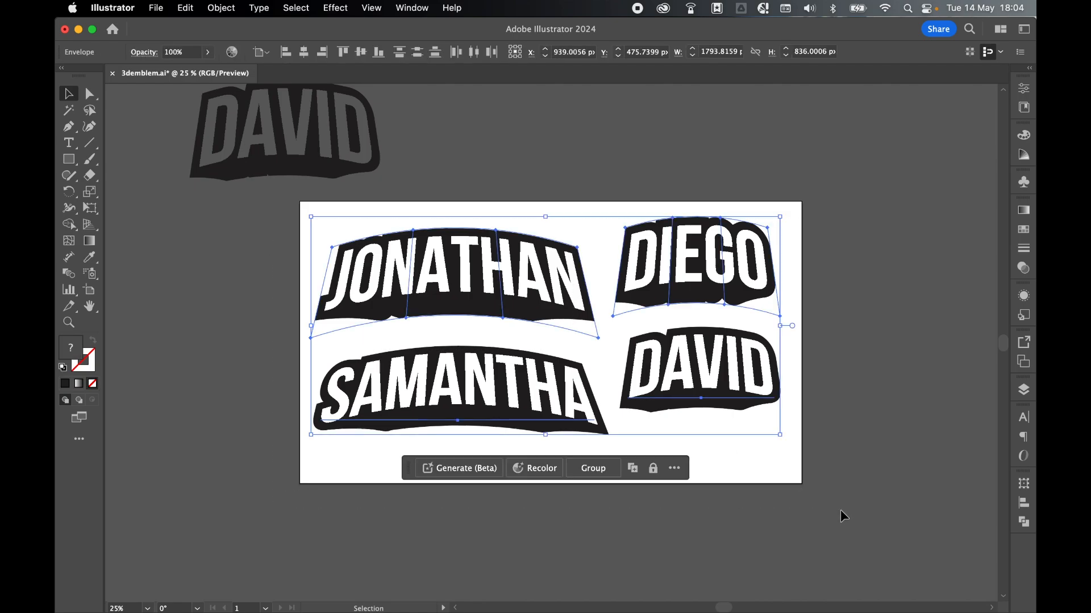
mouse_move(563, 259)
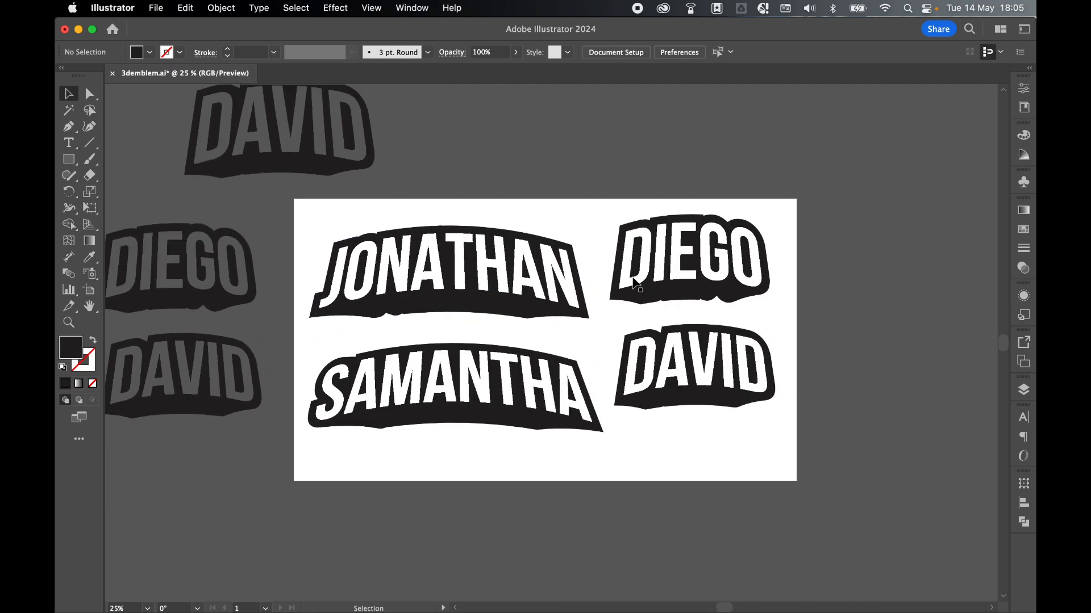
mouse_move(525, 200)
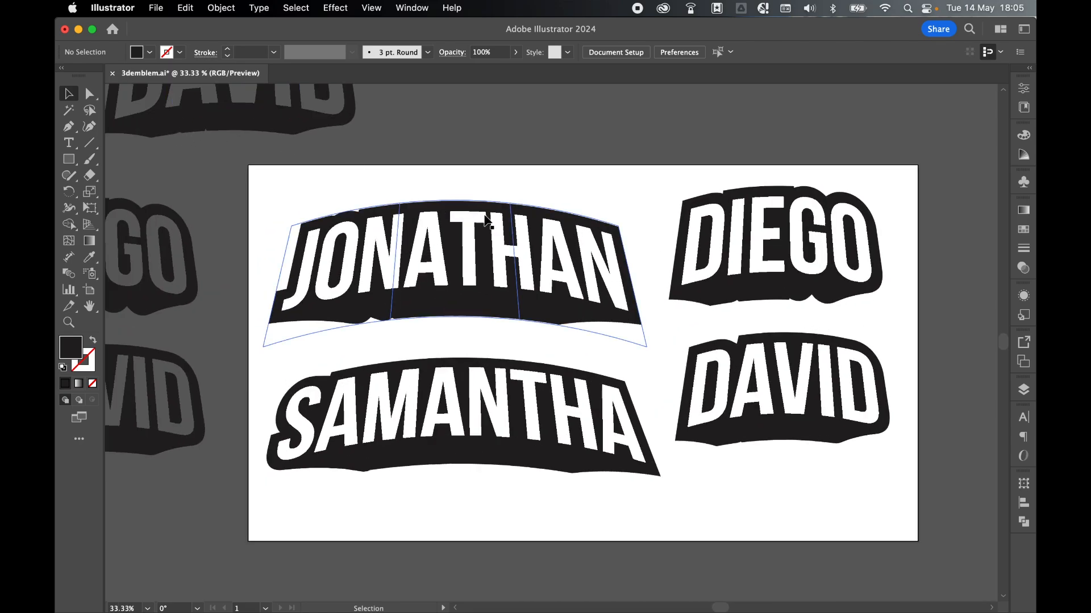
Rasterize the JONATHAN emblem at 300 ppi transparent with Type Optimized (Hinted) anti-aliasing
left_click(220, 8)
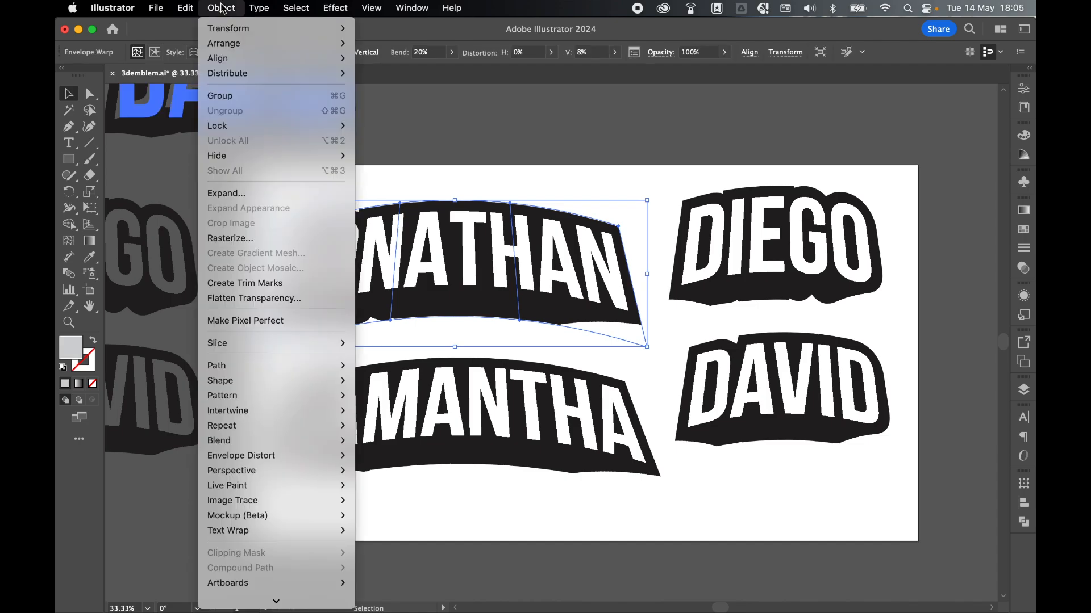
left_click(230, 238)
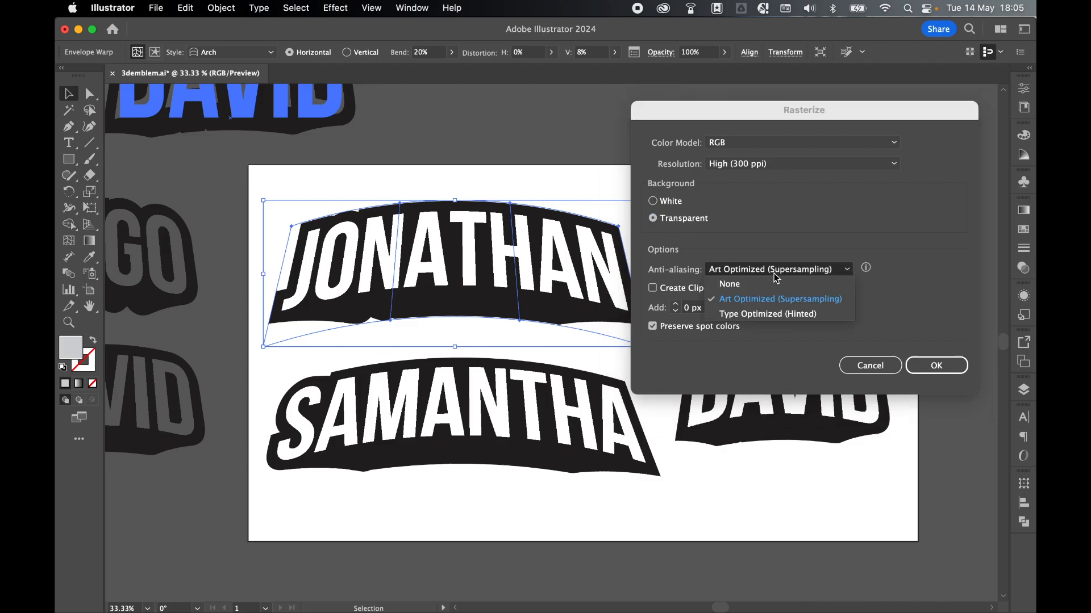
left_click(766, 313)
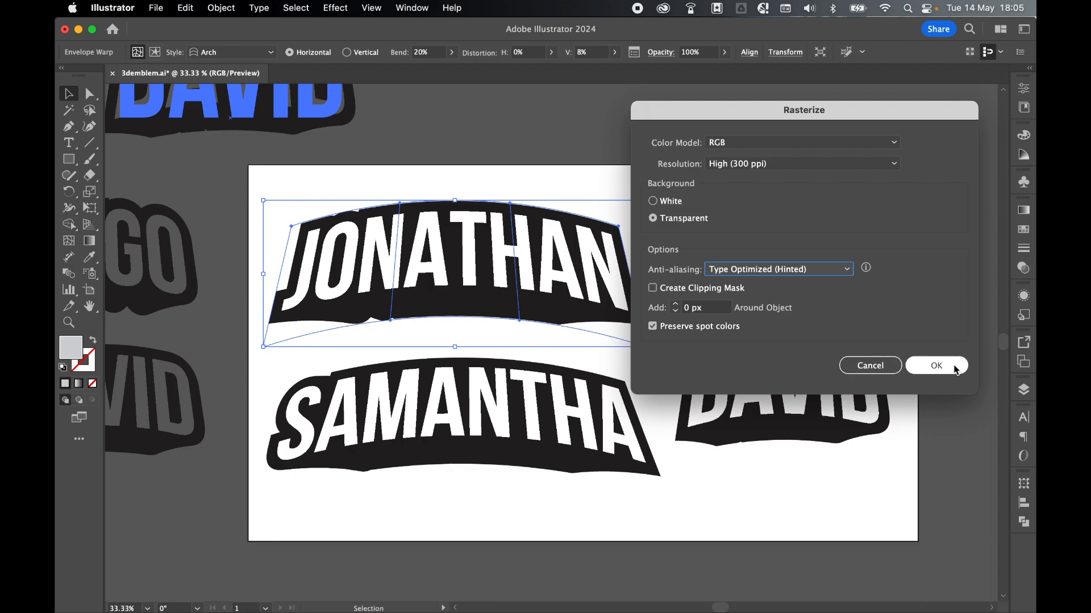
left_click(935, 365)
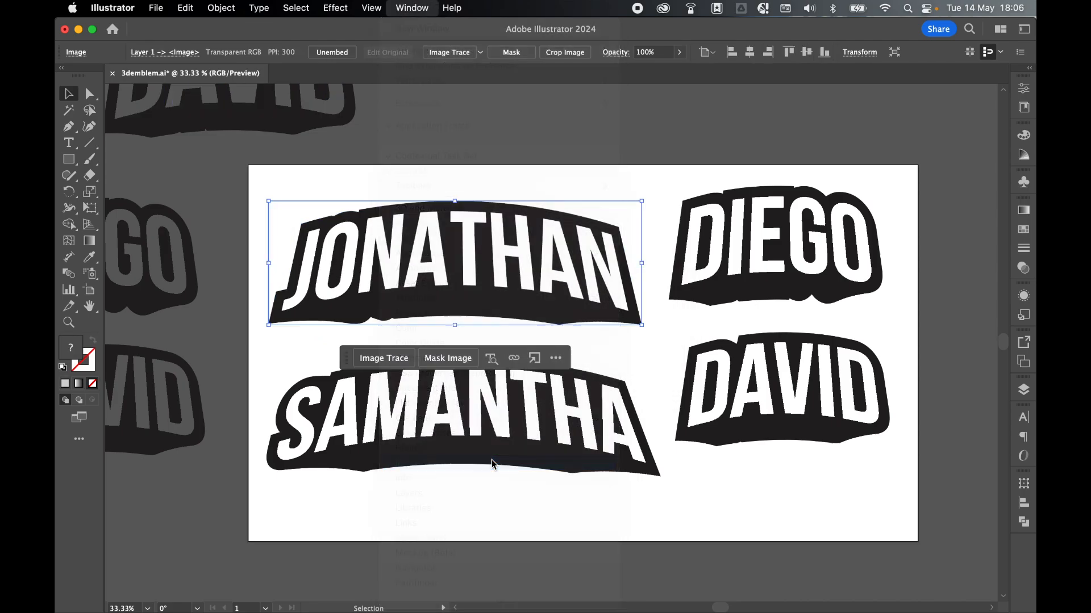
Image Trace JONATHAN in Black and White mode, ignoring white, with Preview on, accepting the large-image warning
left_click(478, 53)
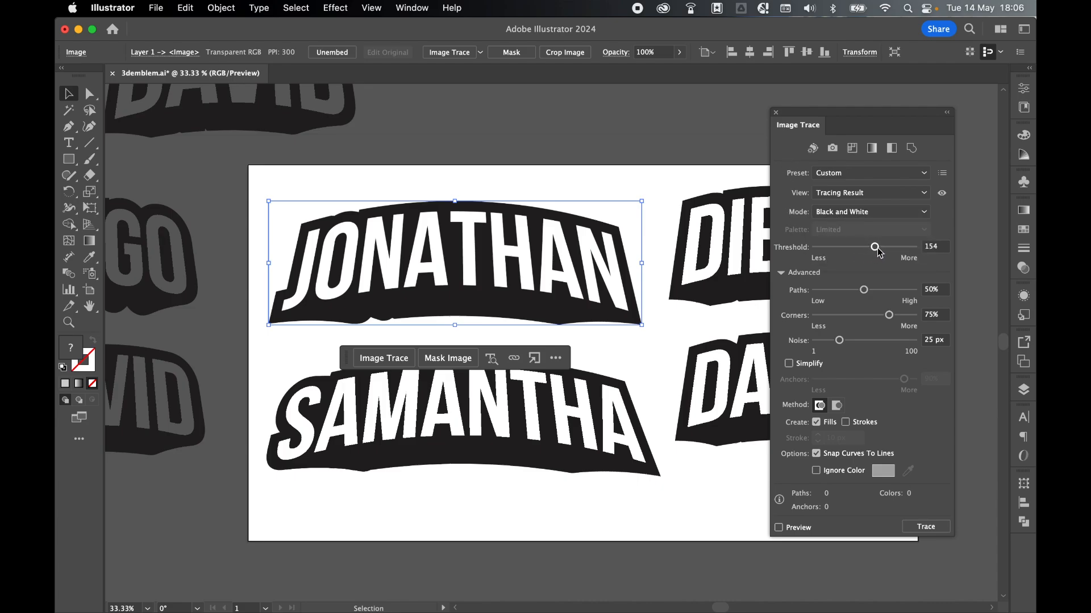
mouse_move(417, 202)
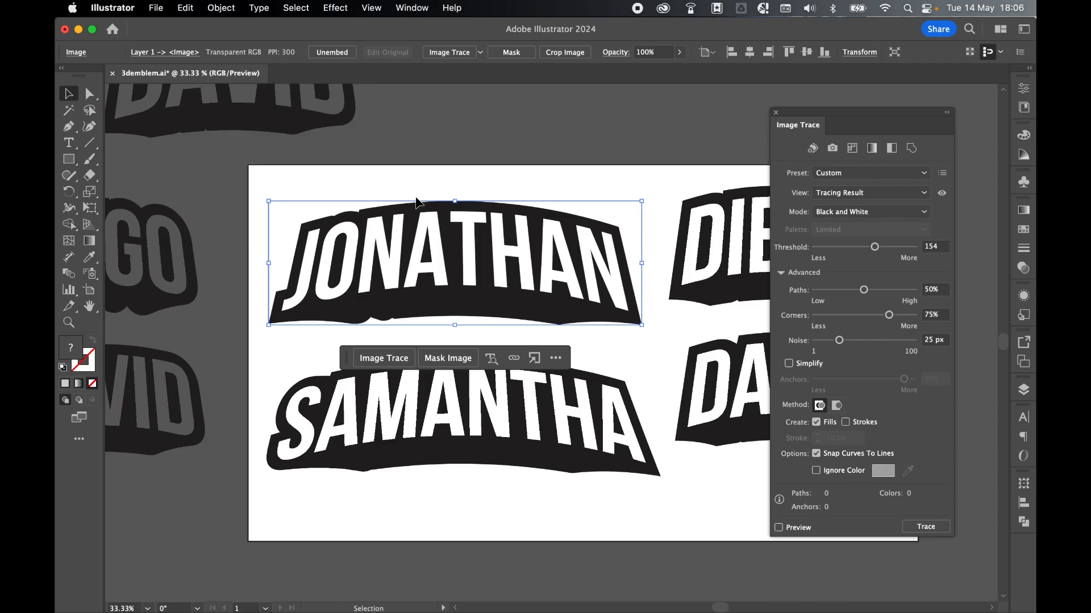
left_click(817, 471)
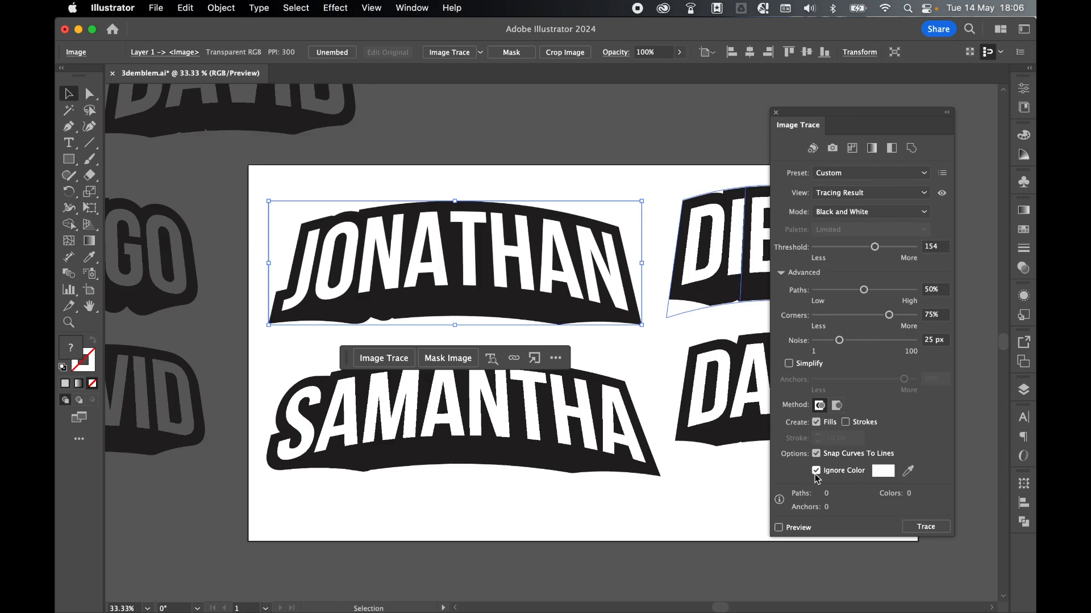
mouse_move(884, 475)
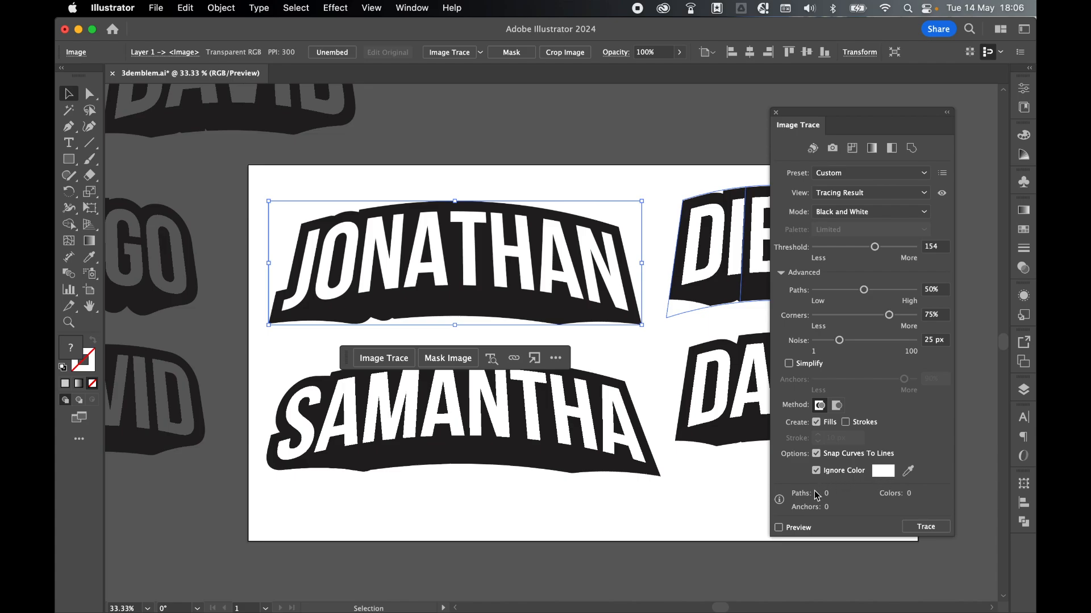
left_click(778, 527)
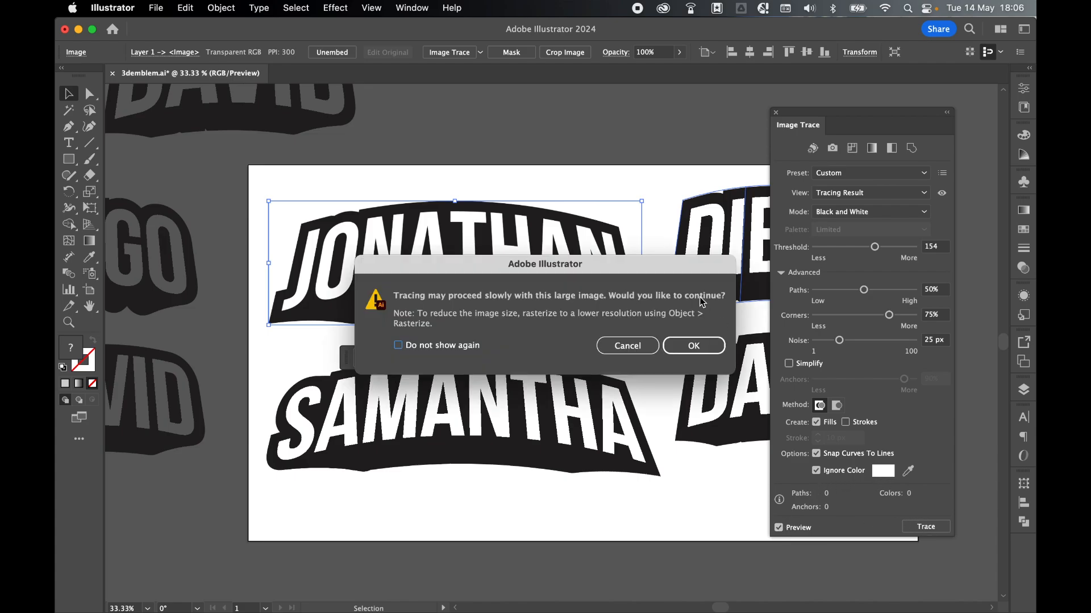
left_click(692, 345)
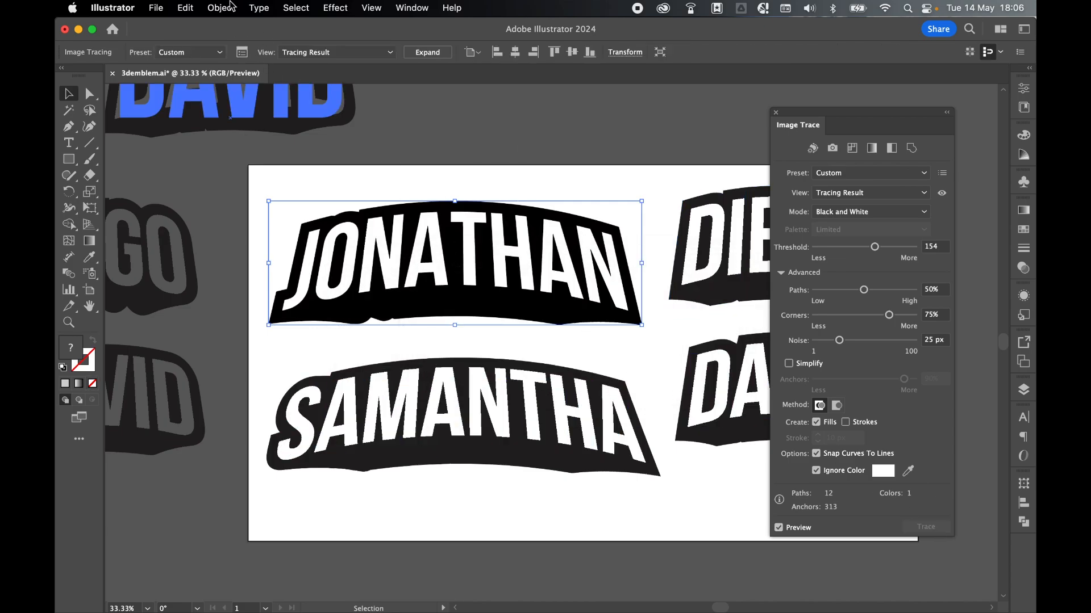
Expand JONATHAN's trace into vector paths, move it below the artboard, and select DIEGO for rasterizing
left_click(427, 53)
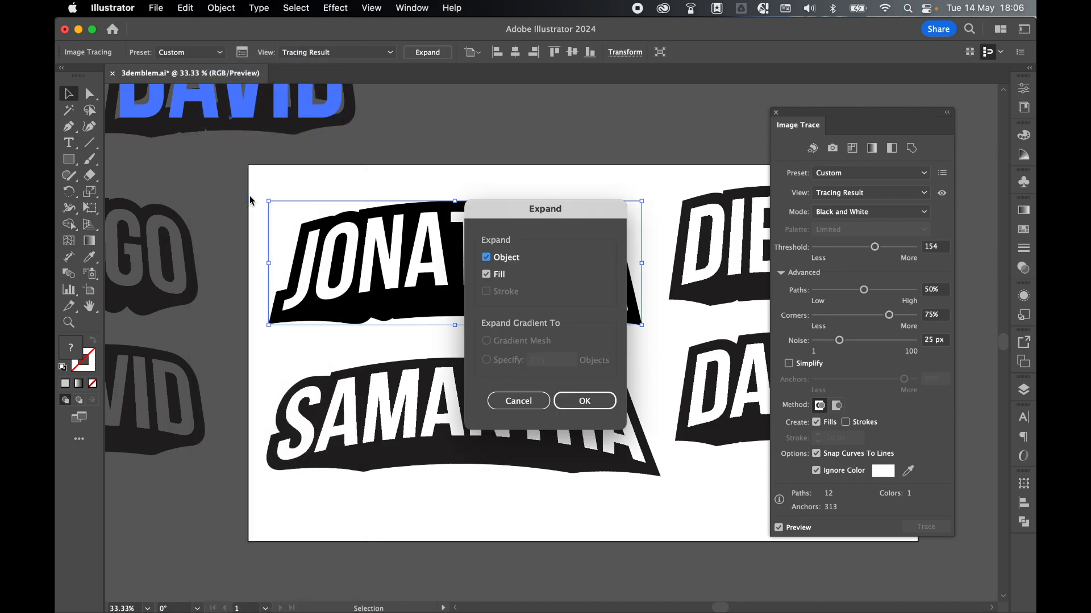
left_click(584, 401)
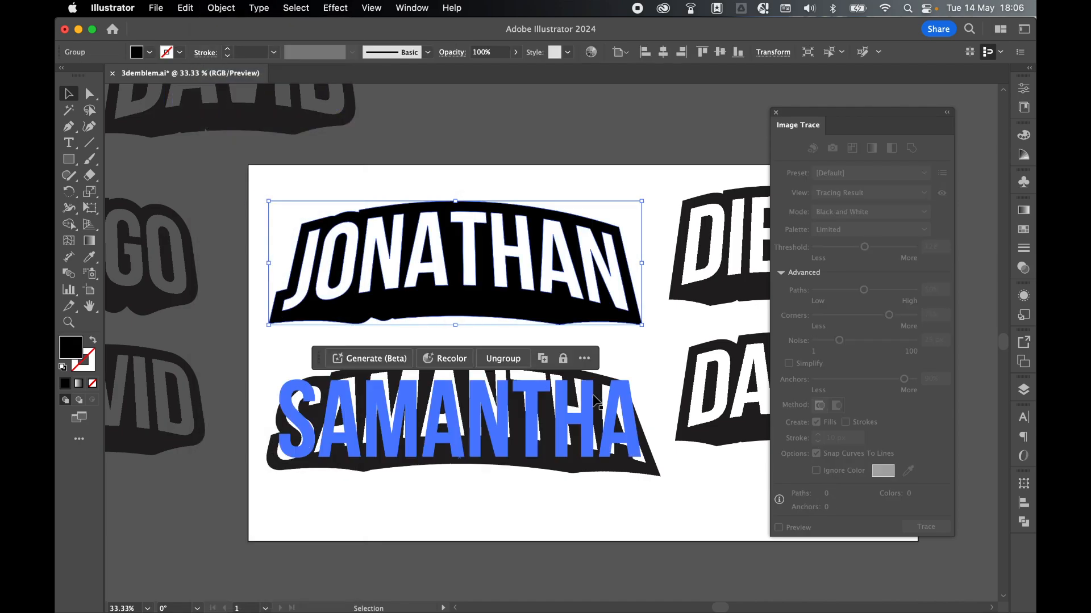
left_click(775, 113)
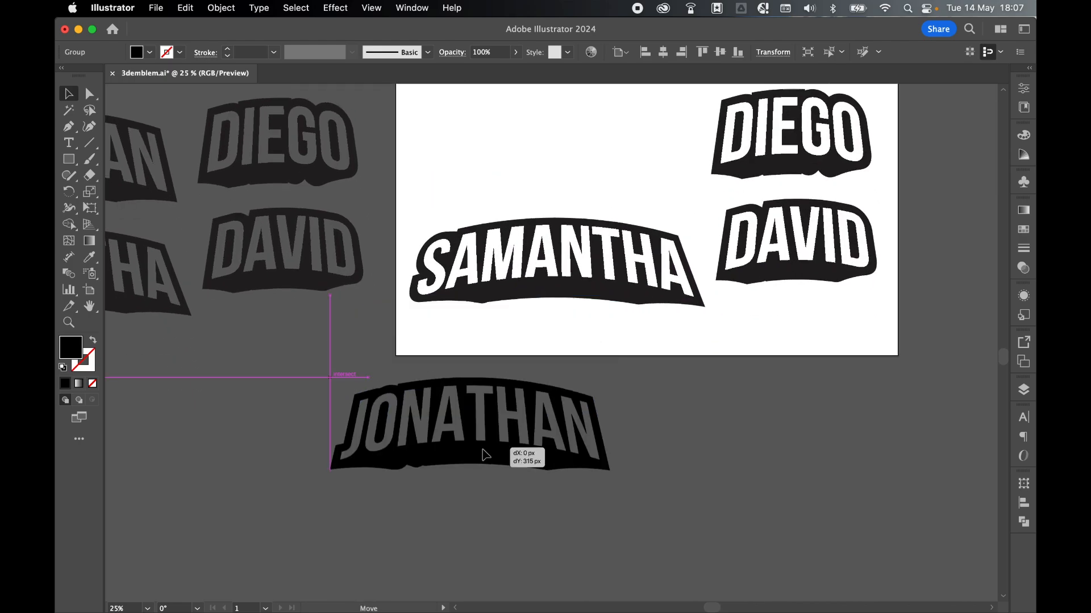
left_click(469, 424)
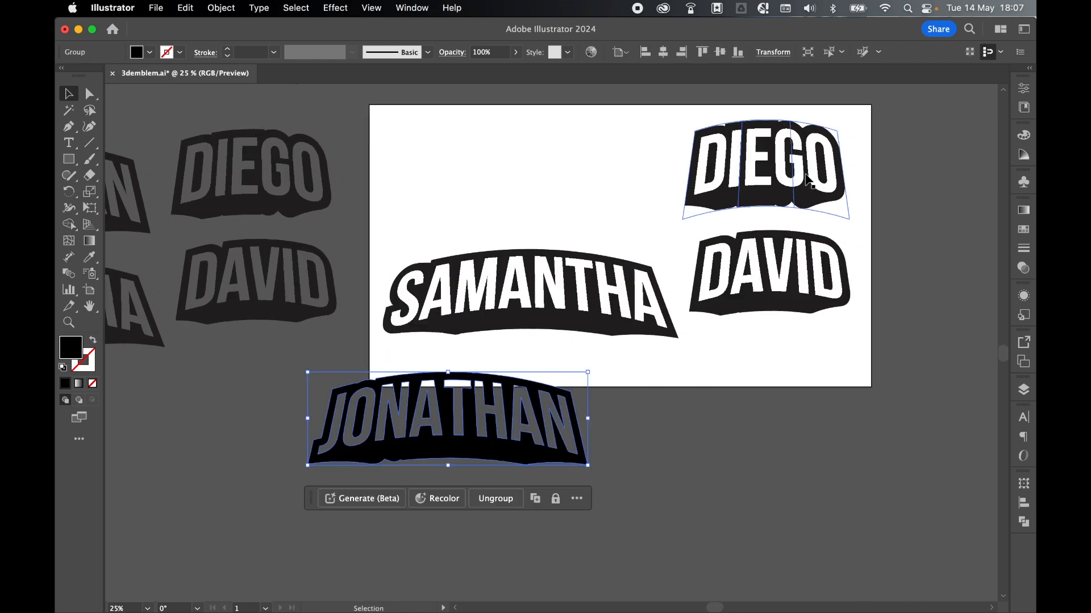
left_click(220, 8)
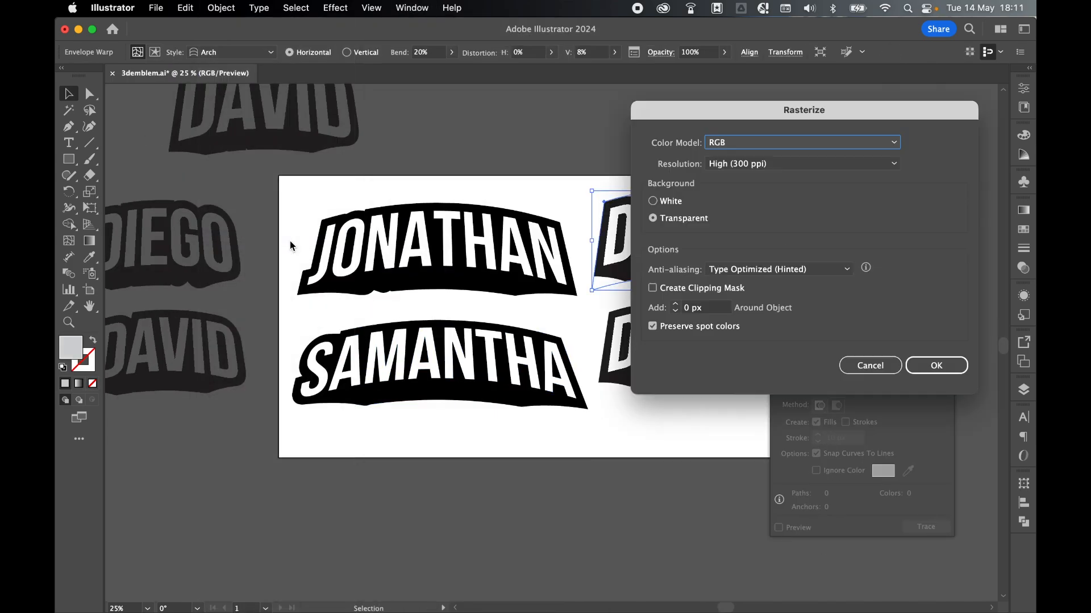
Confirm rasterizing DIEGO, then trace and expand the remaining emblems into flat black artwork
left_click(935, 365)
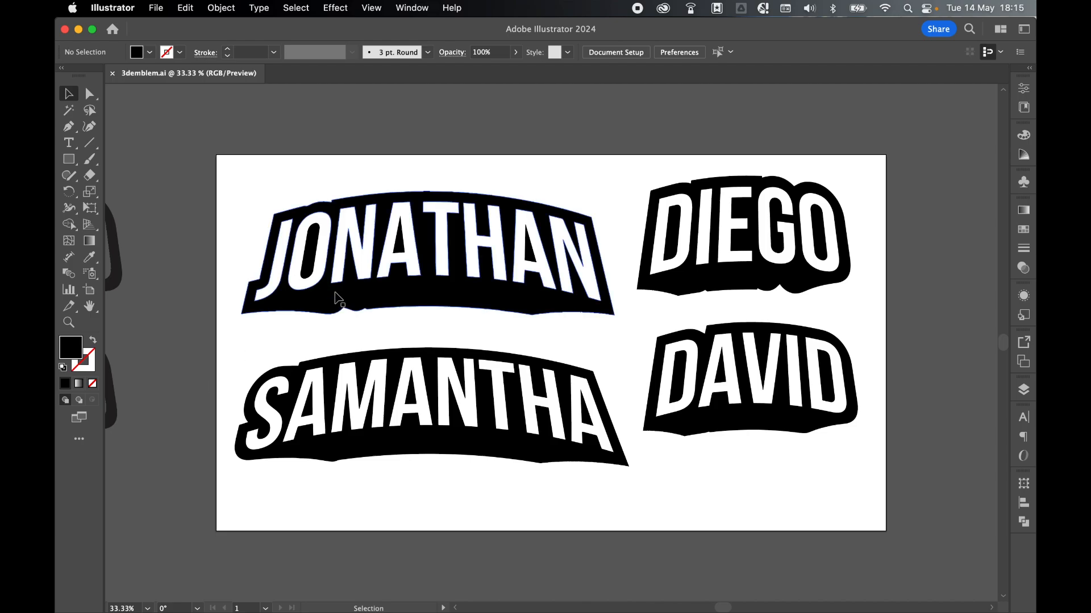
Bring up the Asset Export panel with SVG as the export format
left_click(428, 250)
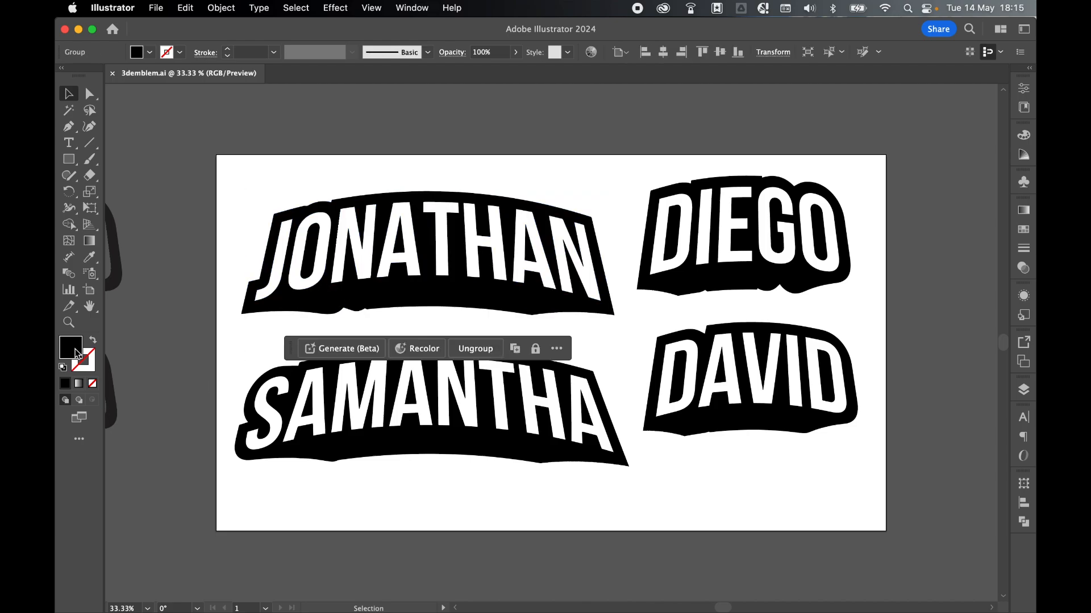
double_click(71, 347)
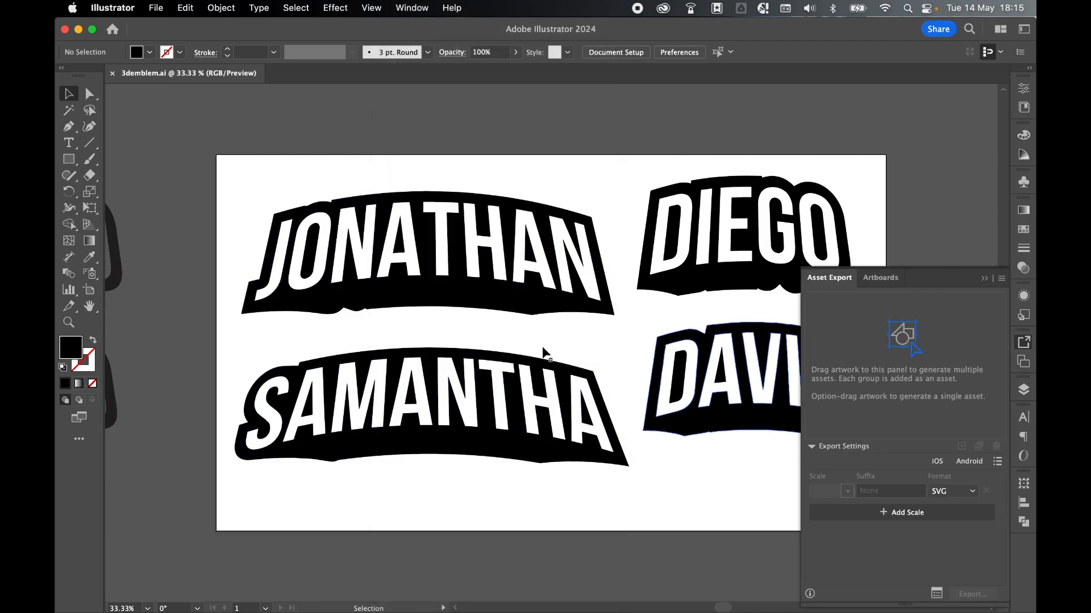
Add the emblems as SVG export assets and rename the first one 'jonathan'
left_click(426, 252)
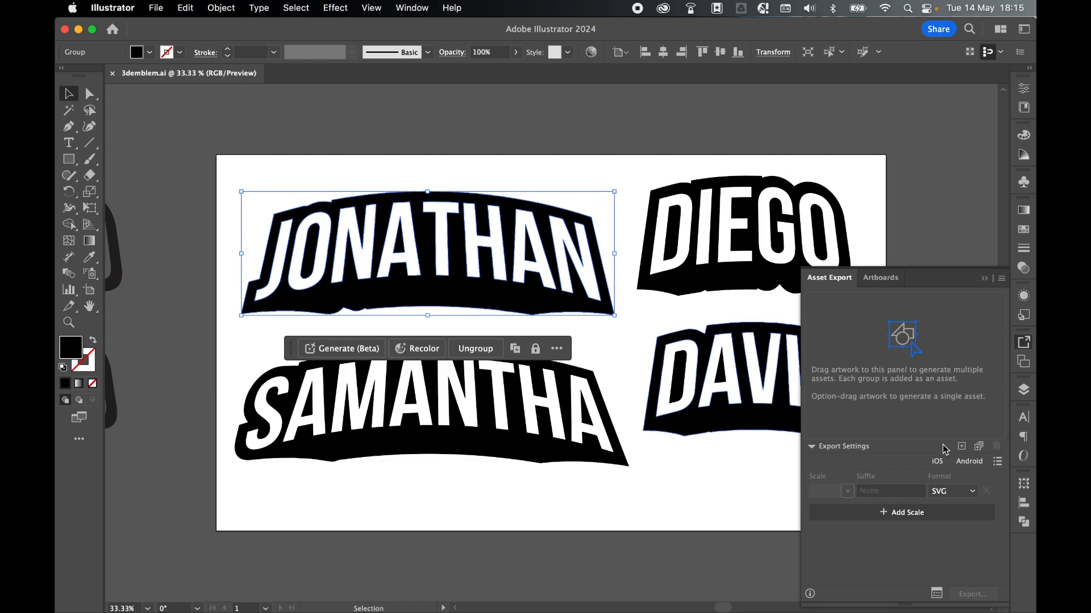
mouse_move(961, 447)
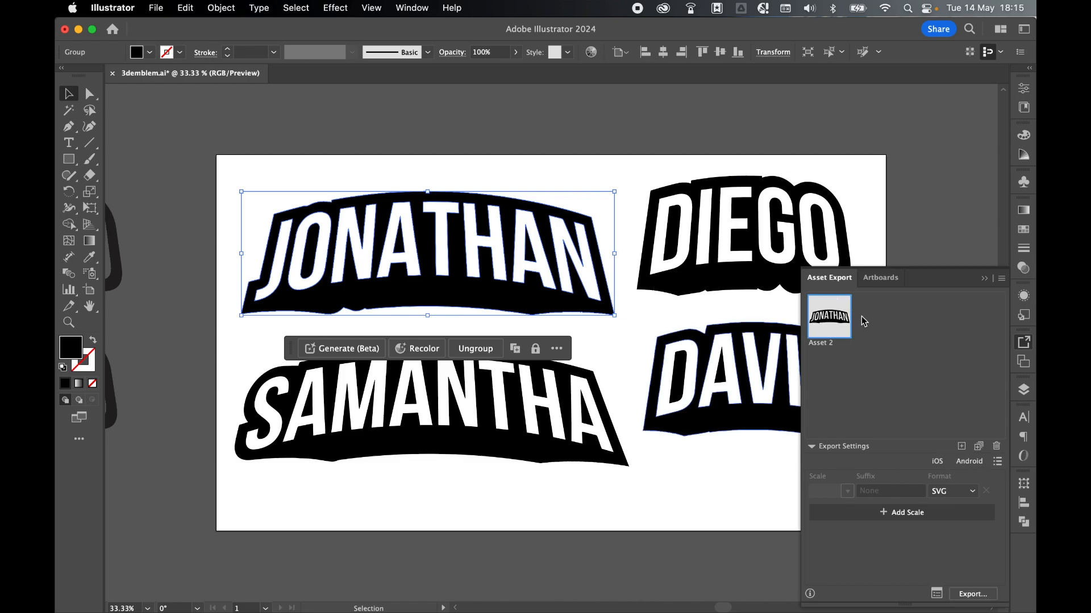
left_click(429, 407)
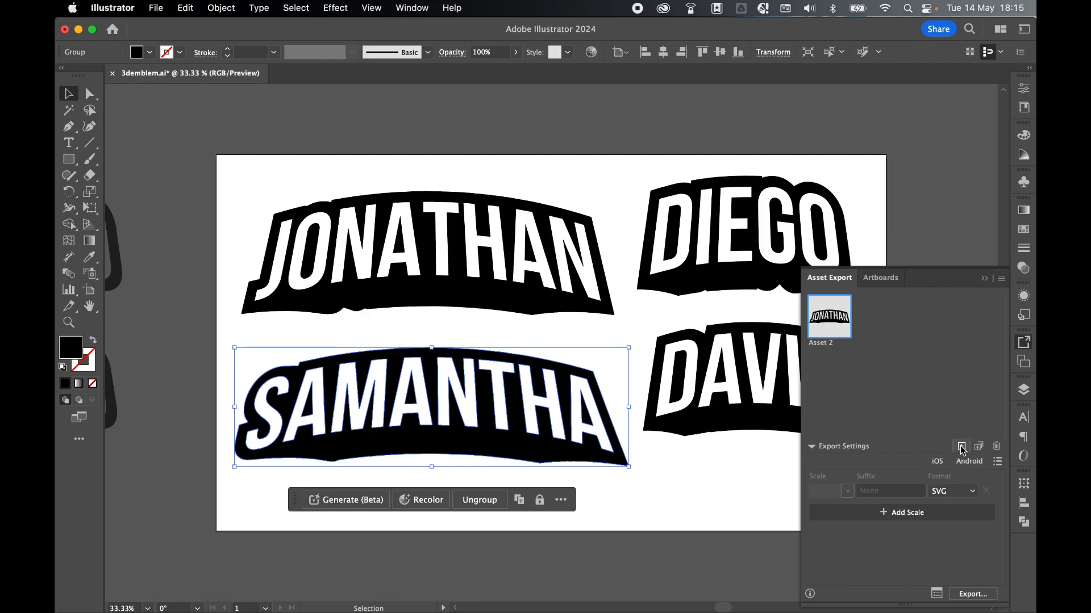
left_click(961, 446)
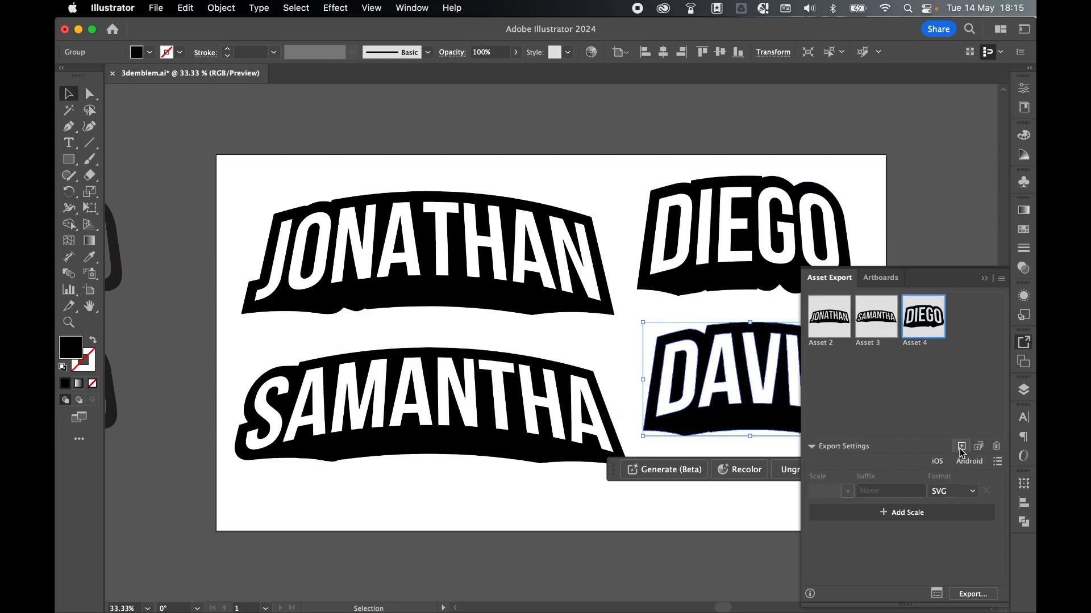
left_click(962, 447)
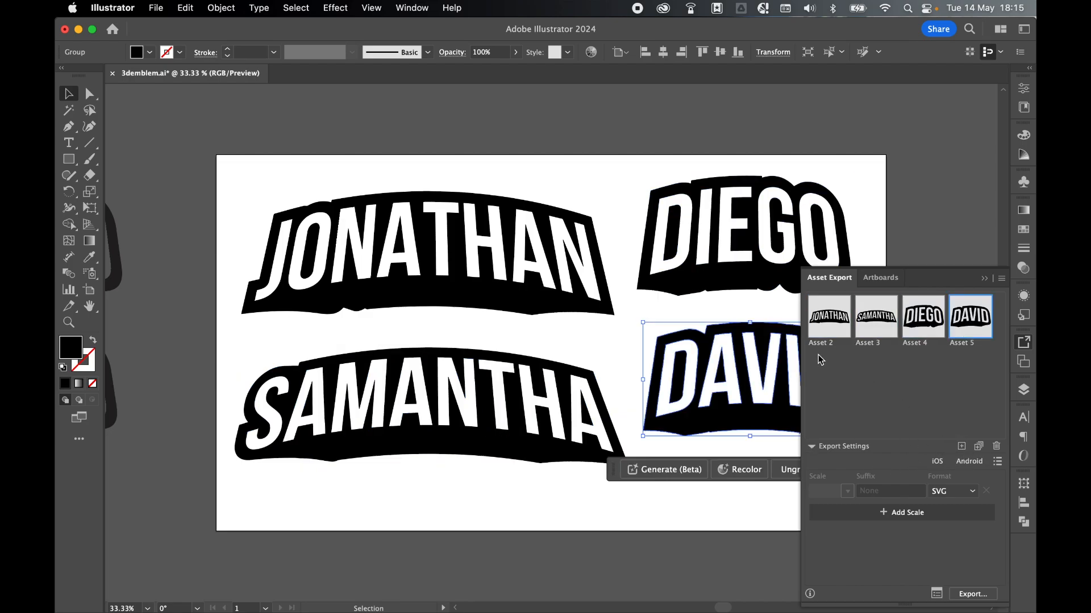
mouse_move(865, 360)
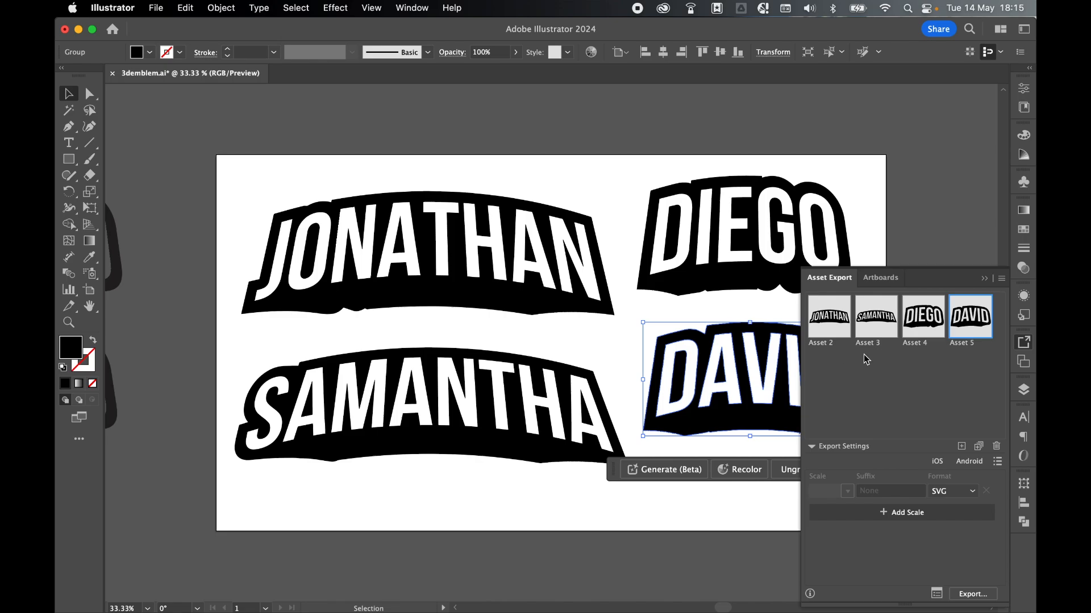
mouse_move(825, 348)
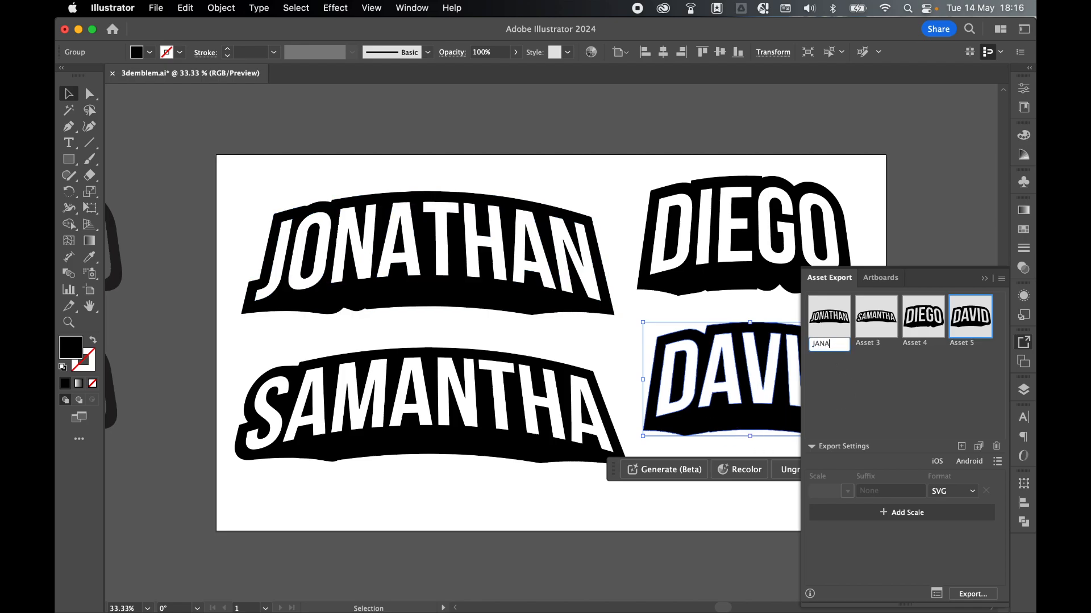
type("jonathan")
left_click(971, 342)
type("david")
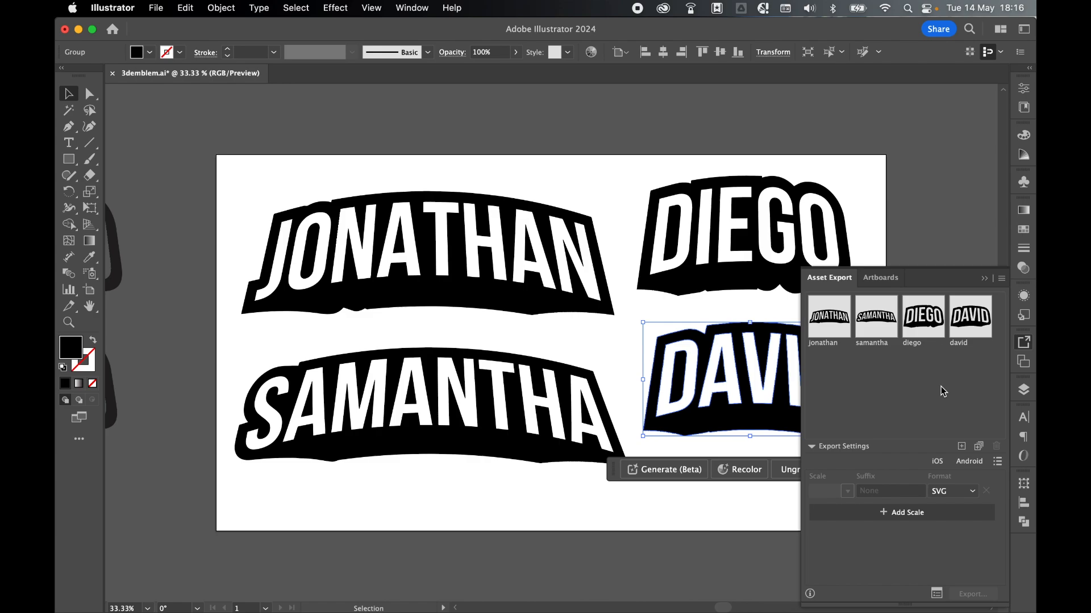
mouse_move(942, 342)
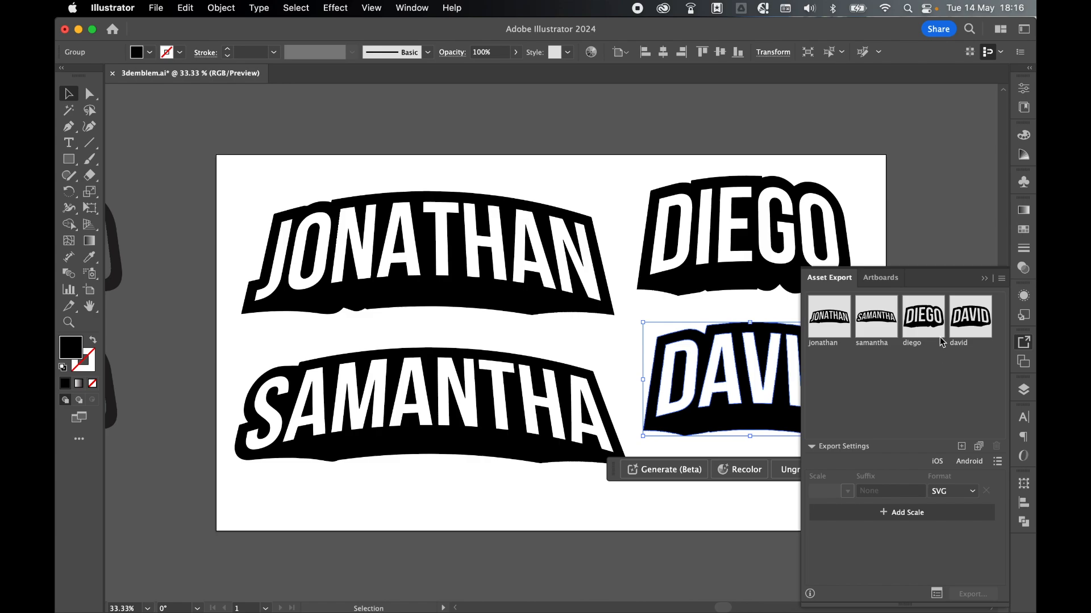
mouse_move(935, 584)
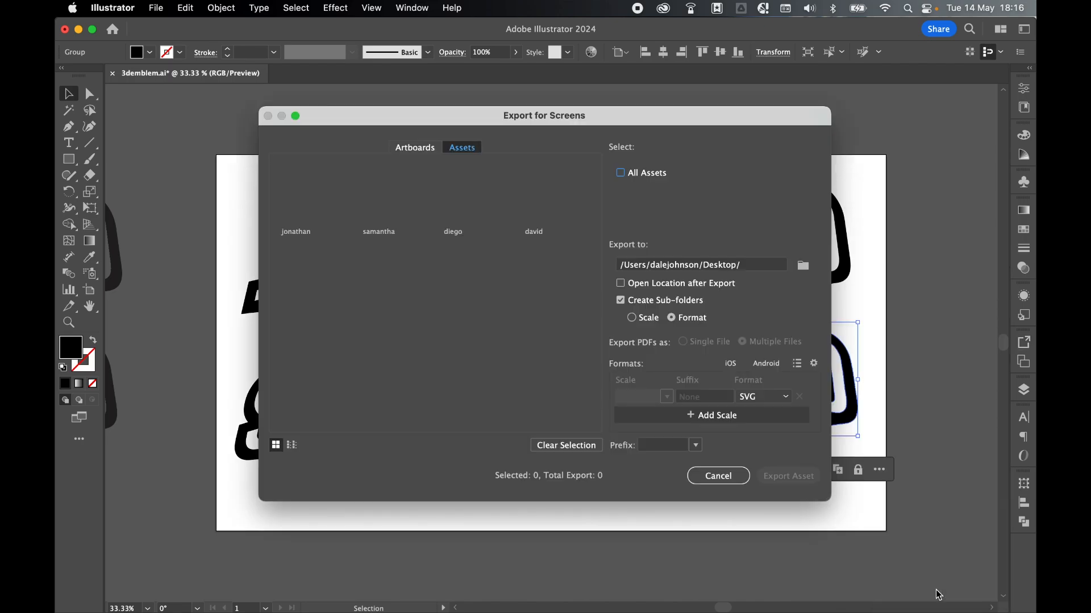
Select All Assets and choose the DWD Images folder on the Desktop as the export destination
left_click(620, 172)
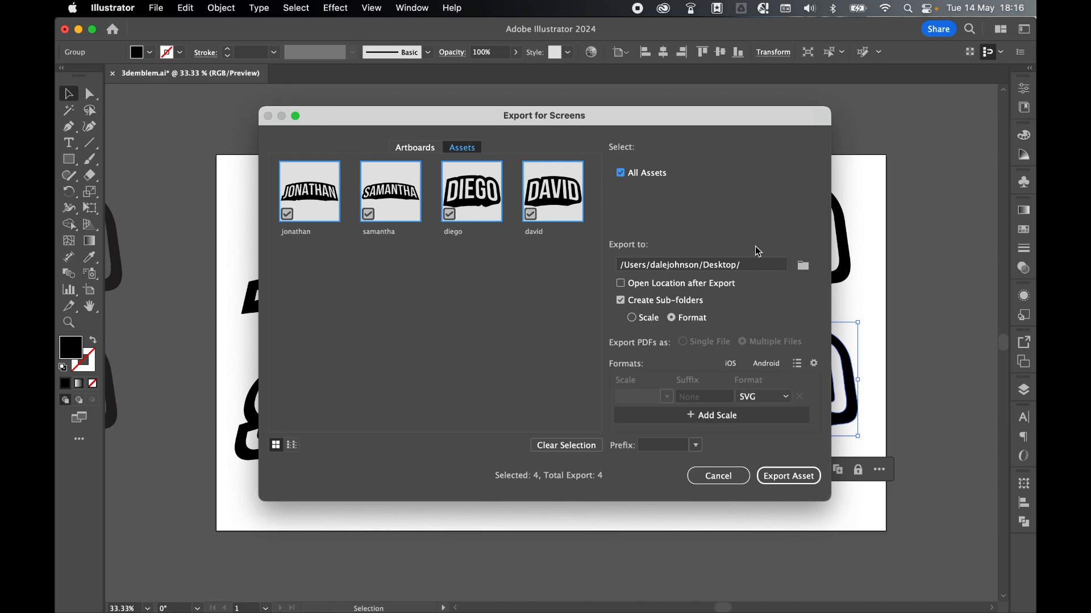
mouse_move(802, 266)
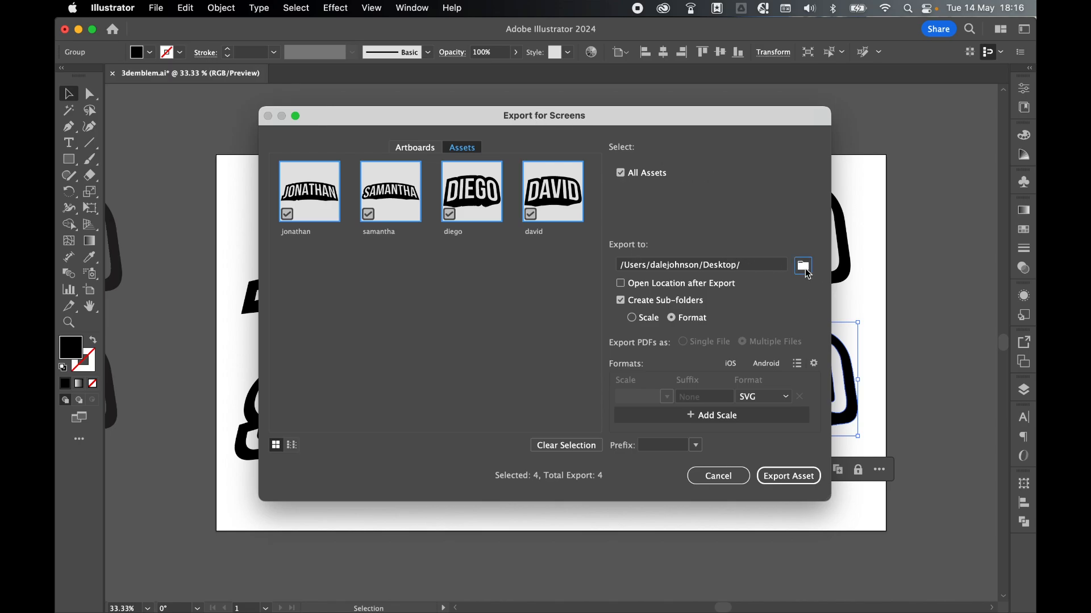
left_click(802, 266)
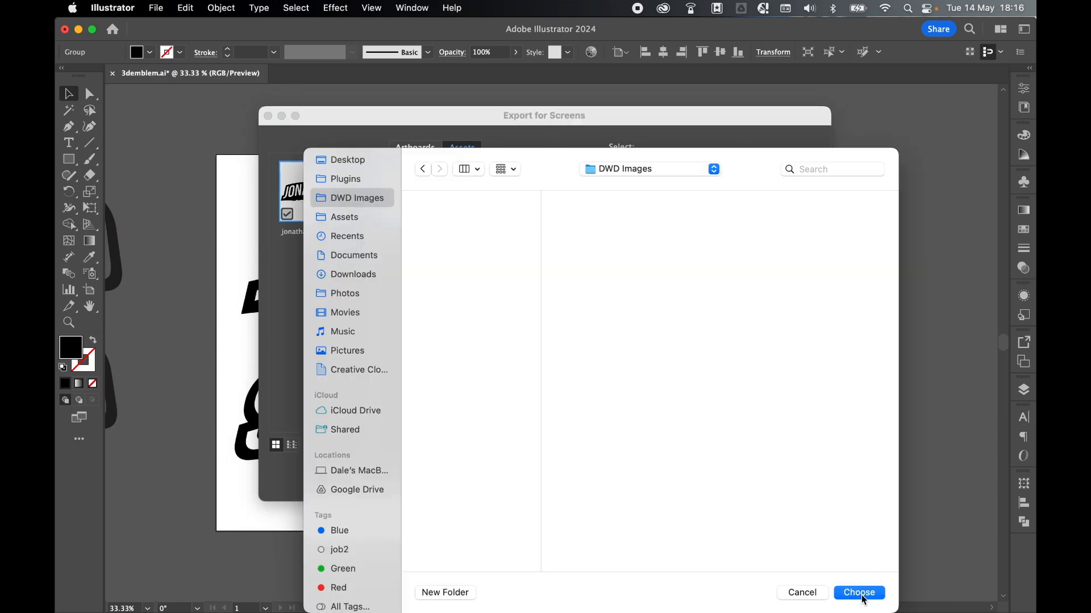
left_click(858, 593)
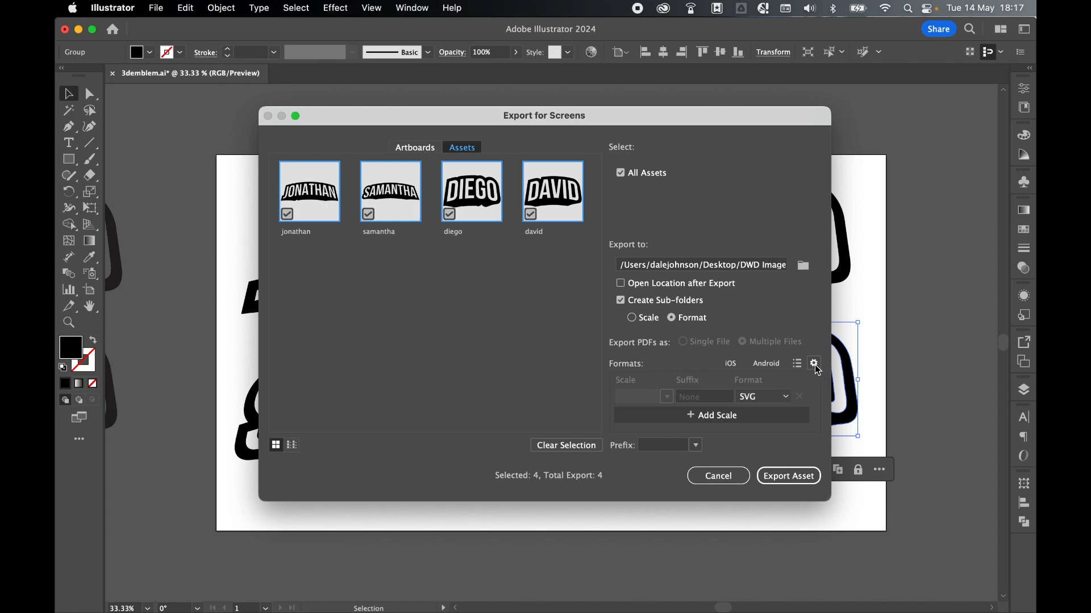
left_click(813, 363)
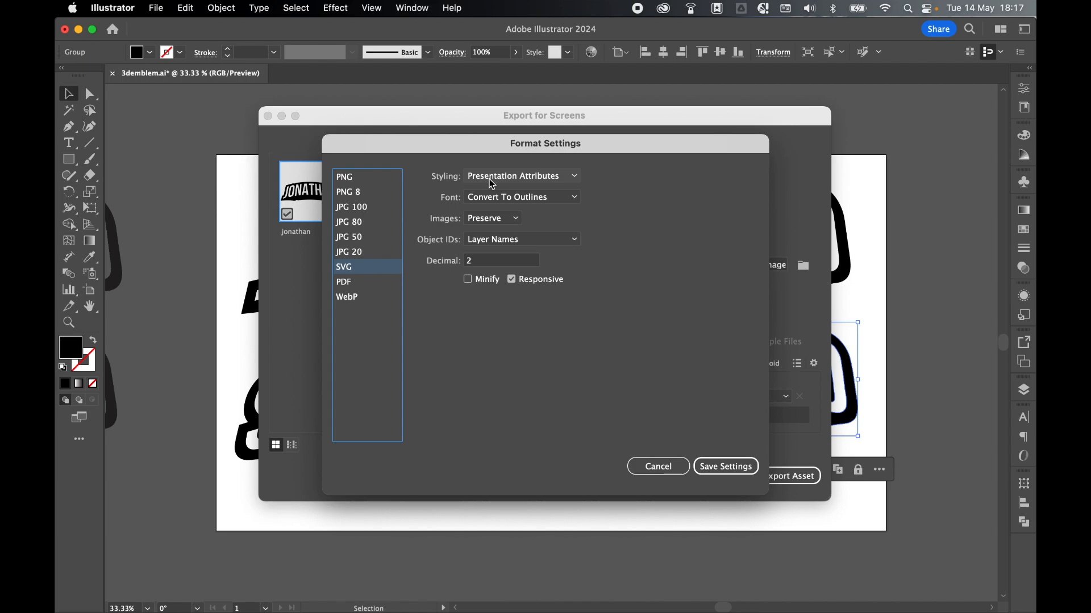
Keep Presentation Attributes styling with fonts converted to outlines and save the SVG settings
left_click(520, 175)
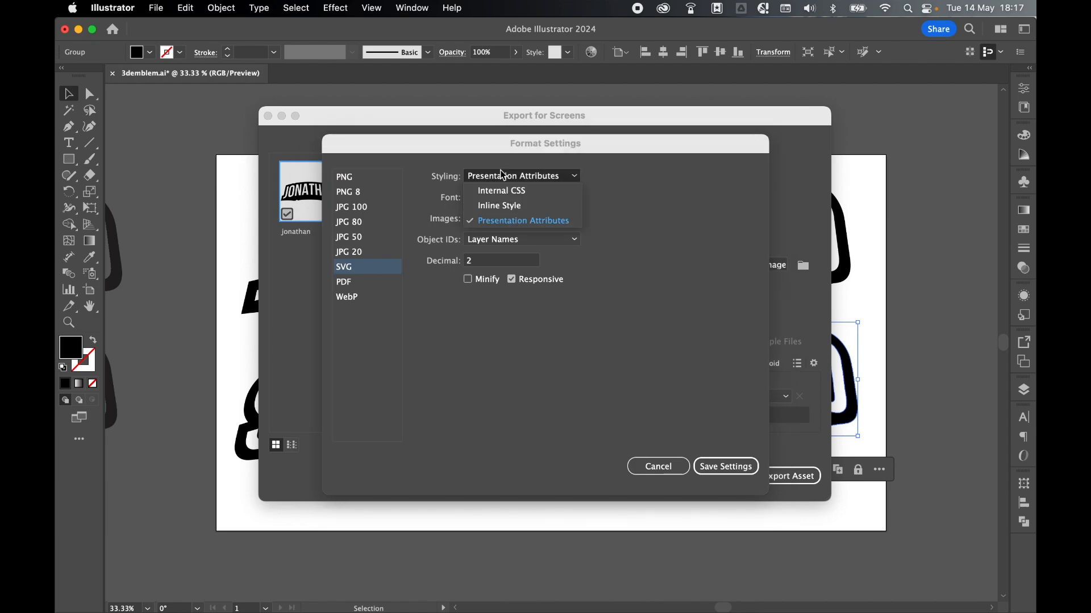
left_click(518, 221)
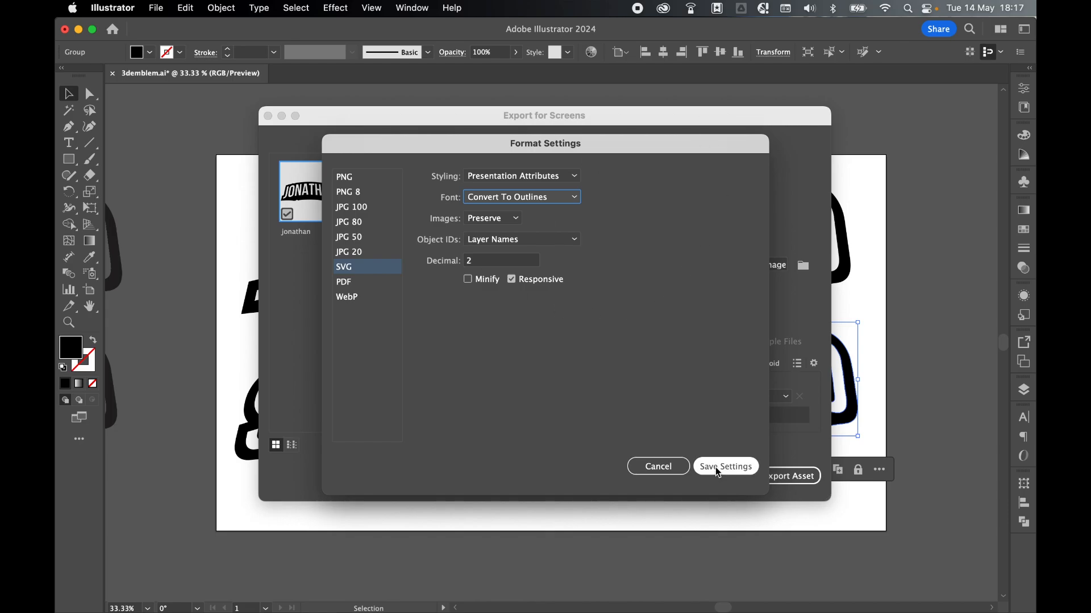
left_click(725, 466)
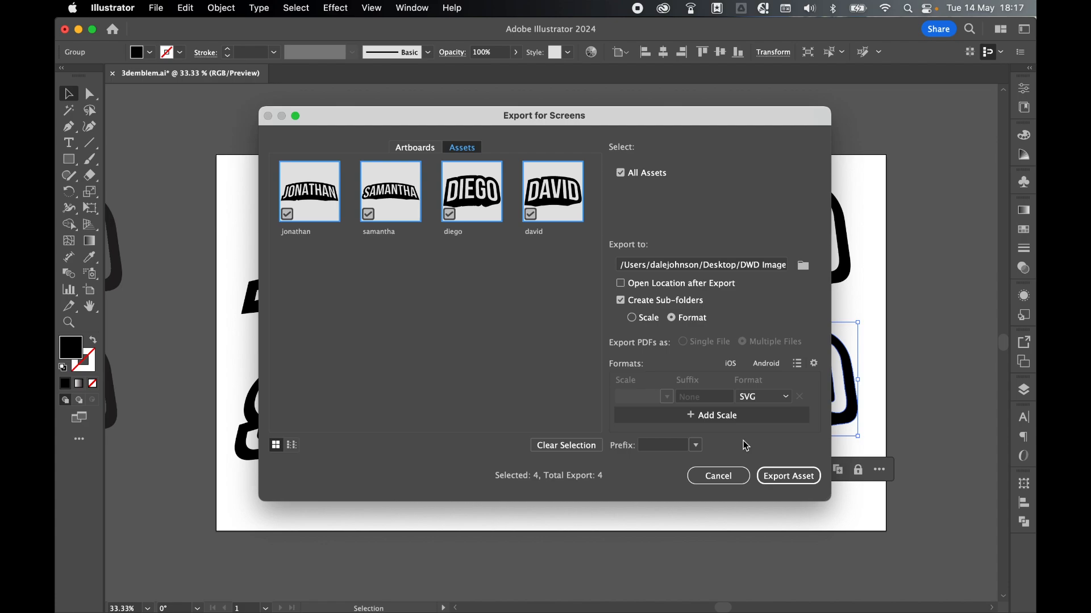
mouse_move(576, 254)
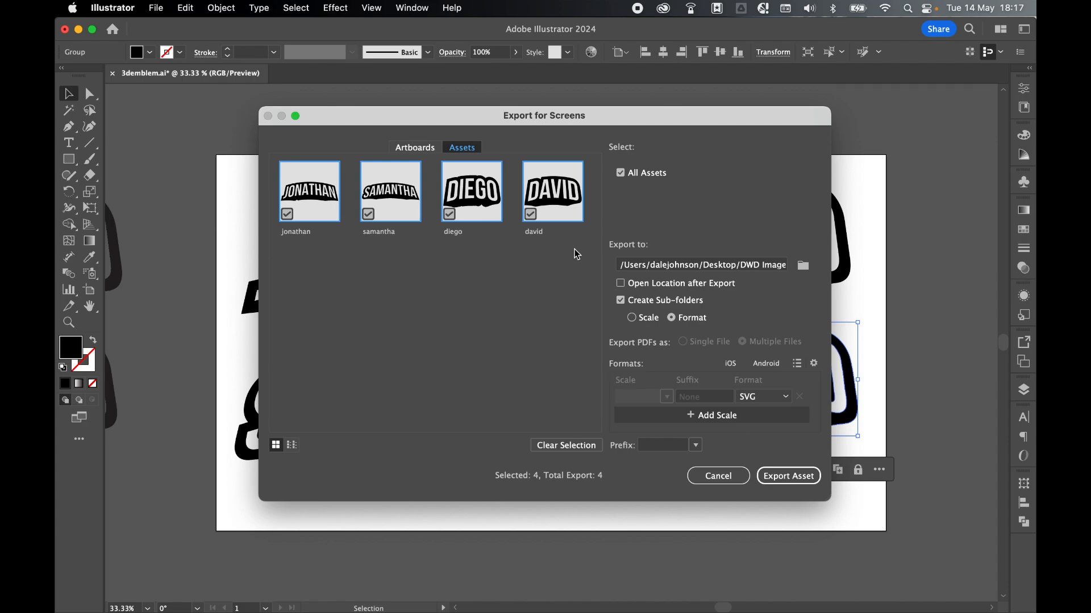
mouse_move(791, 451)
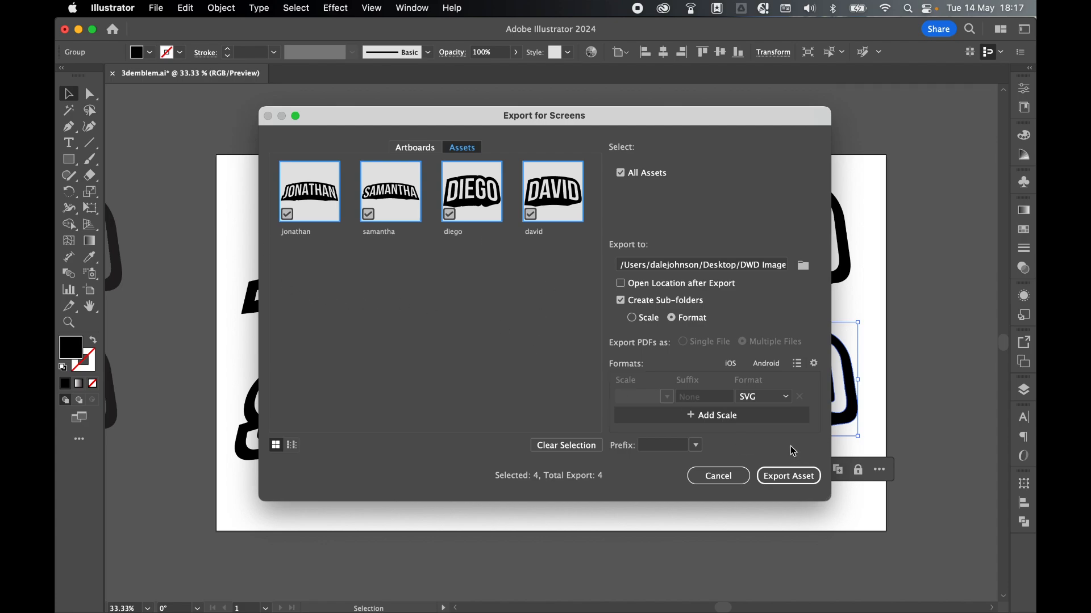
mouse_move(789, 476)
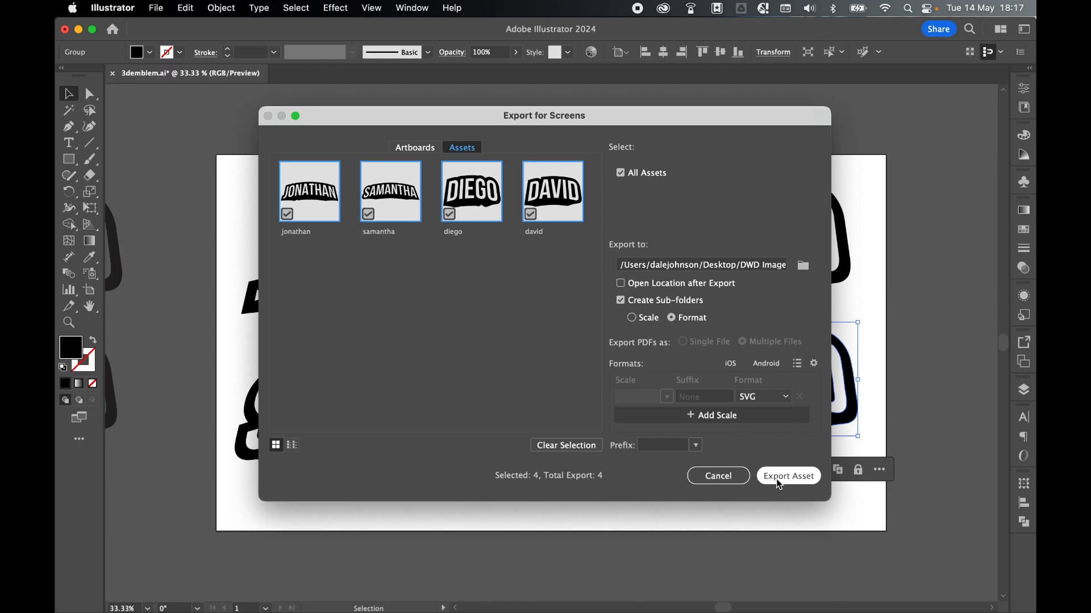
Export the four emblem assets as SVG files into DWD Images
left_click(788, 476)
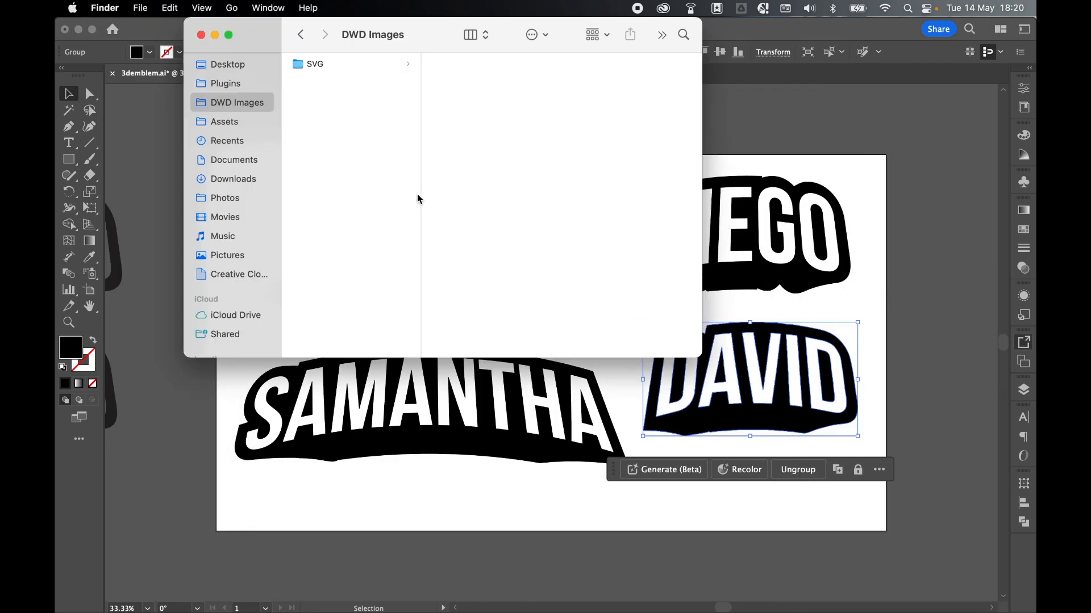
mouse_move(284, 105)
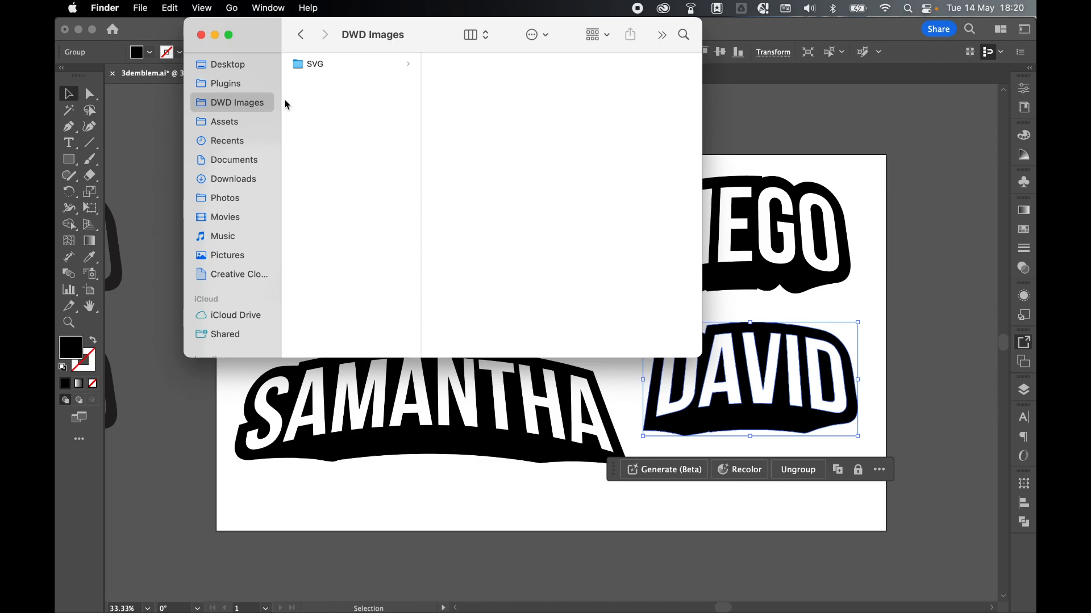
Browse into the exported SVG folder holding david, diego, jonathan and samantha SVG files
left_click(315, 63)
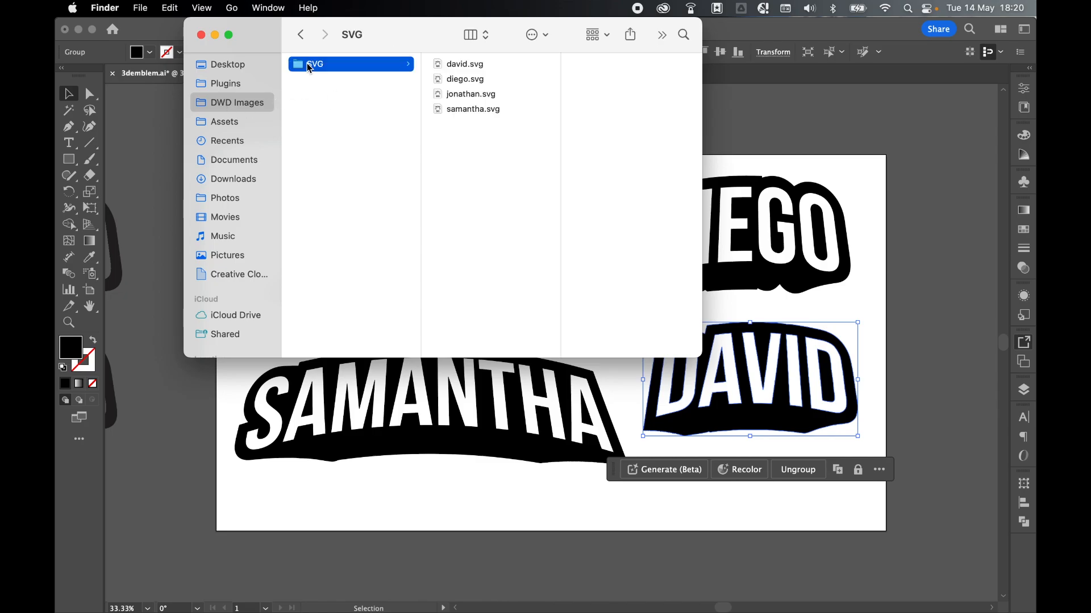
double_click(463, 64)
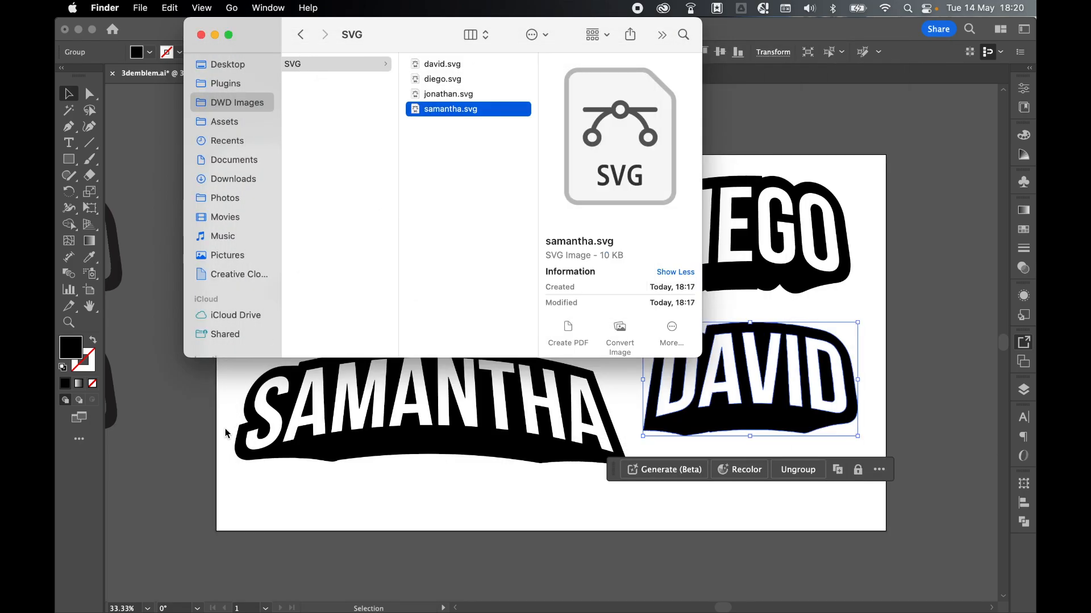
Return to the emblem document and select the grey arched DAVID text on the pasteboard
left_click(201, 35)
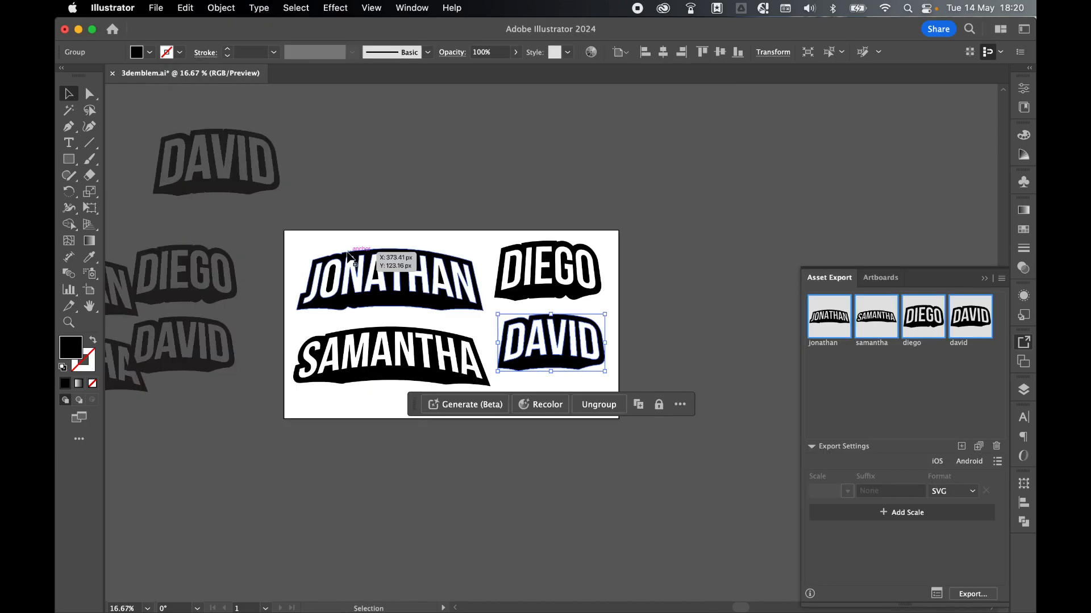
left_click(412, 202)
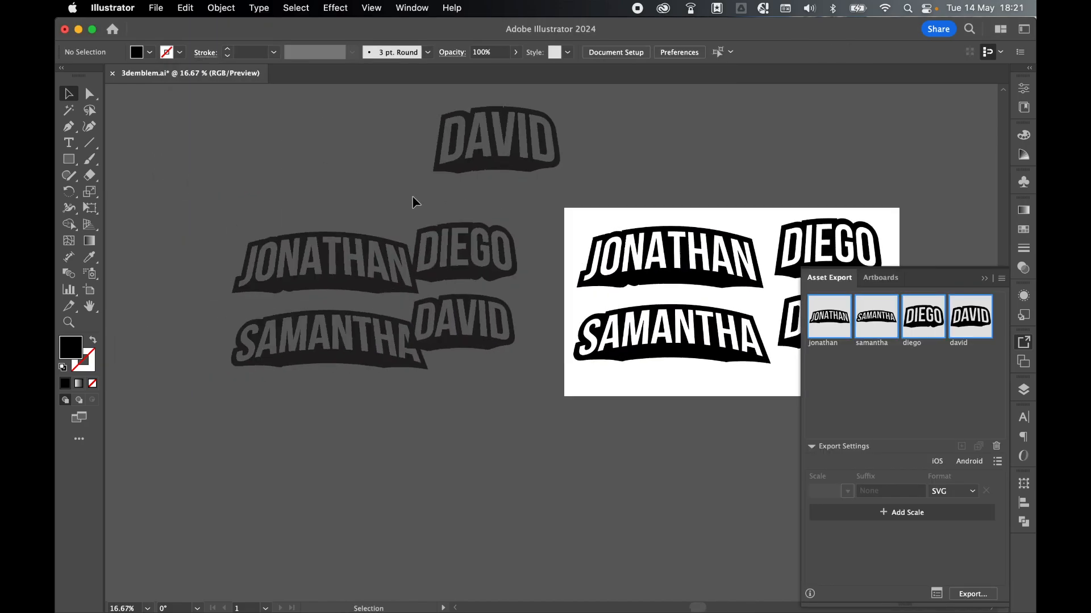
left_click(480, 321)
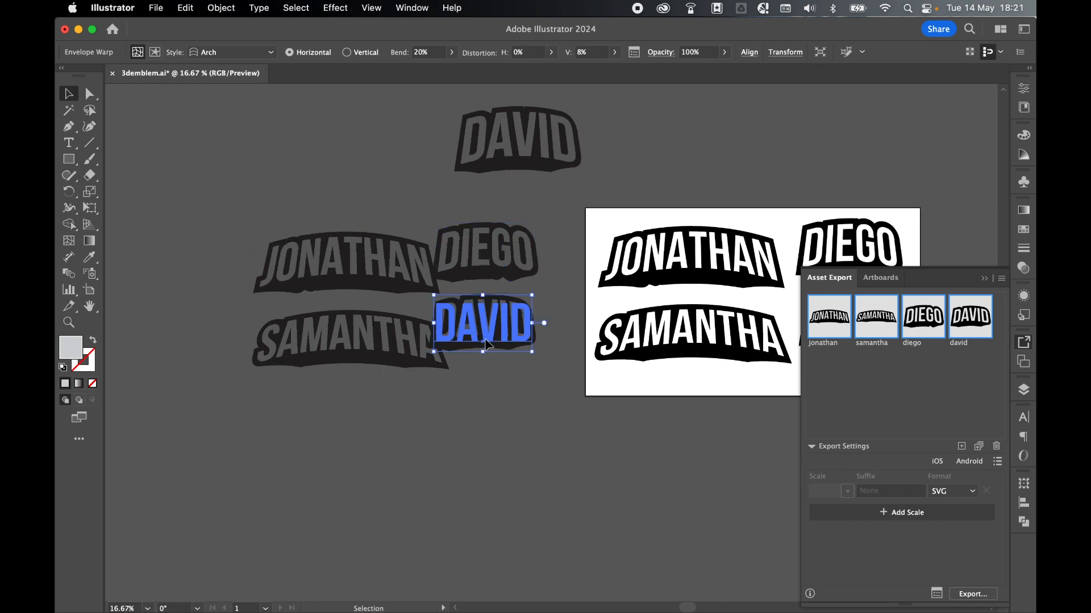